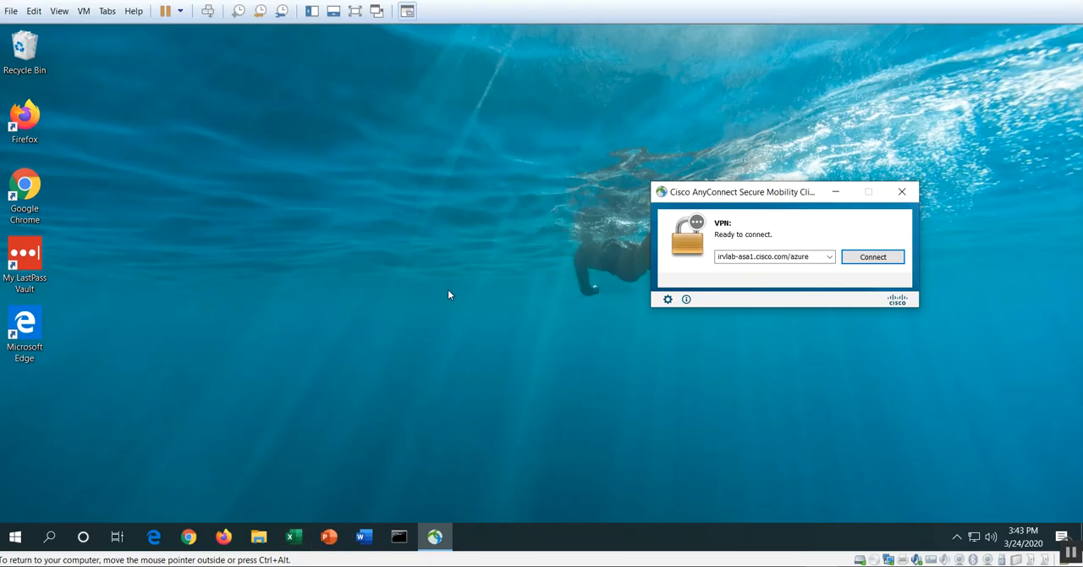
mouse_move(427, 279)
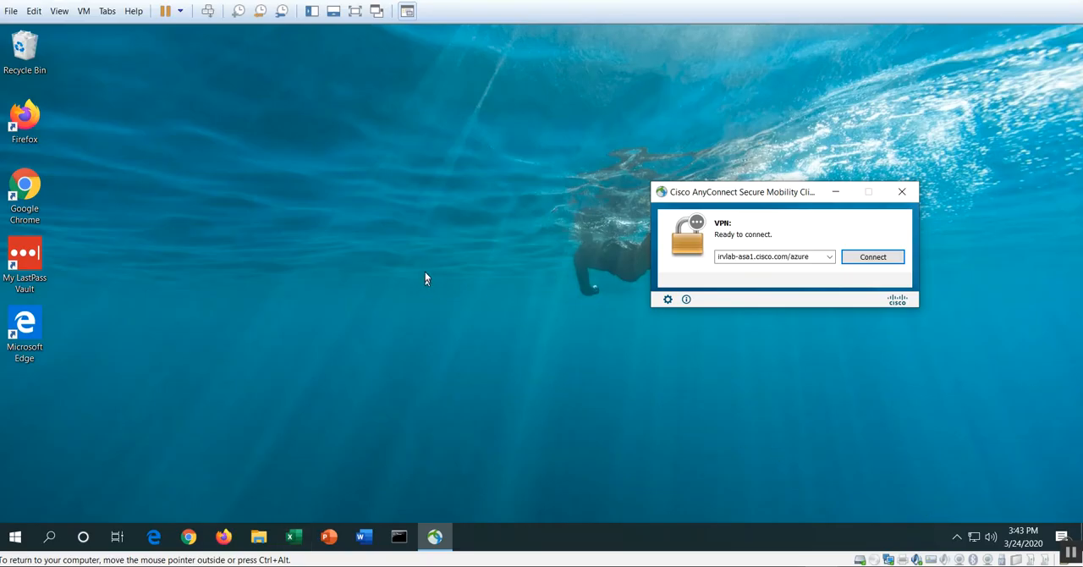
mouse_move(664, 251)
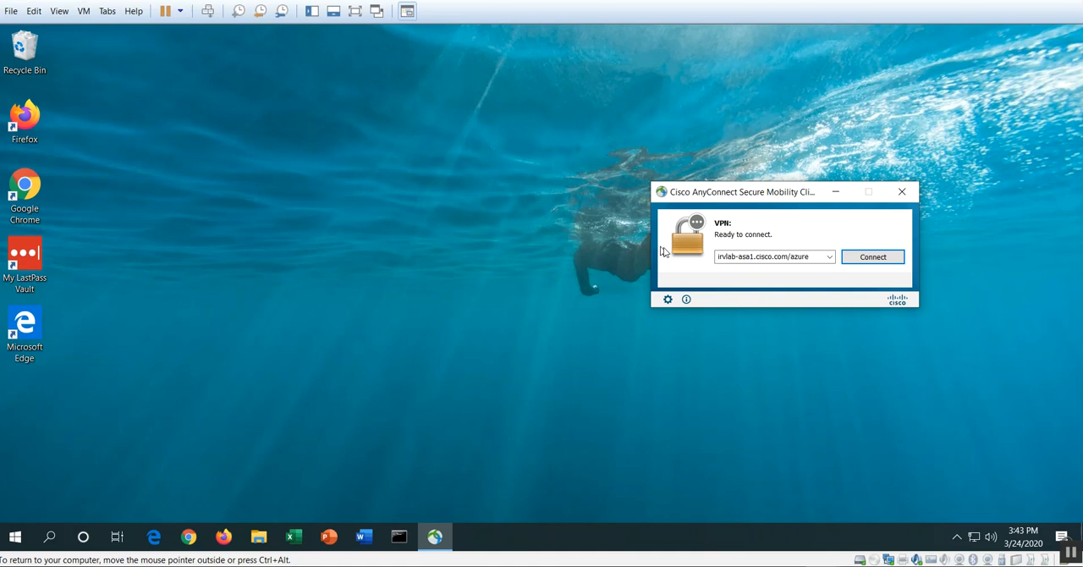
mouse_move(782, 298)
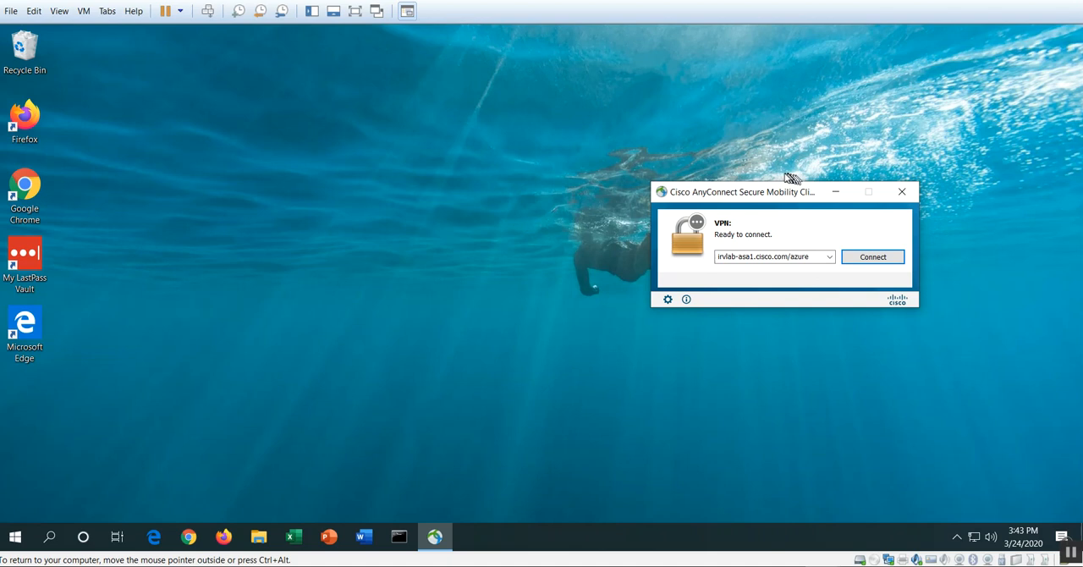
mouse_move(753, 246)
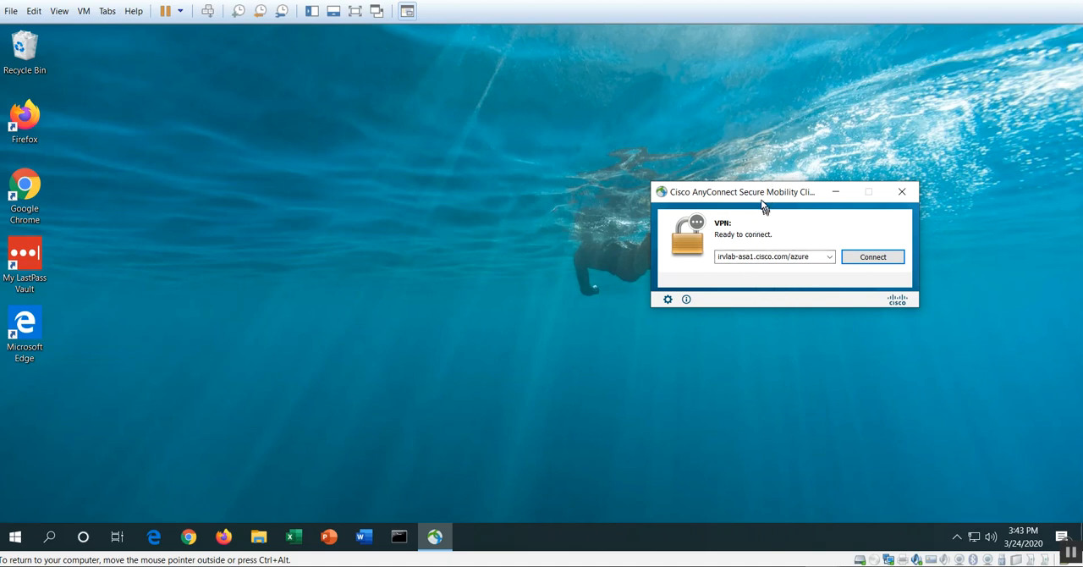
mouse_move(403, 501)
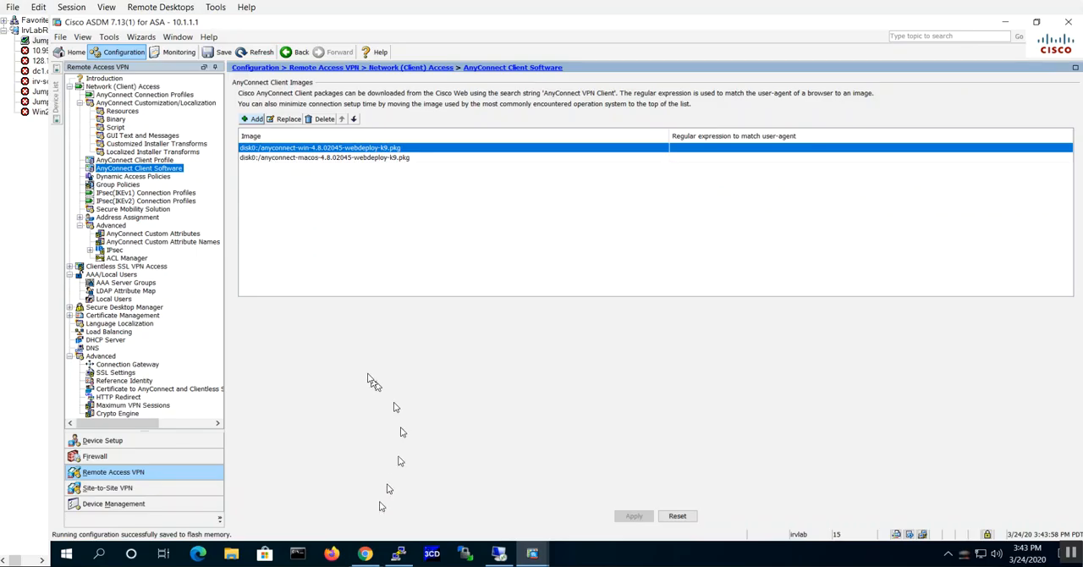
mouse_move(247, 193)
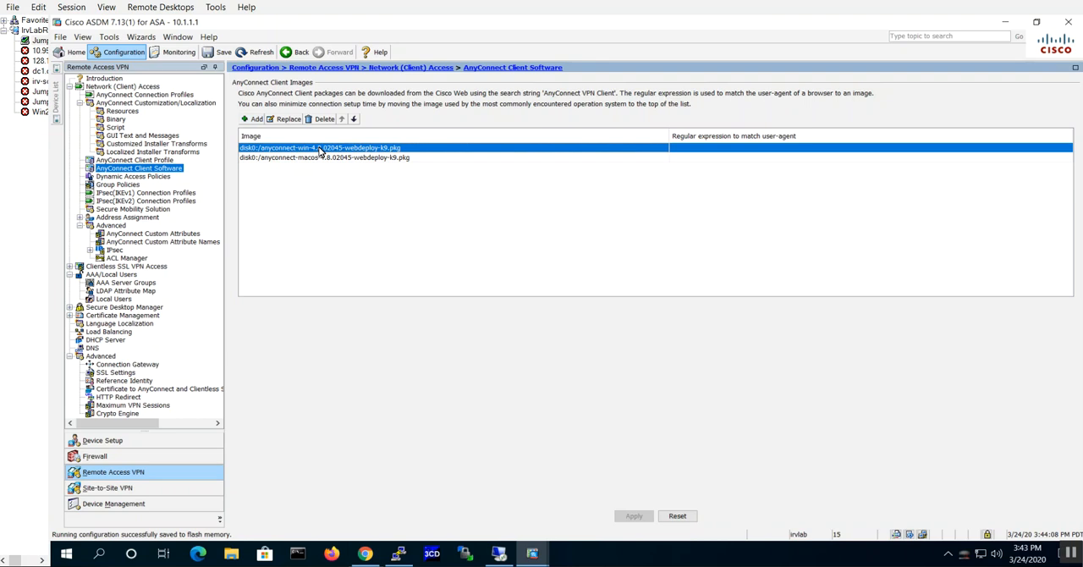
mouse_move(347, 157)
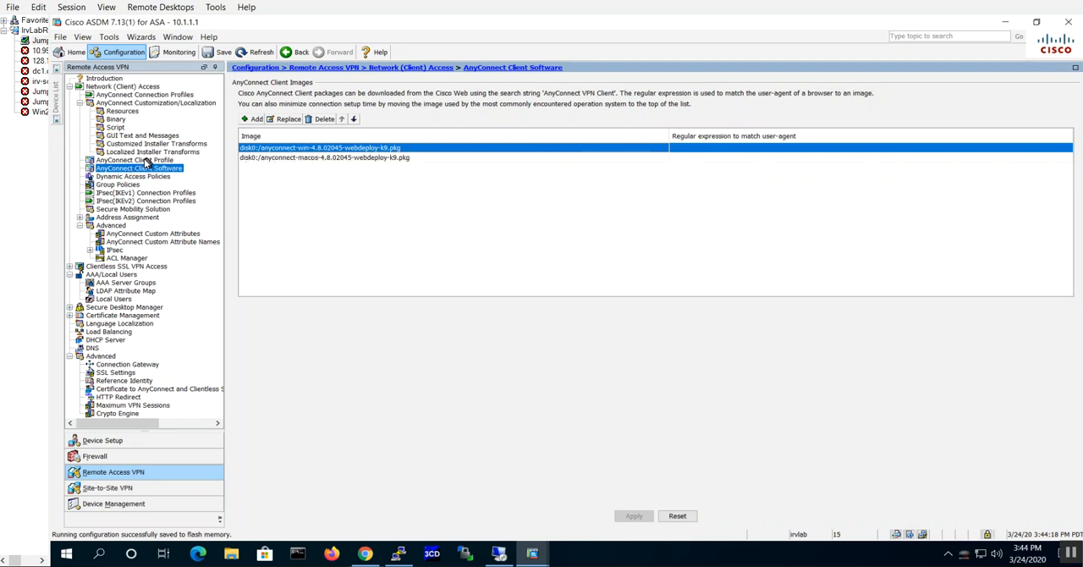
Step: Show the AnyConnect Client Profile list under Remote Access VPN network client access
left_click(135, 161)
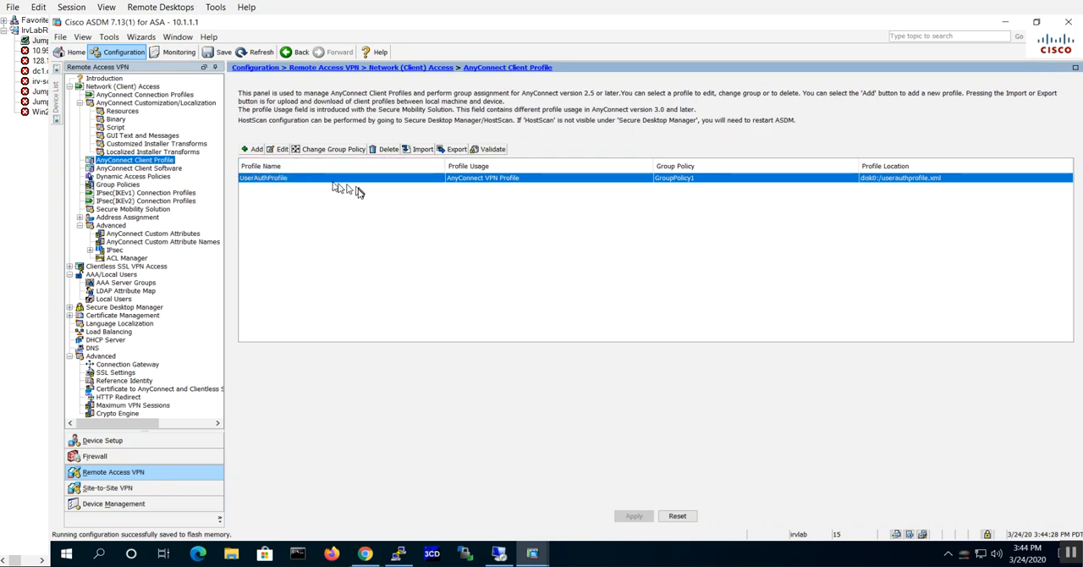
mouse_move(373, 200)
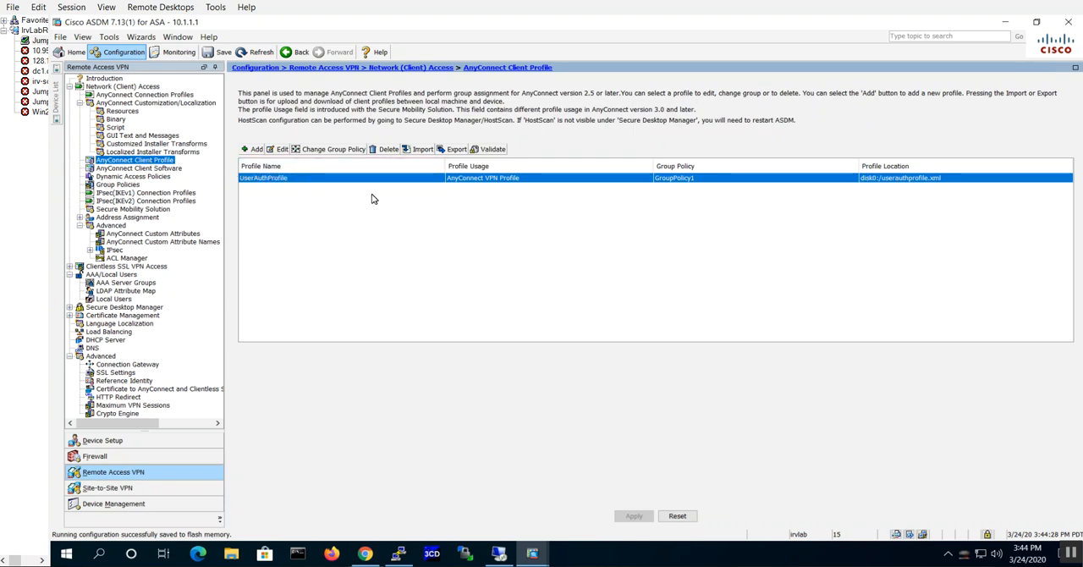
mouse_move(261, 474)
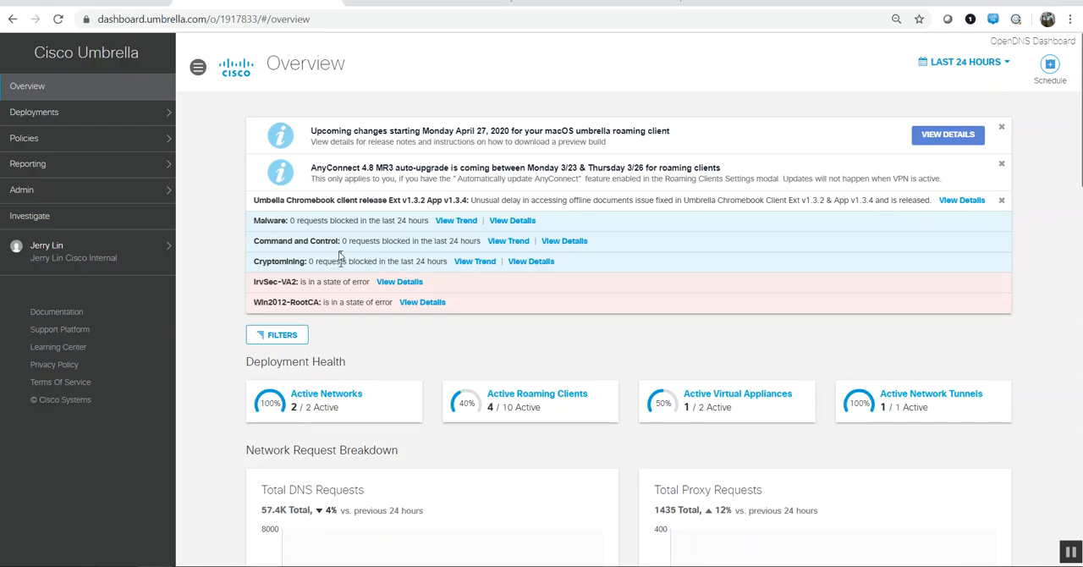
mouse_move(102, 57)
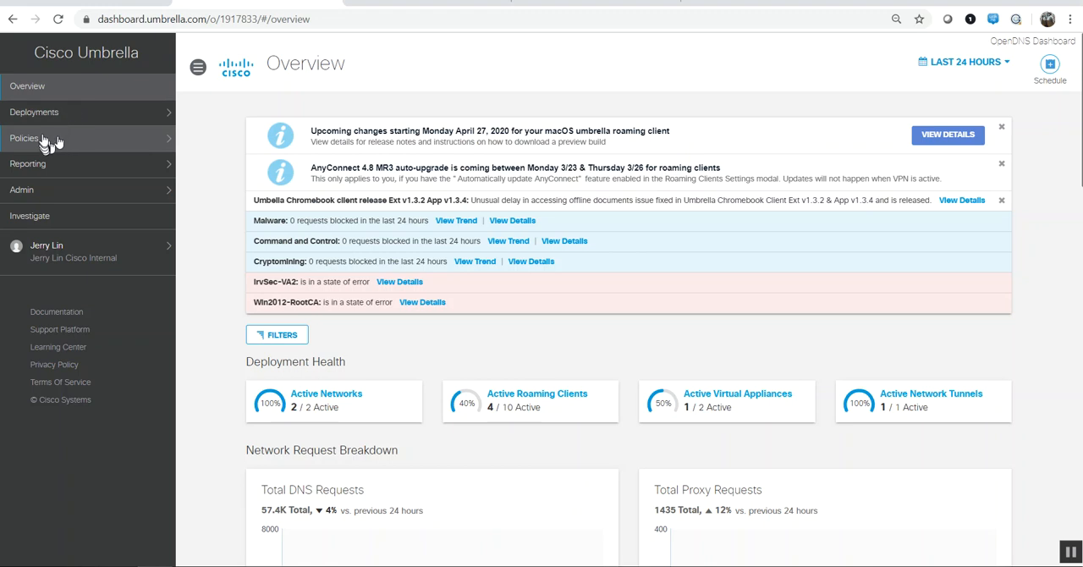
Step: Navigate to the Roaming Computers identity list under Deployments in Umbrella
left_click(34, 111)
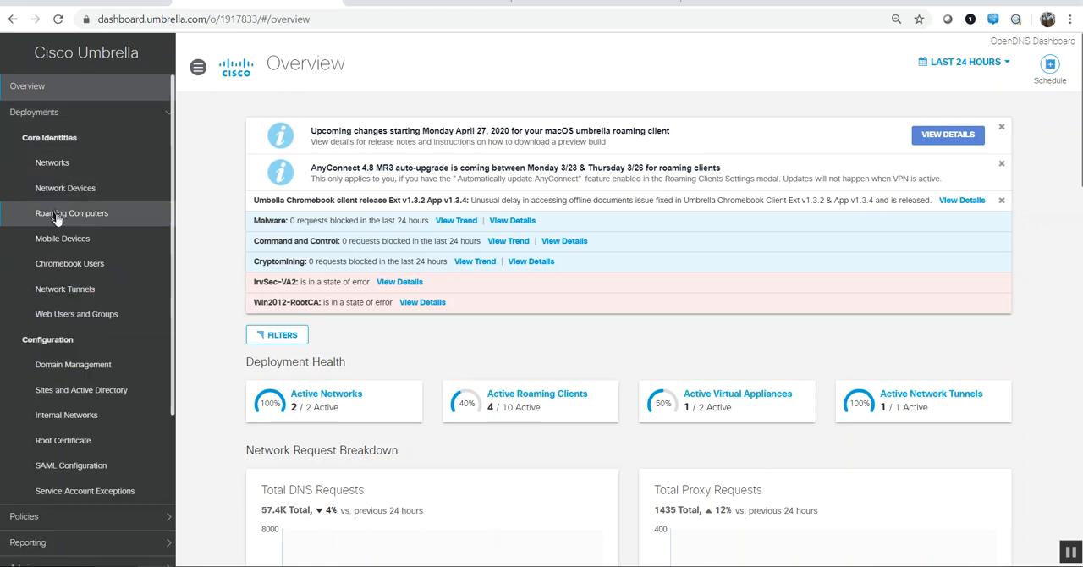
left_click(71, 213)
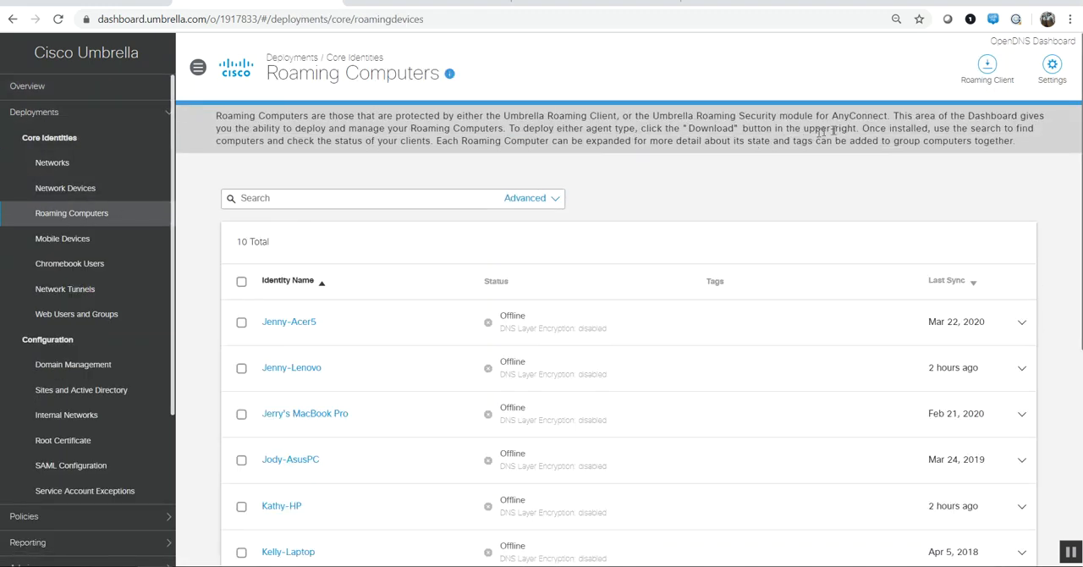
Step: View the Download Roaming Client options including the AnyConnect roaming module profile
left_click(989, 65)
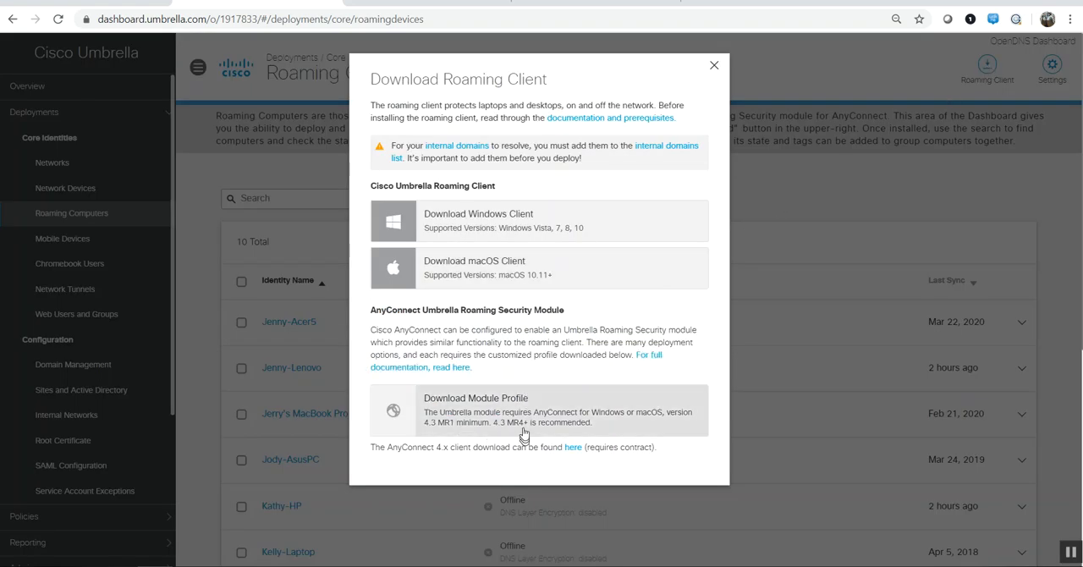
mouse_move(493, 433)
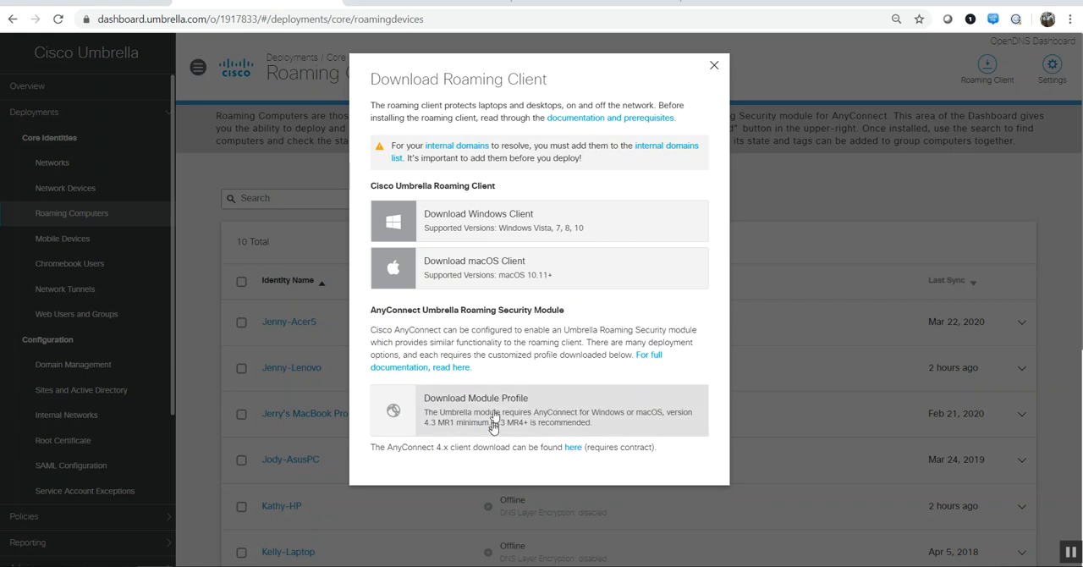
mouse_move(507, 405)
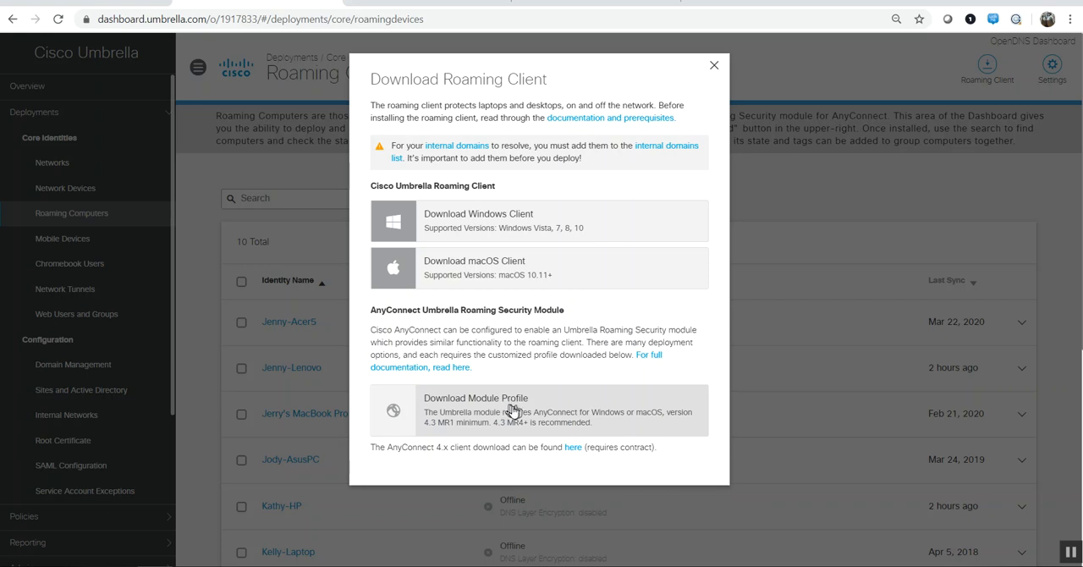
mouse_move(507, 430)
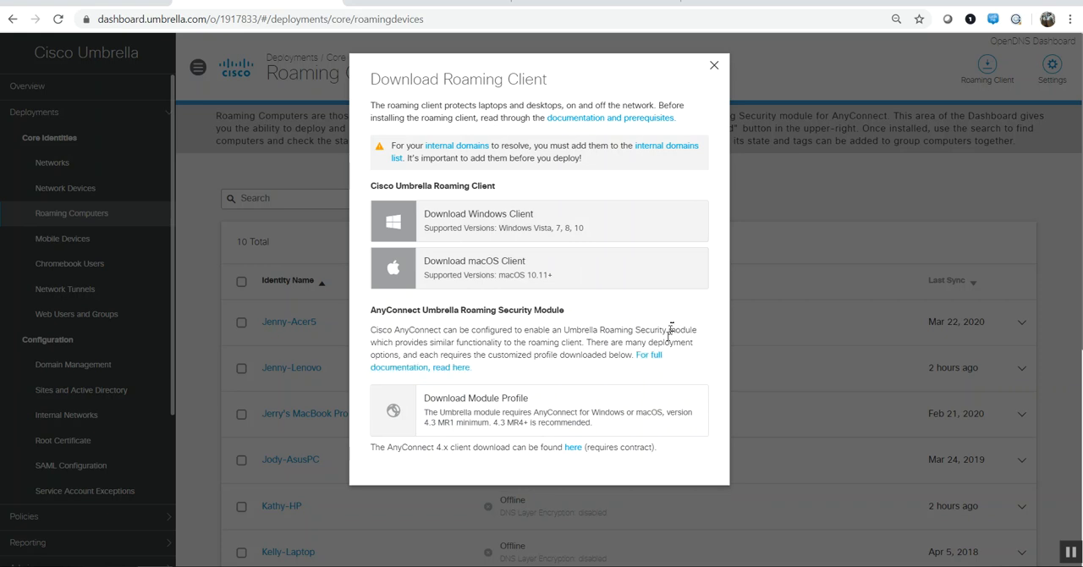
mouse_move(650, 360)
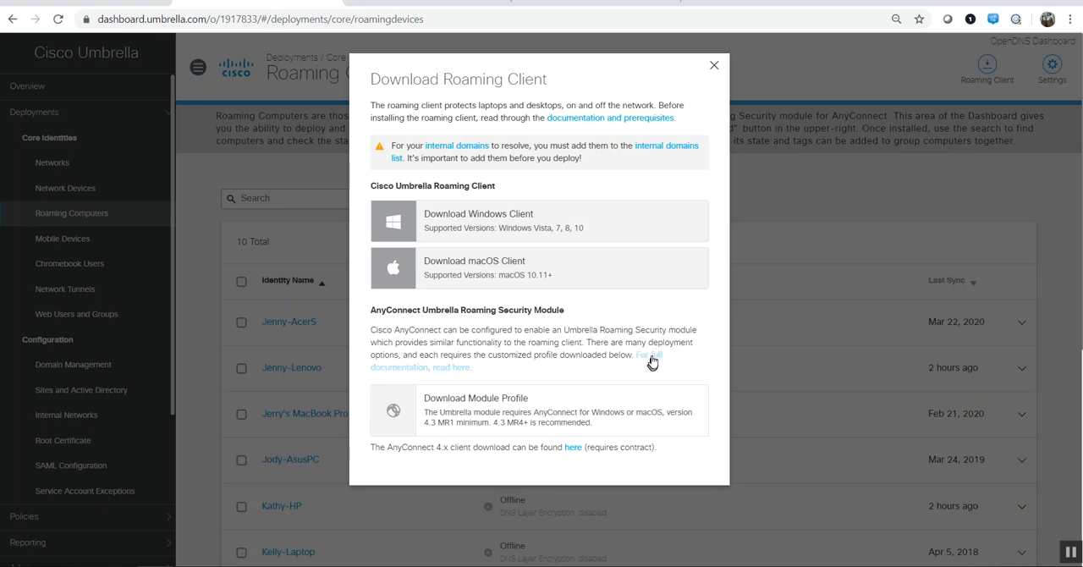
left_click(715, 64)
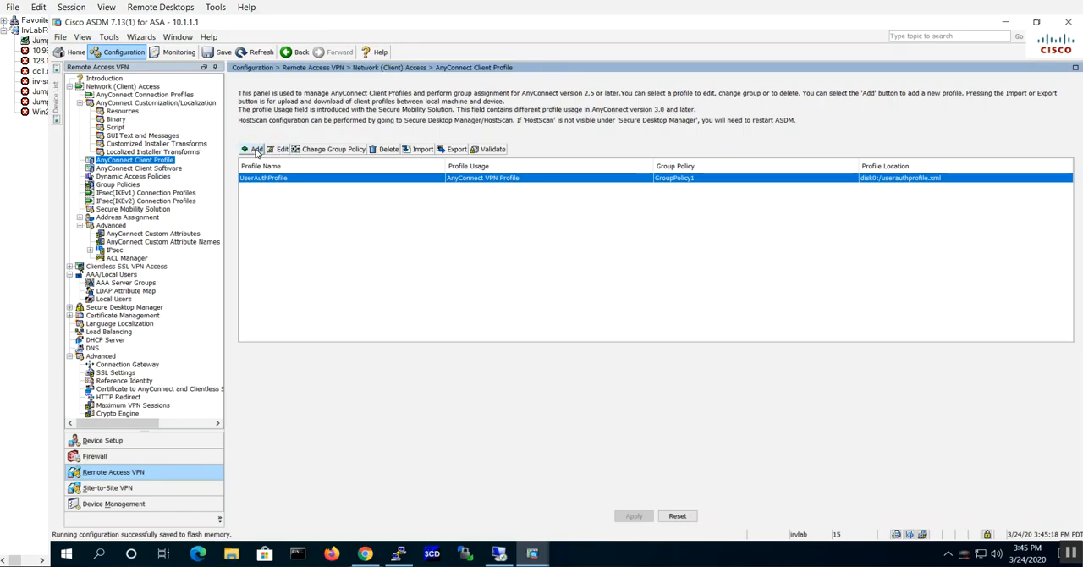
Step: Add a profile named Azure_UmbrellaRoamingSecurity with usage Umbrella Roaming Security Profile
left_click(254, 149)
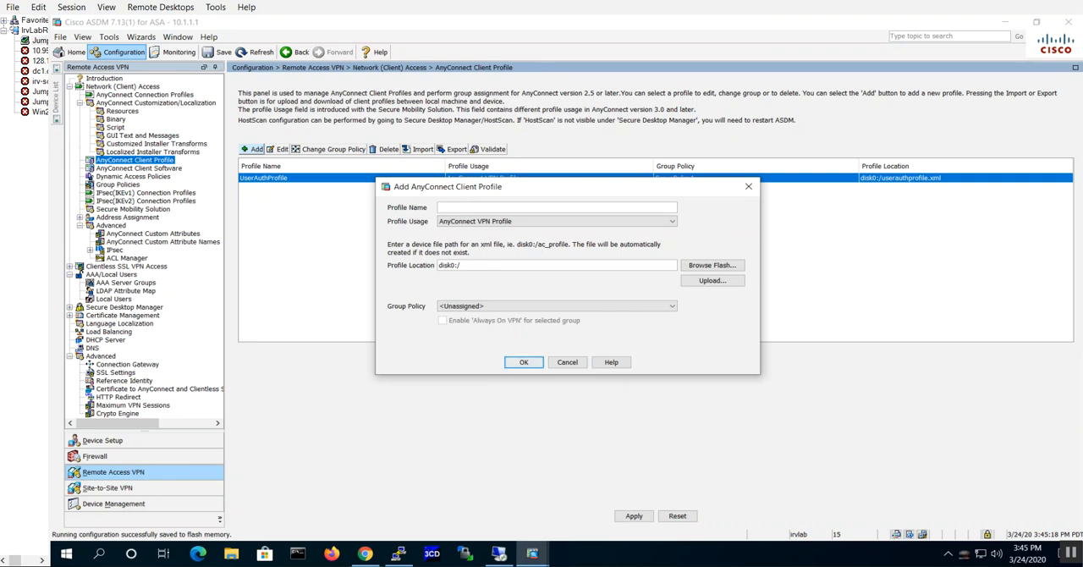
type("Azure_Umbrella")
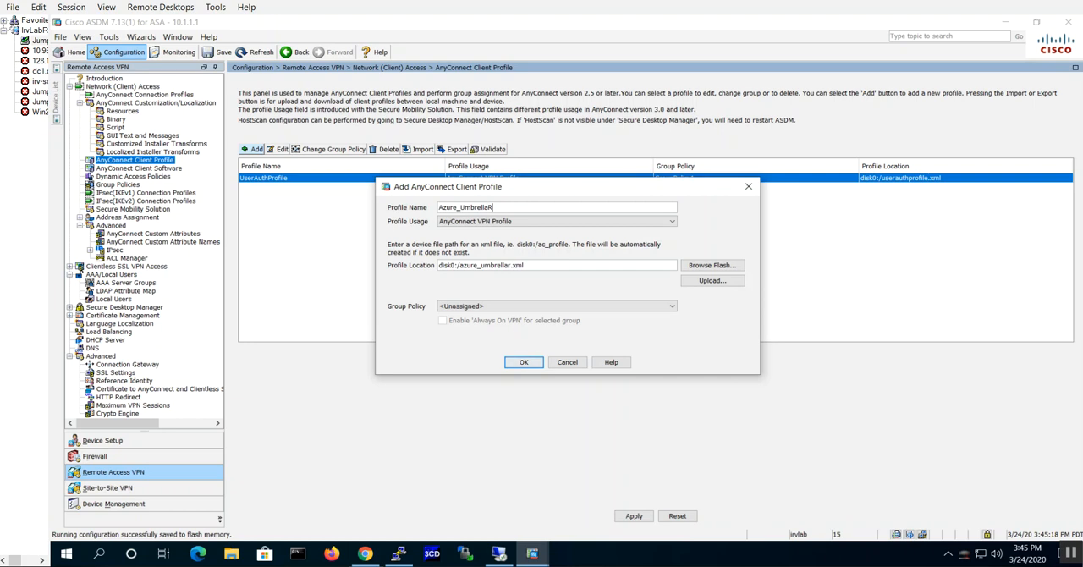
type("RoamingSecurity")
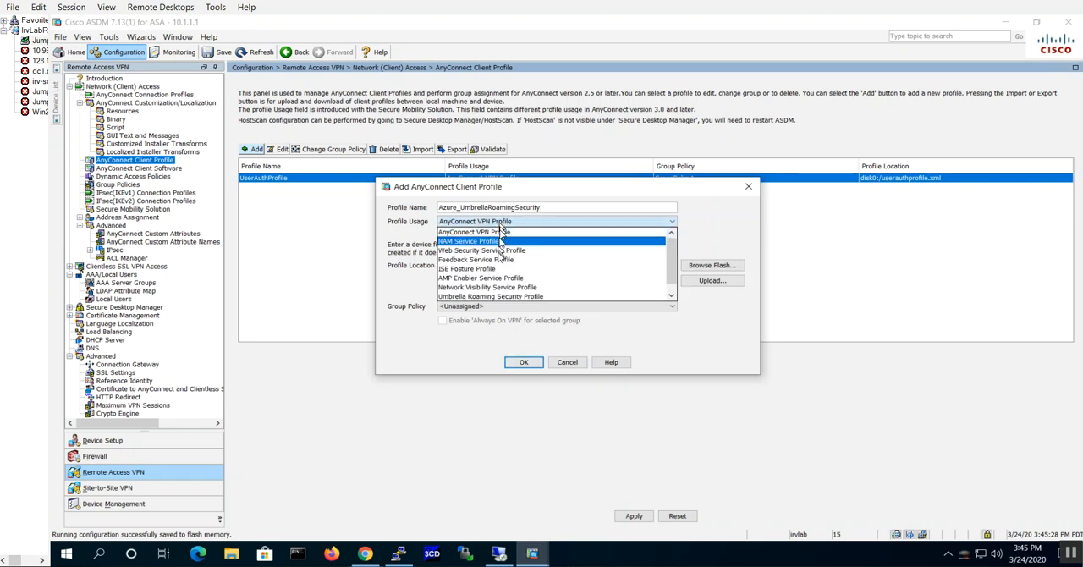
left_click(491, 296)
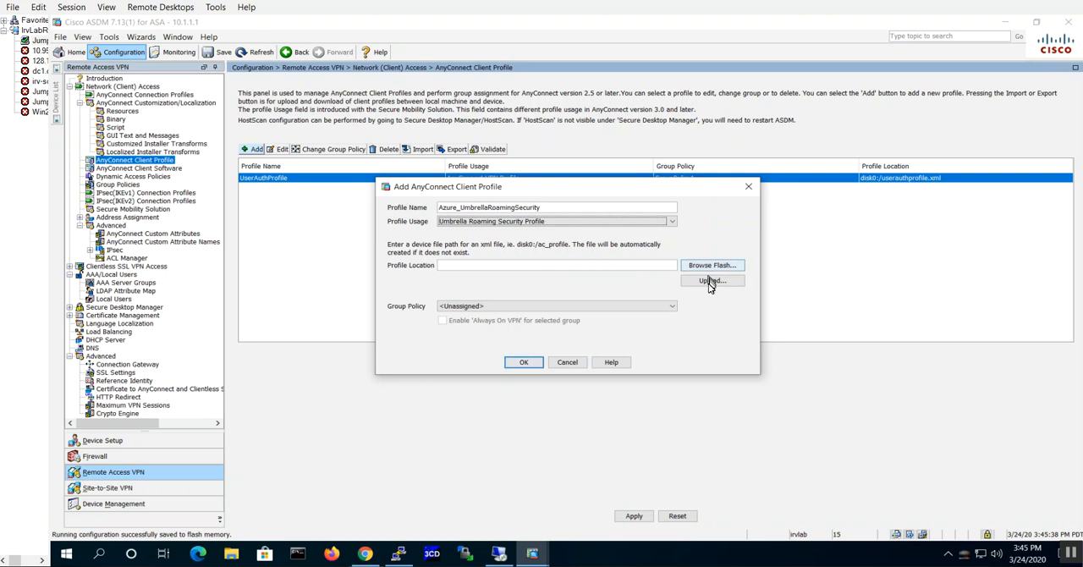
Step: Upload OrgInfo.json as the profile file, assign GroupPolicyAzure, and confirm the new profile
left_click(711, 281)
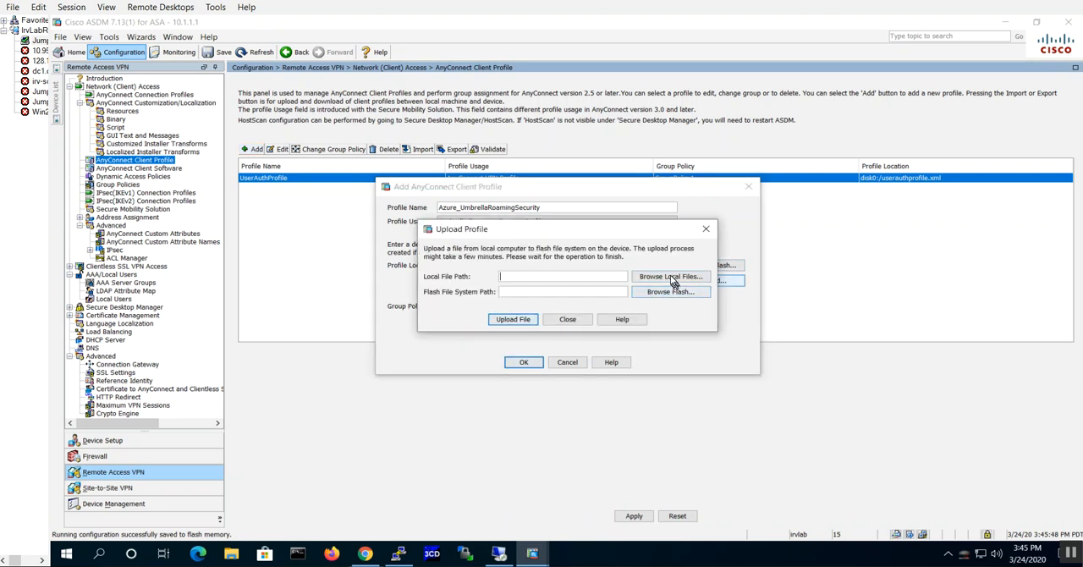
left_click(671, 278)
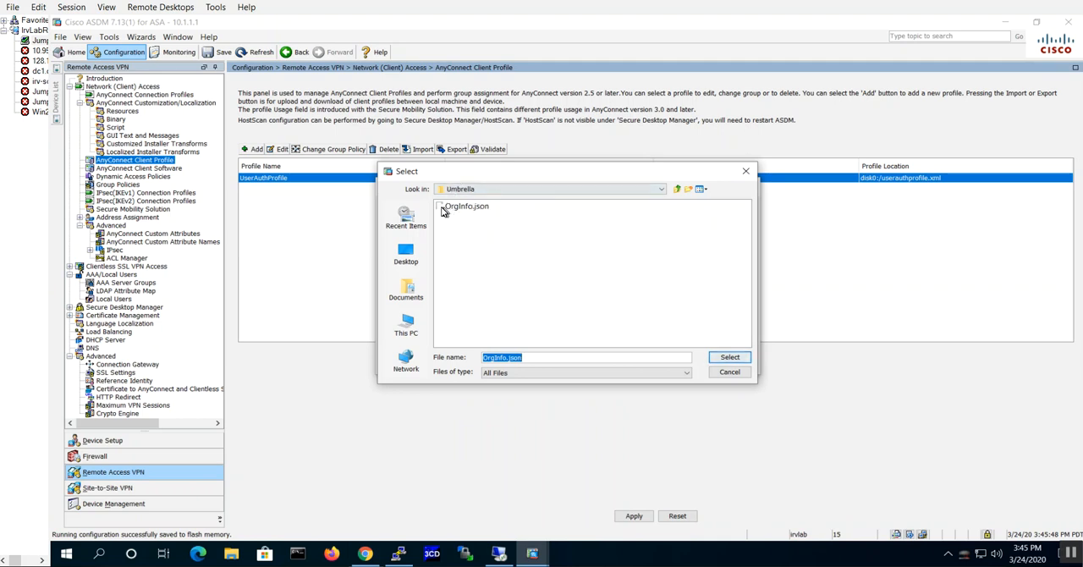
left_click(728, 356)
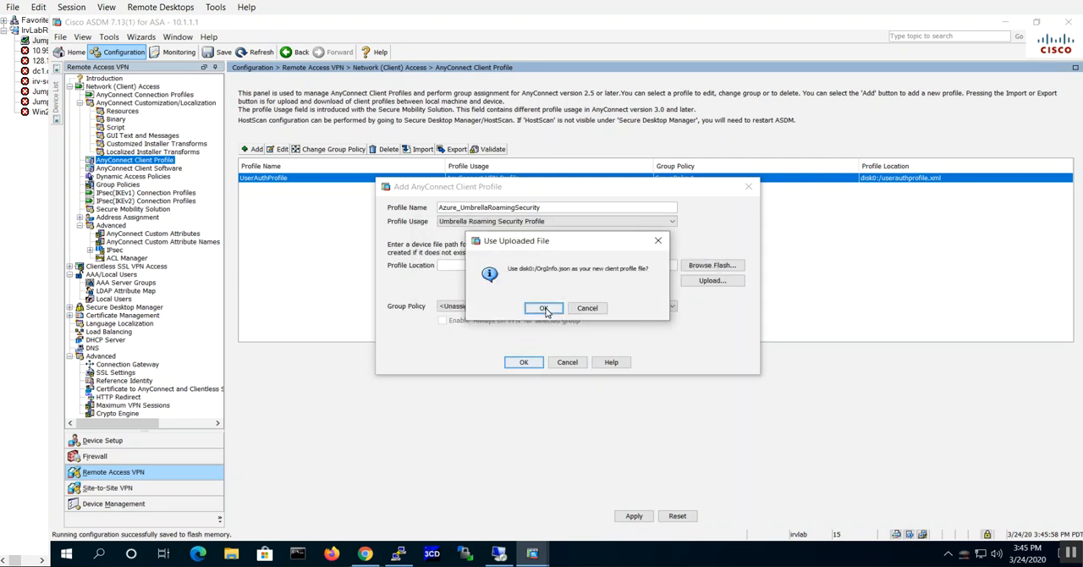
left_click(544, 308)
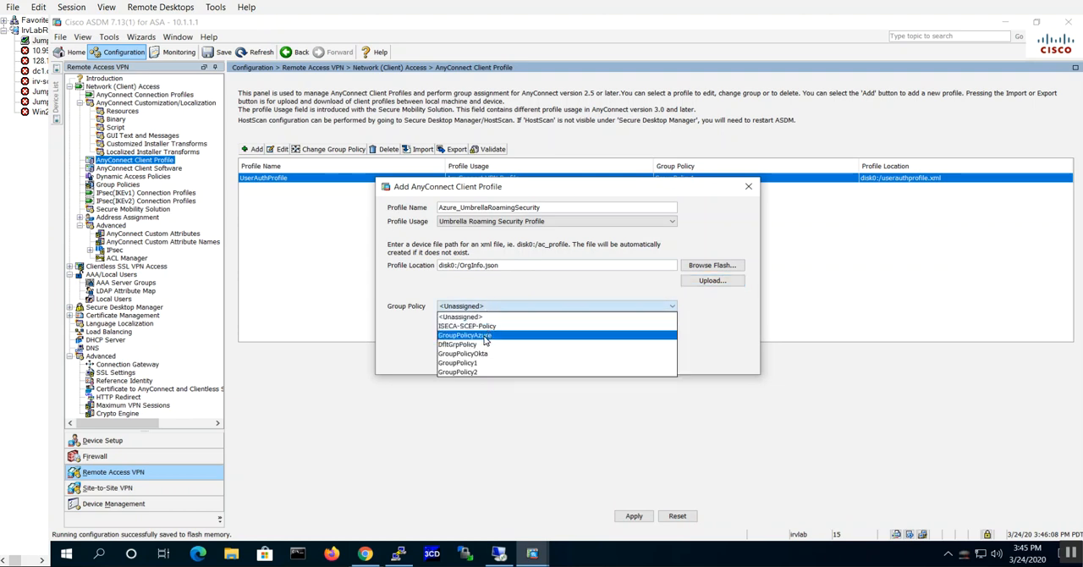
left_click(464, 335)
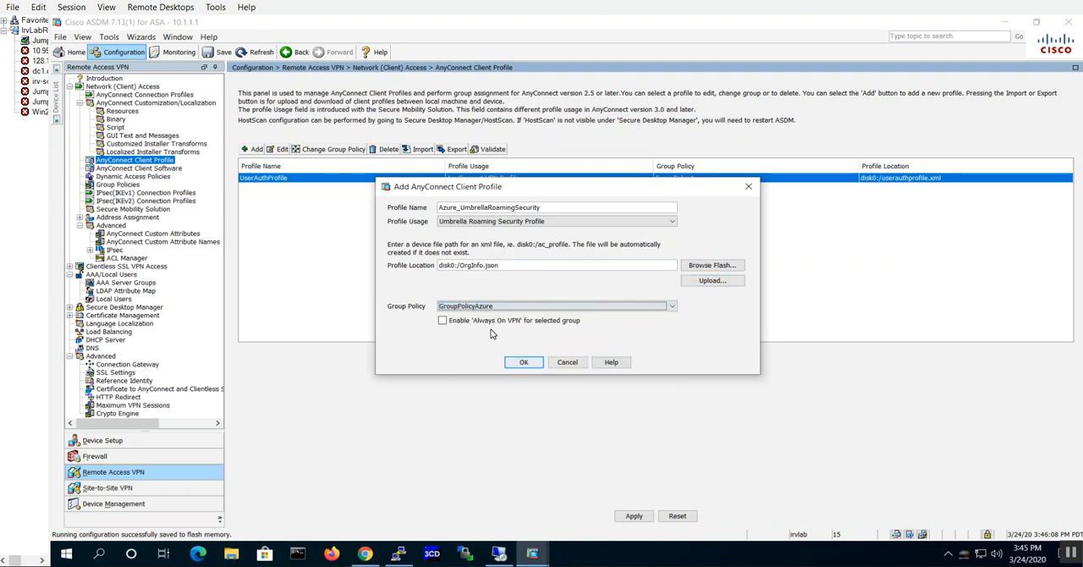
mouse_move(542, 352)
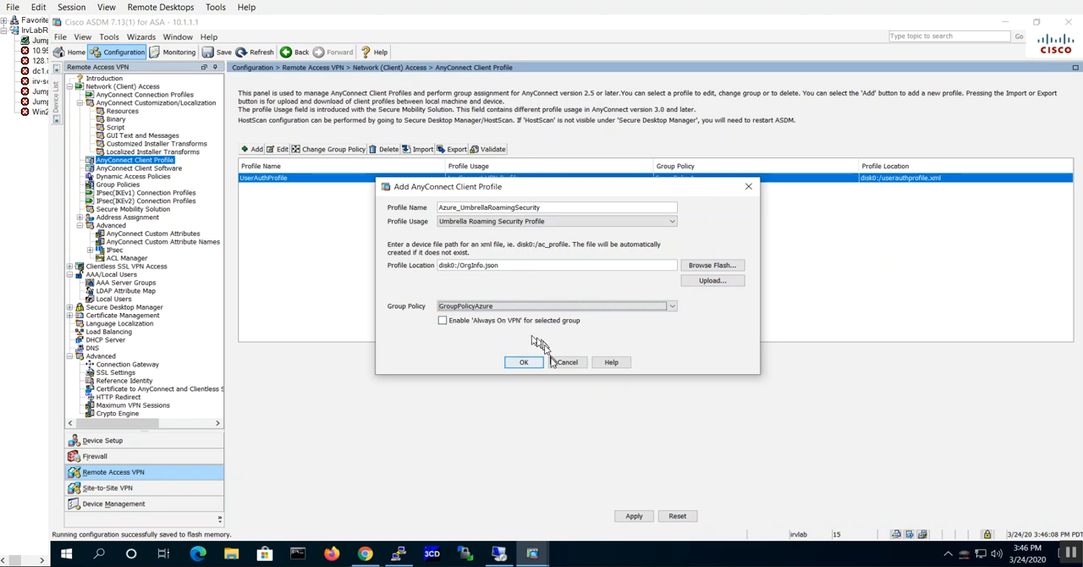
left_click(524, 362)
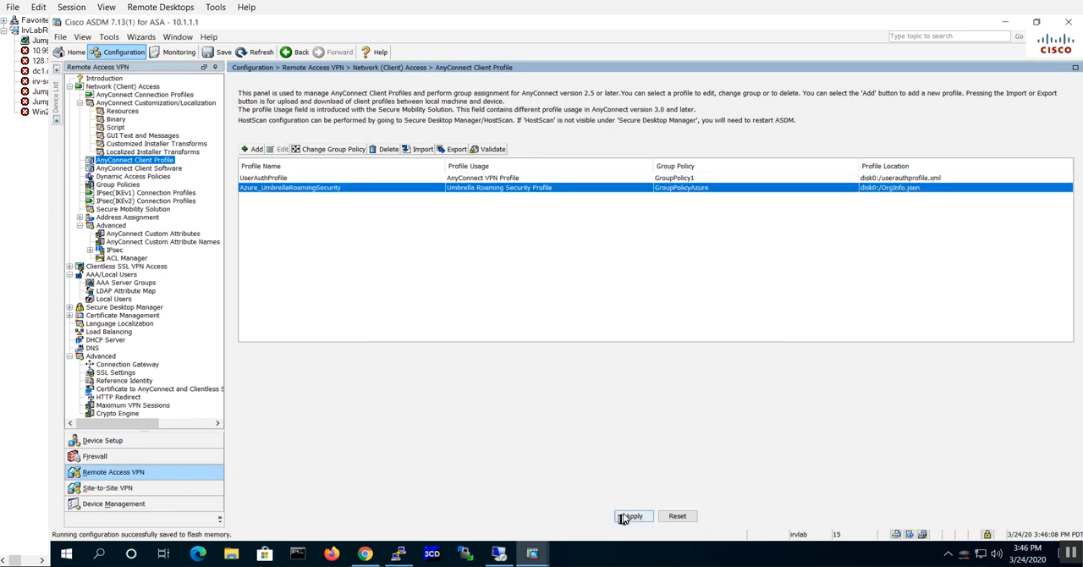
Step: Apply the new client profile and send the generated commands to the ASA
left_click(633, 516)
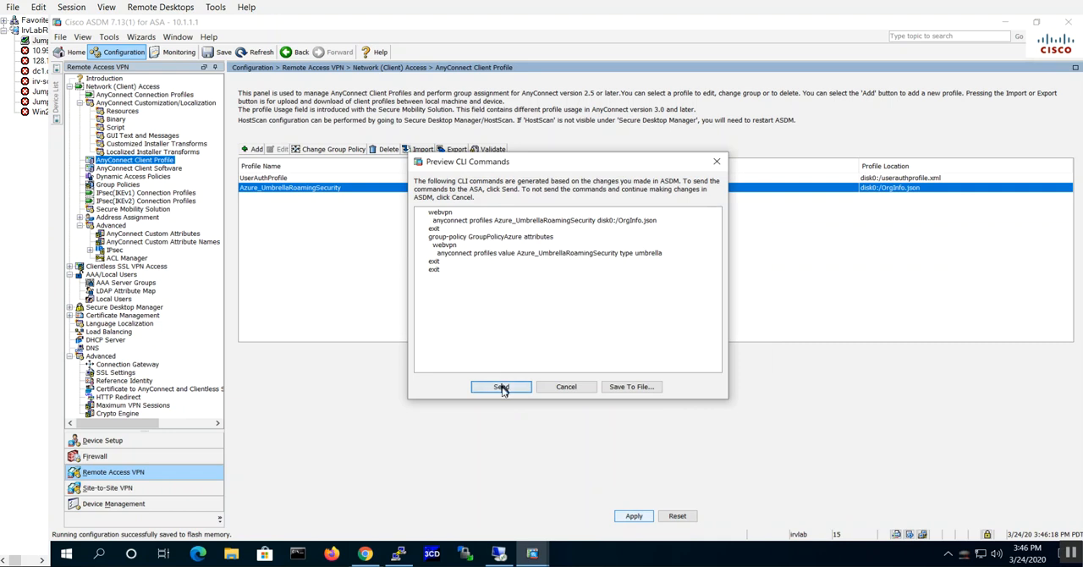
left_click(502, 386)
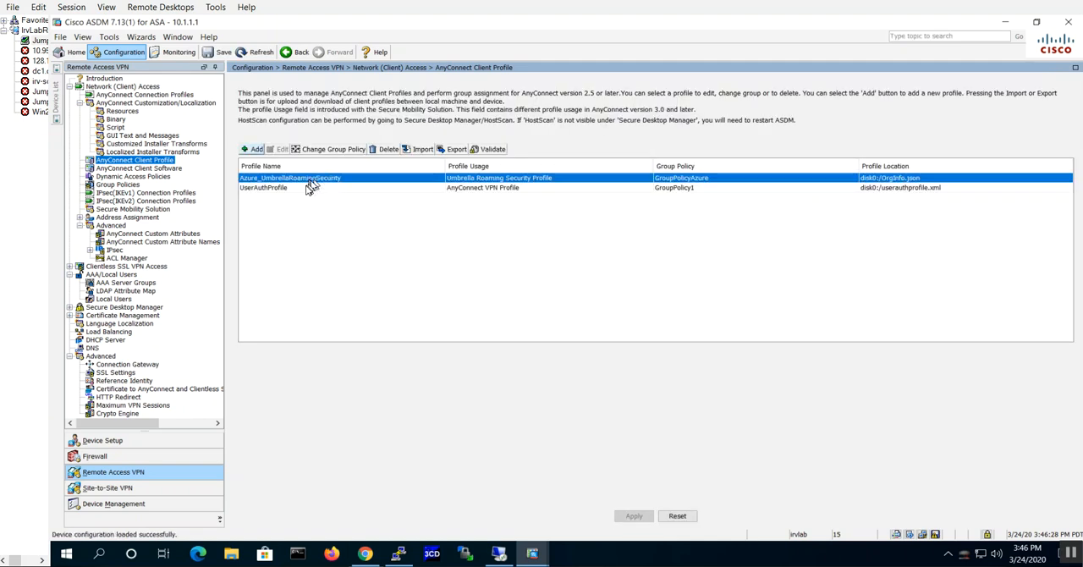
Step: Edit GroupPolicyAzure from the cloud_Azure connection profile's group policy management
left_click(144, 95)
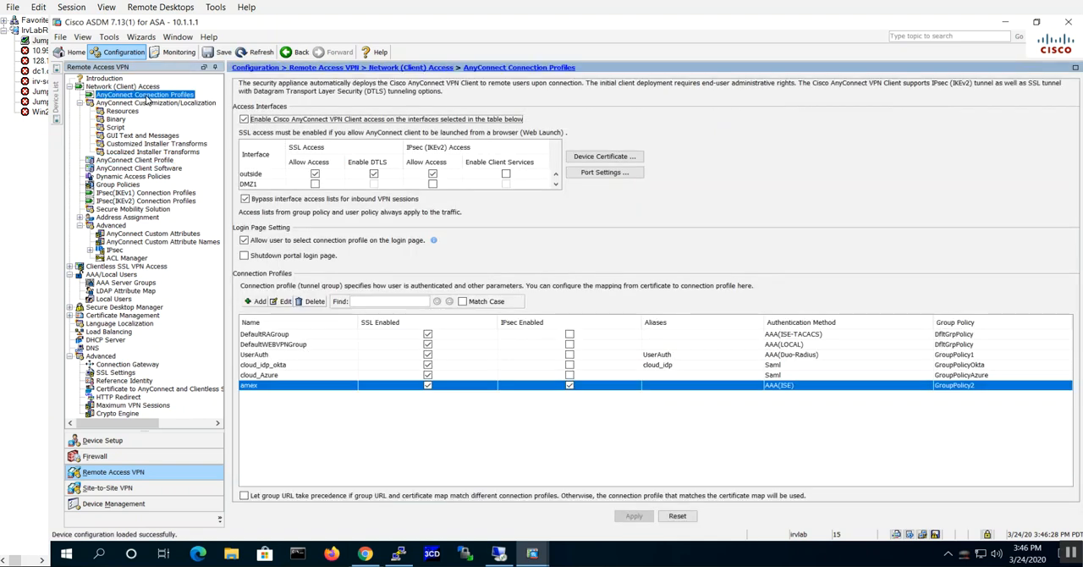
left_click(262, 375)
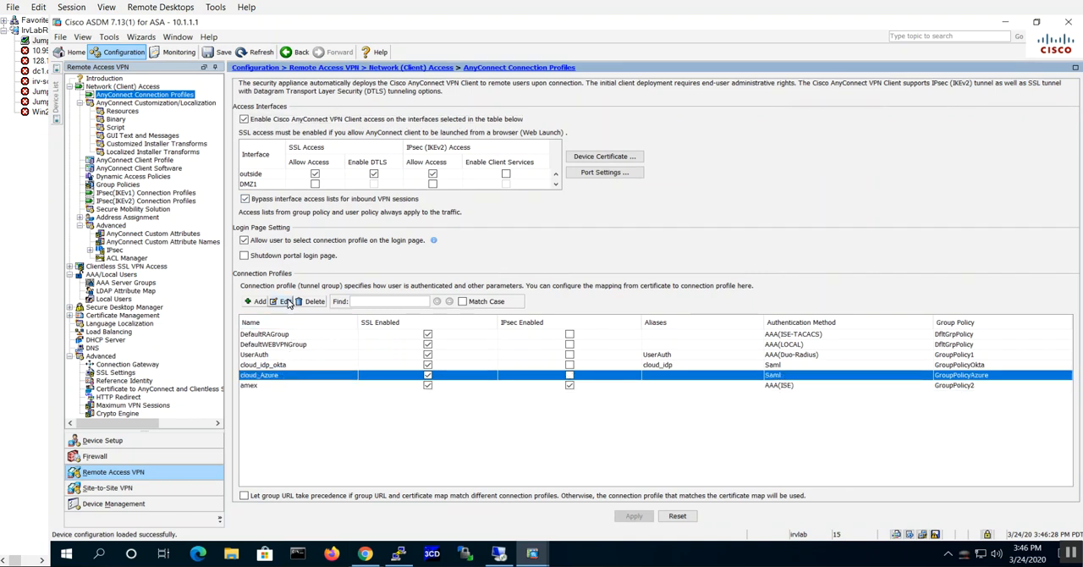
left_click(283, 301)
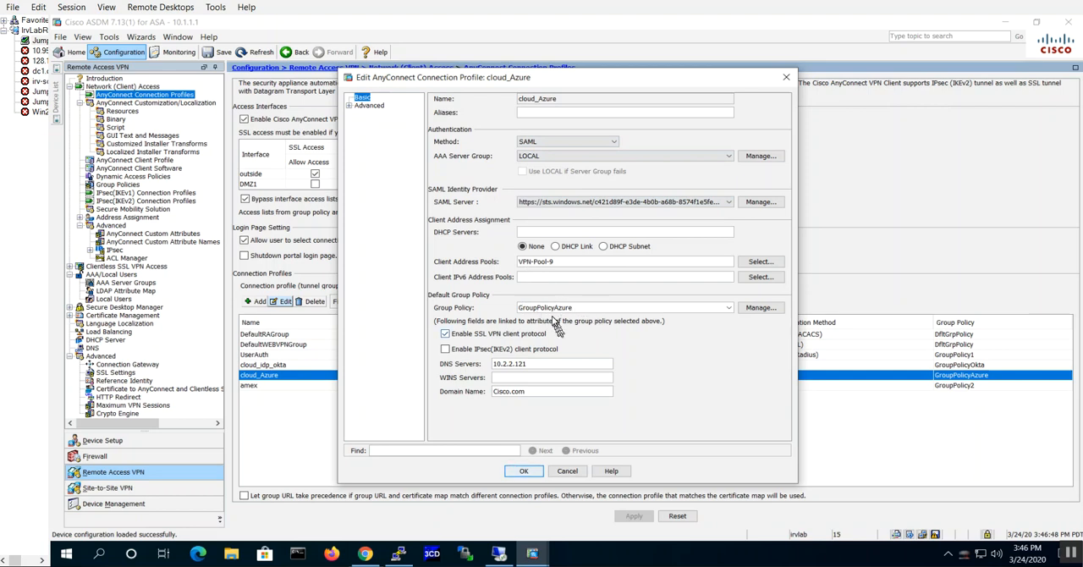
left_click(760, 308)
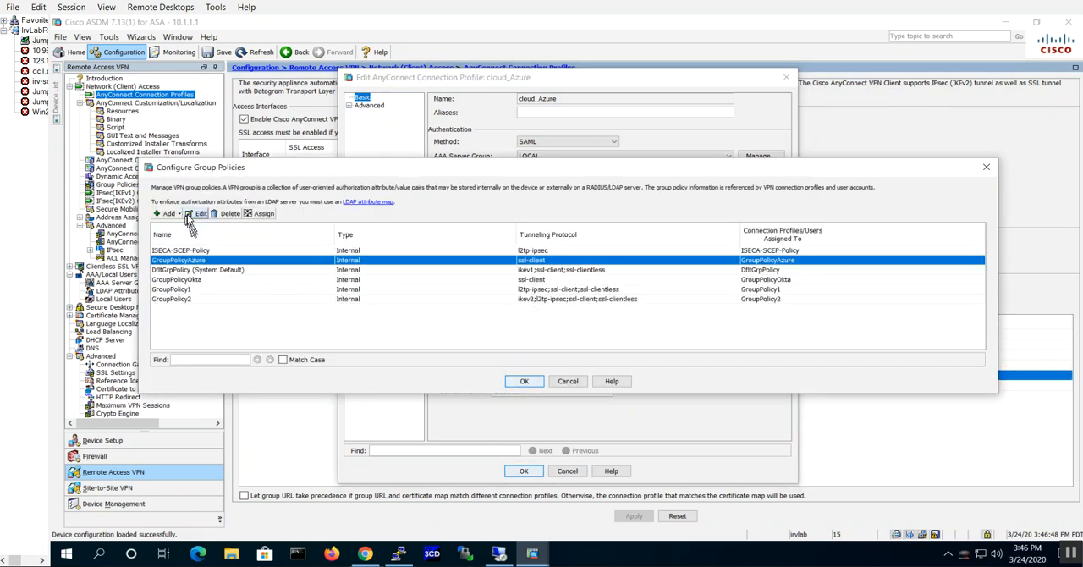
left_click(200, 213)
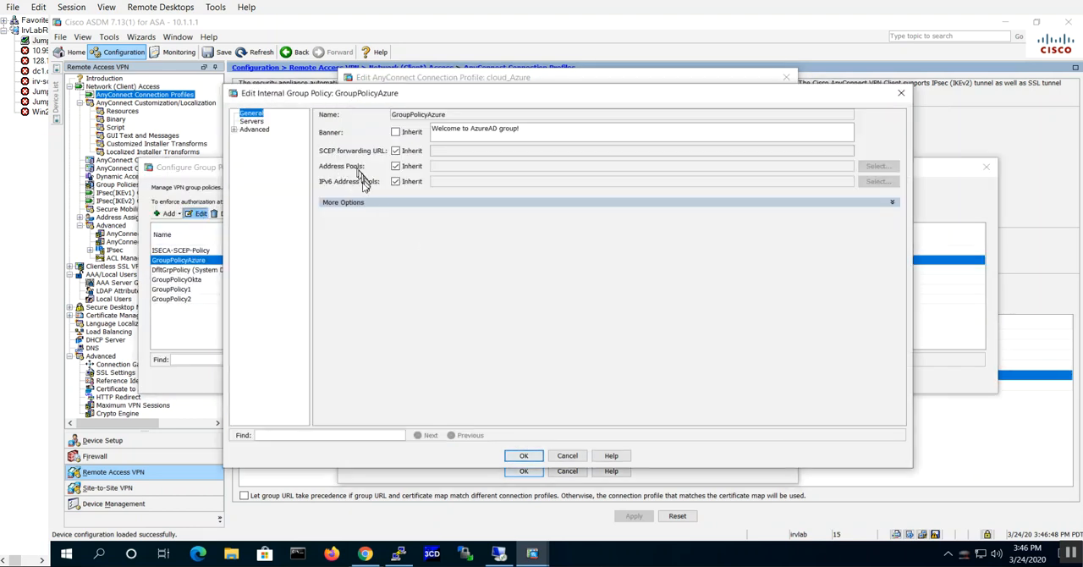
Step: In Advanced AnyConnect Client settings, add Umbrella Roaming Security as an optional client module
left_click(342, 201)
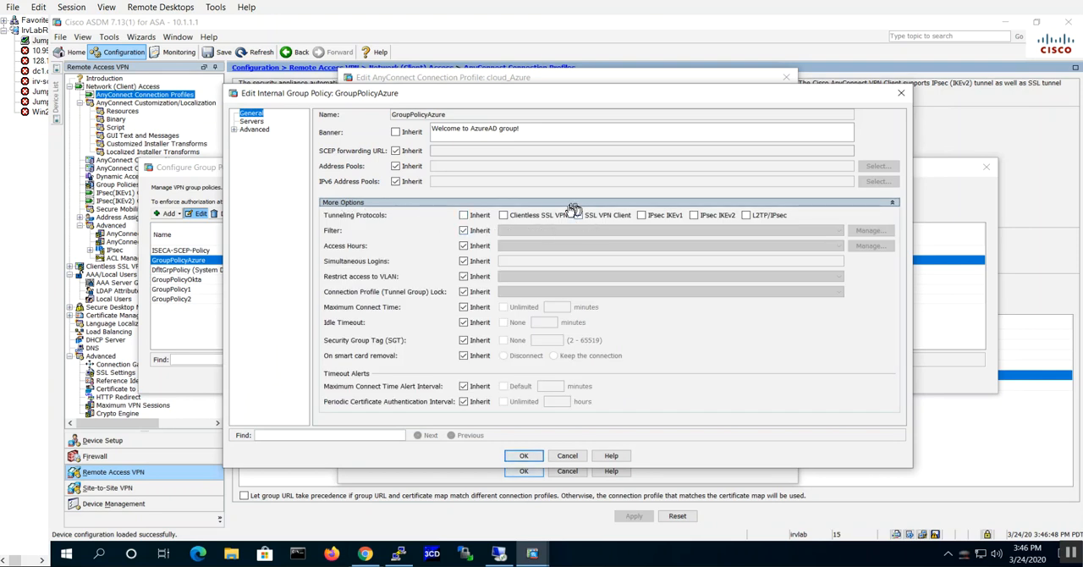
left_click(246, 128)
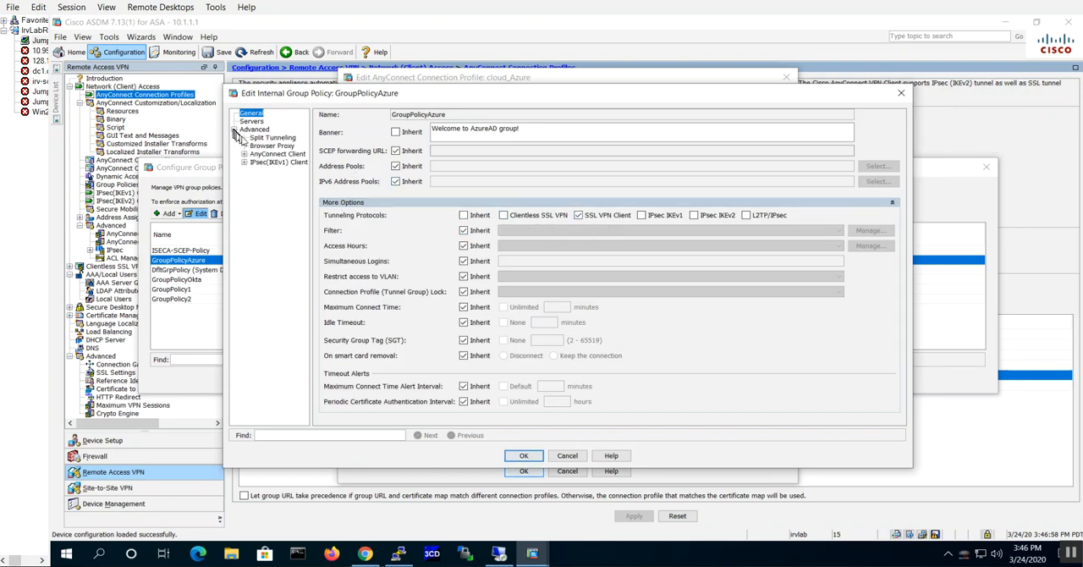
left_click(278, 154)
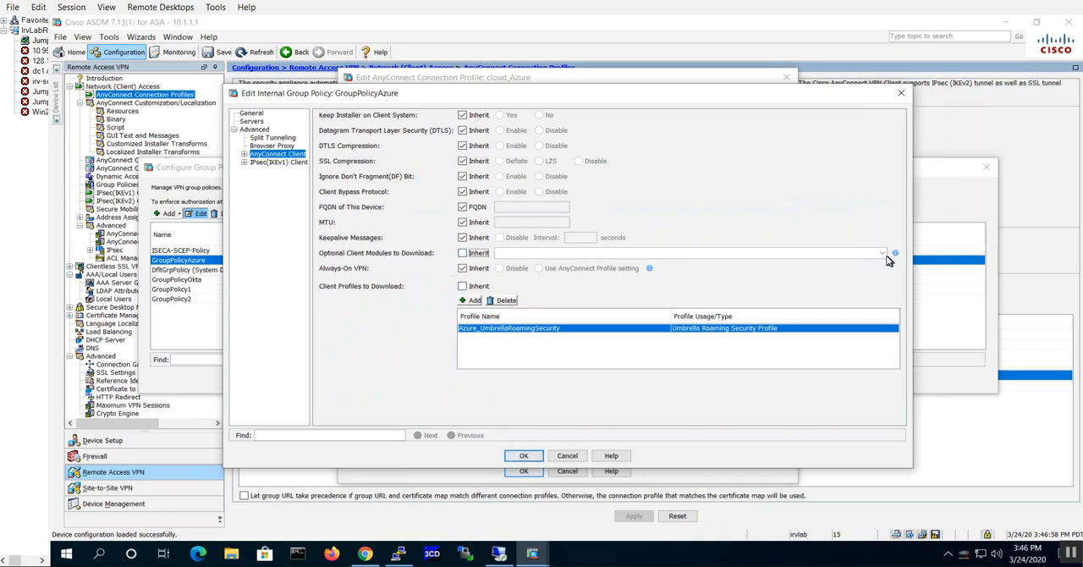
left_click(883, 254)
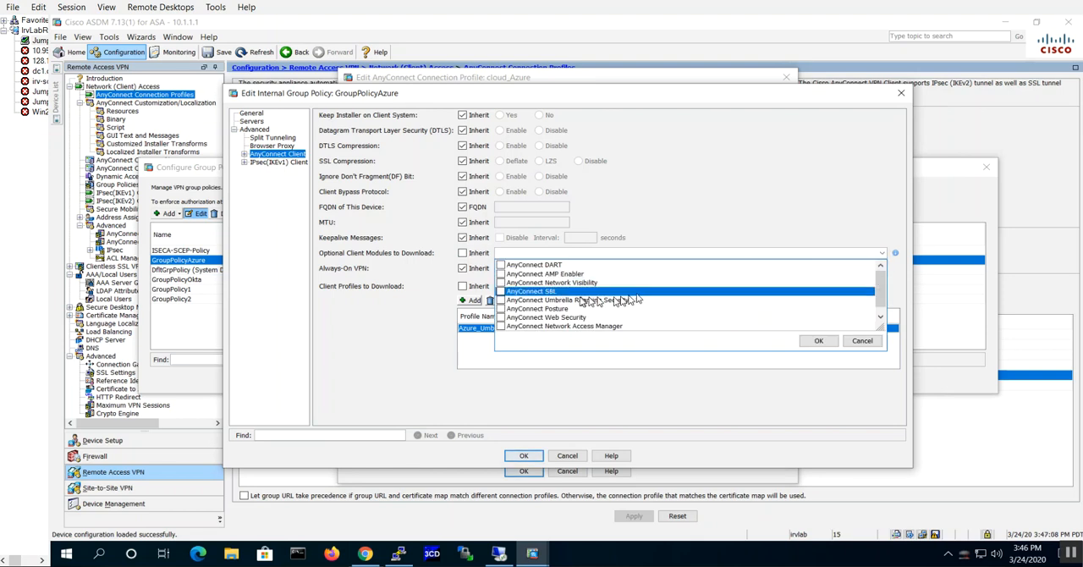
type("umbrella")
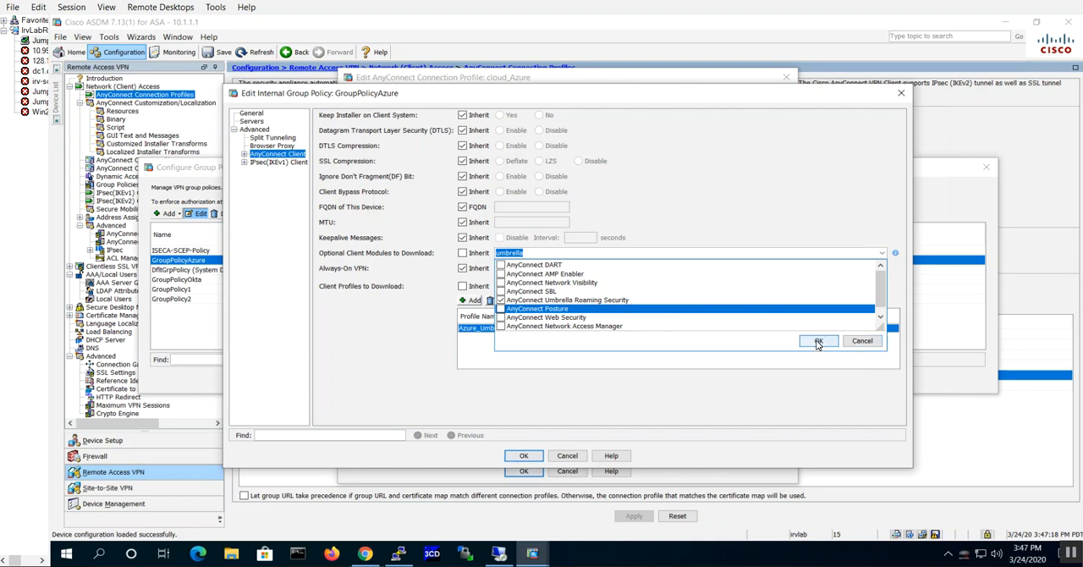
left_click(817, 341)
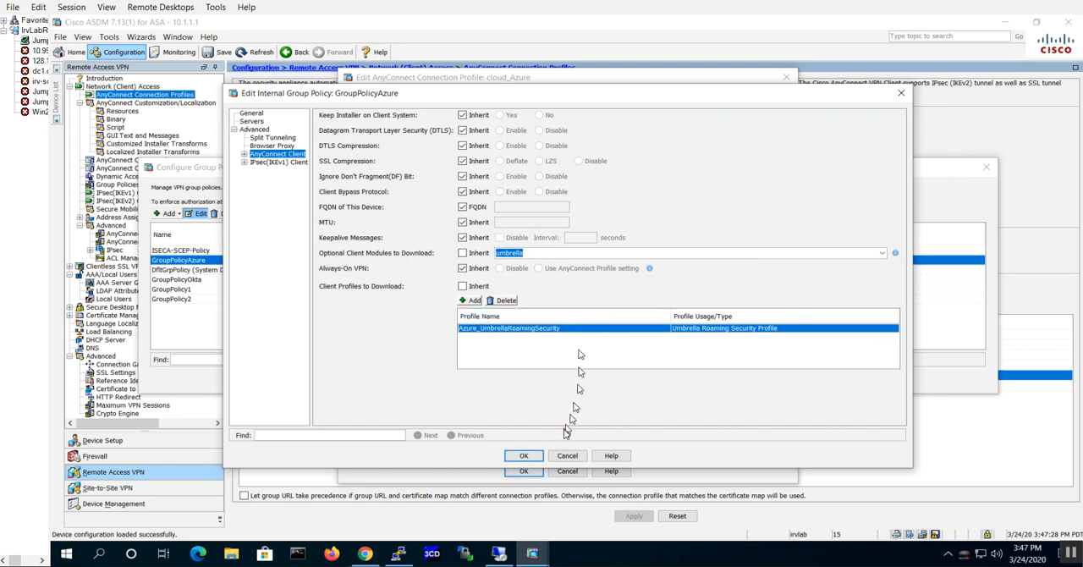
Step: Confirm the policy and profile dialogs, apply and send to the ASA, then write memory
left_click(523, 456)
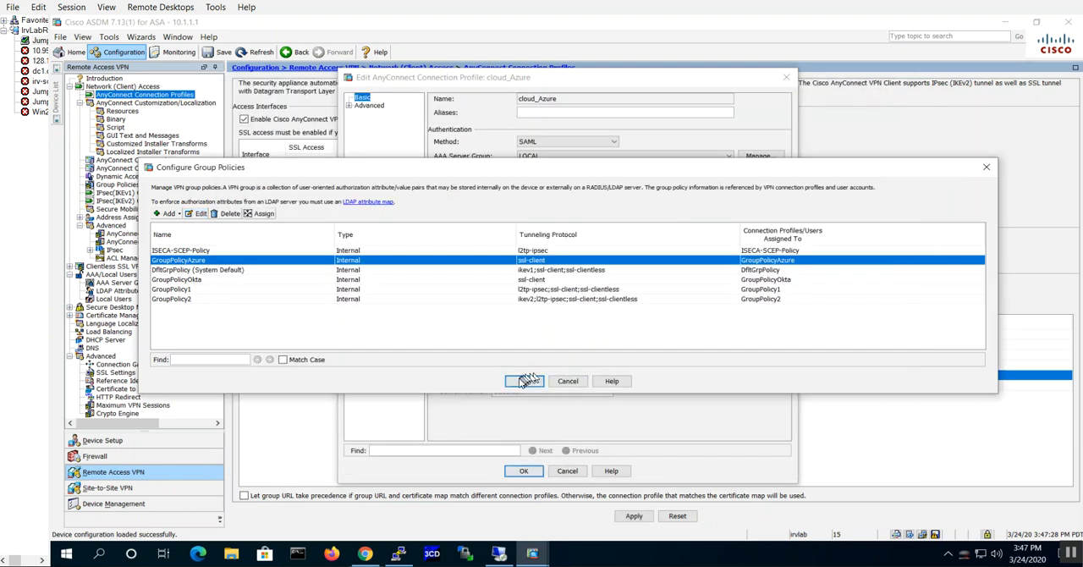
left_click(525, 380)
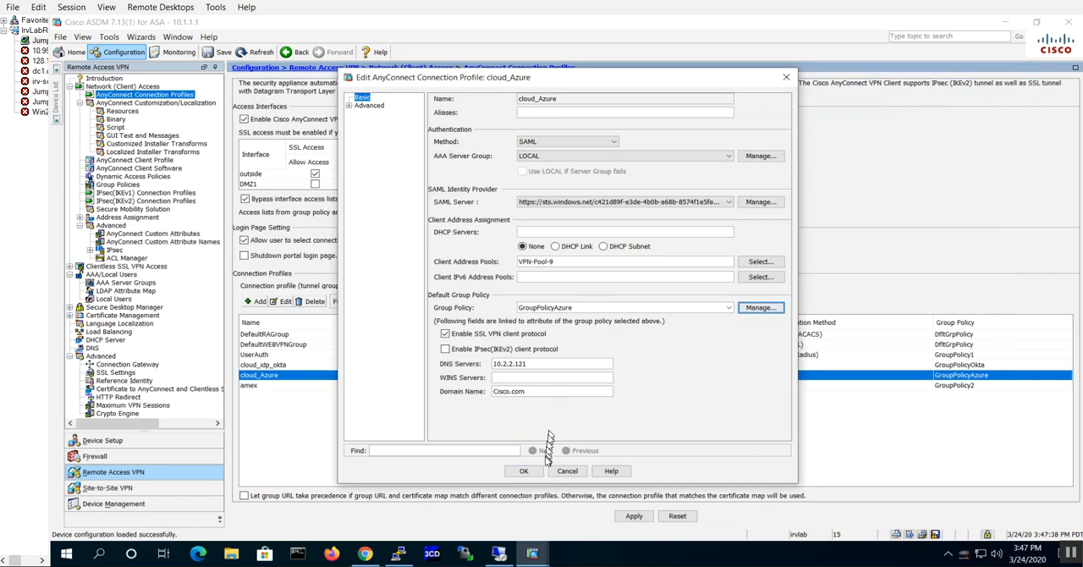
left_click(523, 471)
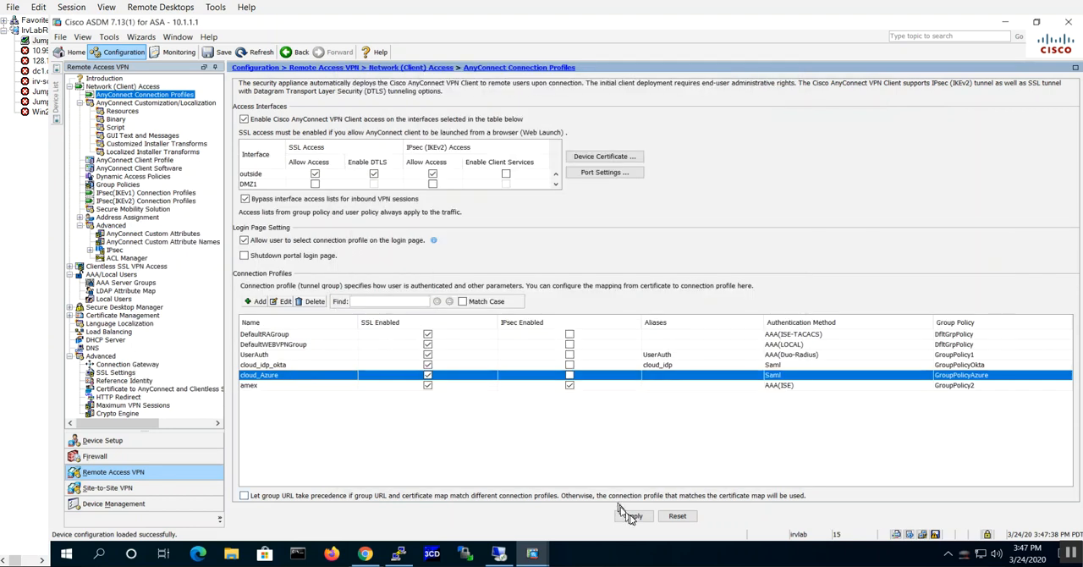
left_click(633, 515)
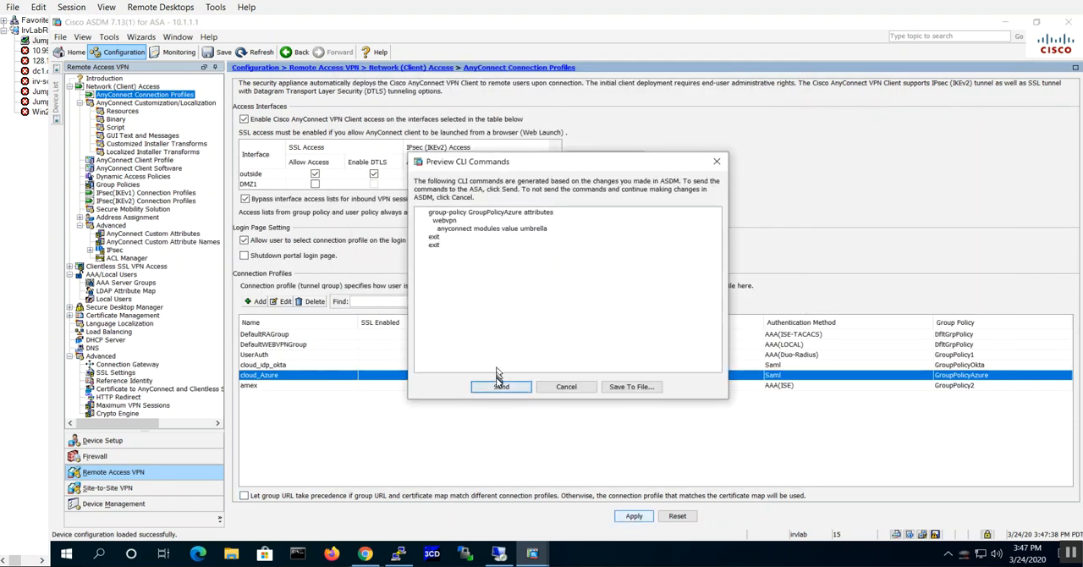
left_click(501, 386)
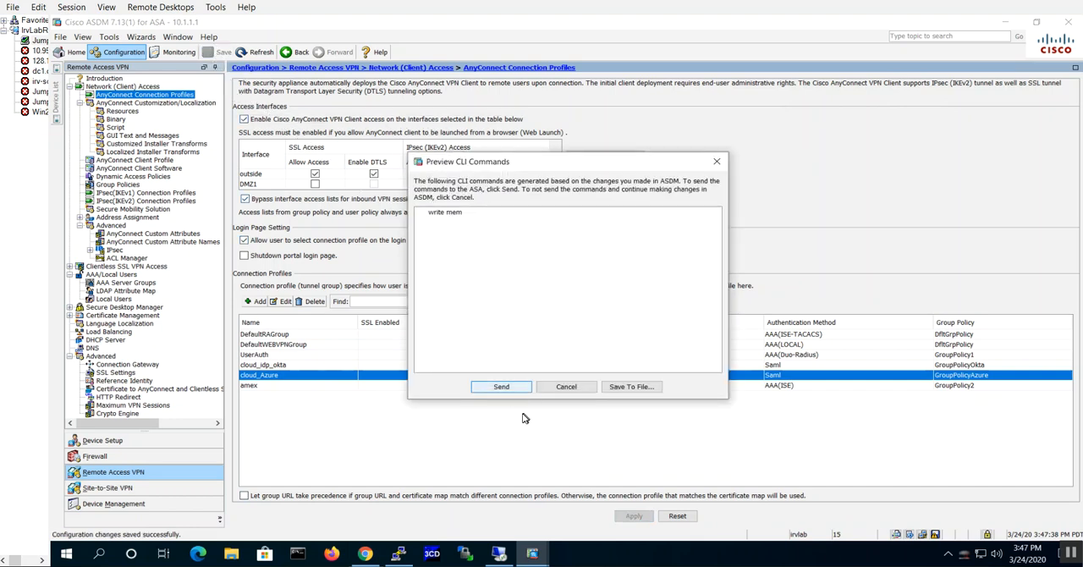
left_click(501, 386)
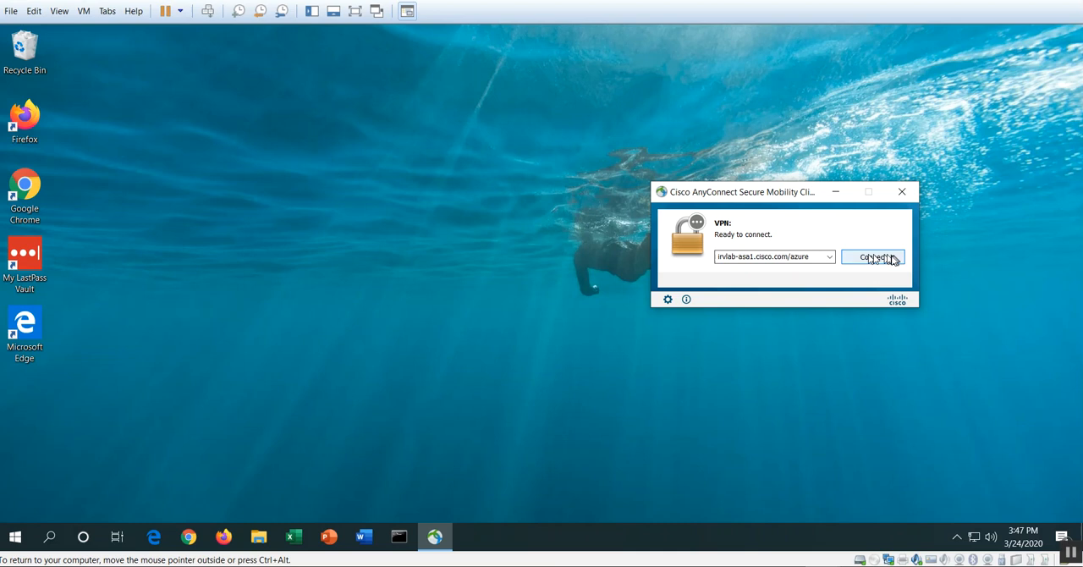
left_click(873, 257)
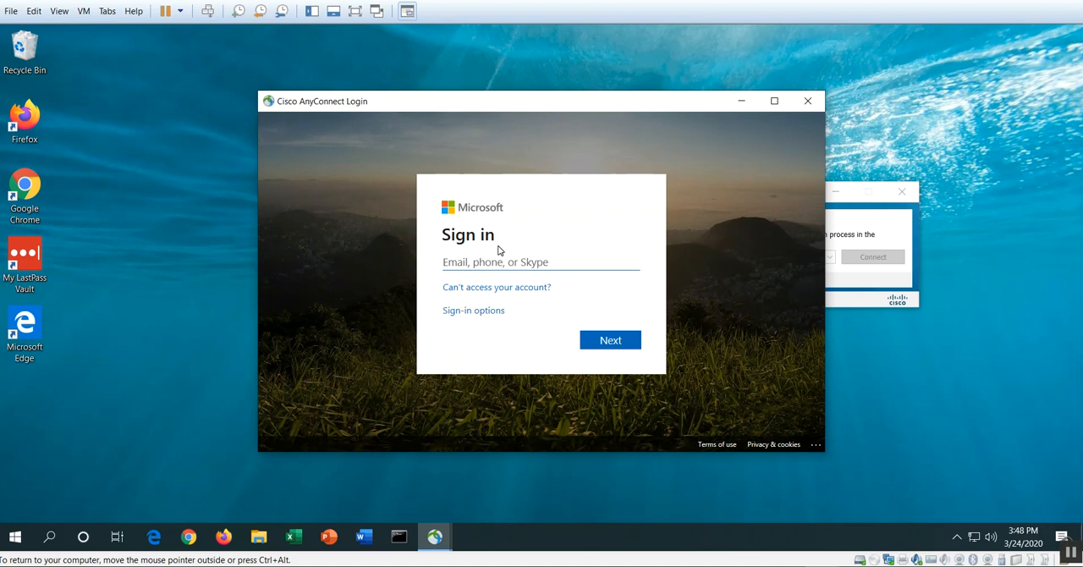
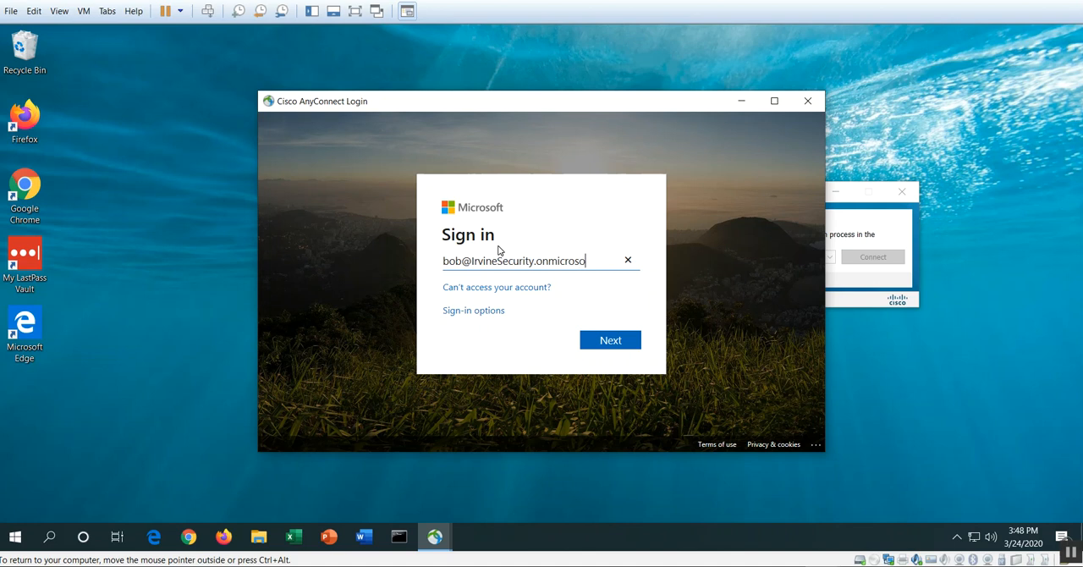
left_click(610, 339)
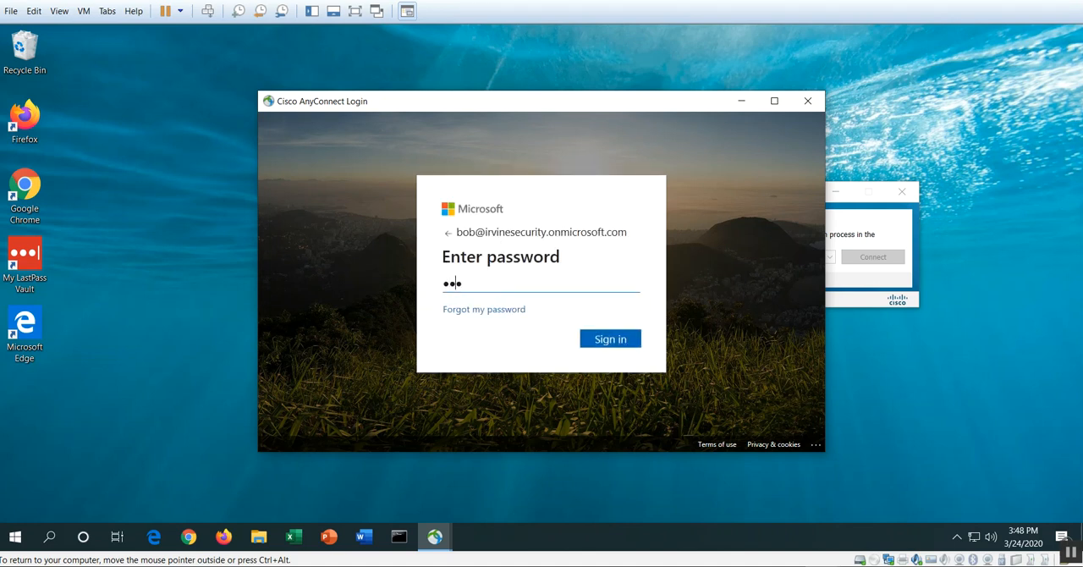
Step: Enter the Microsoft account password, re-enter it after the error, and sign in
type("password")
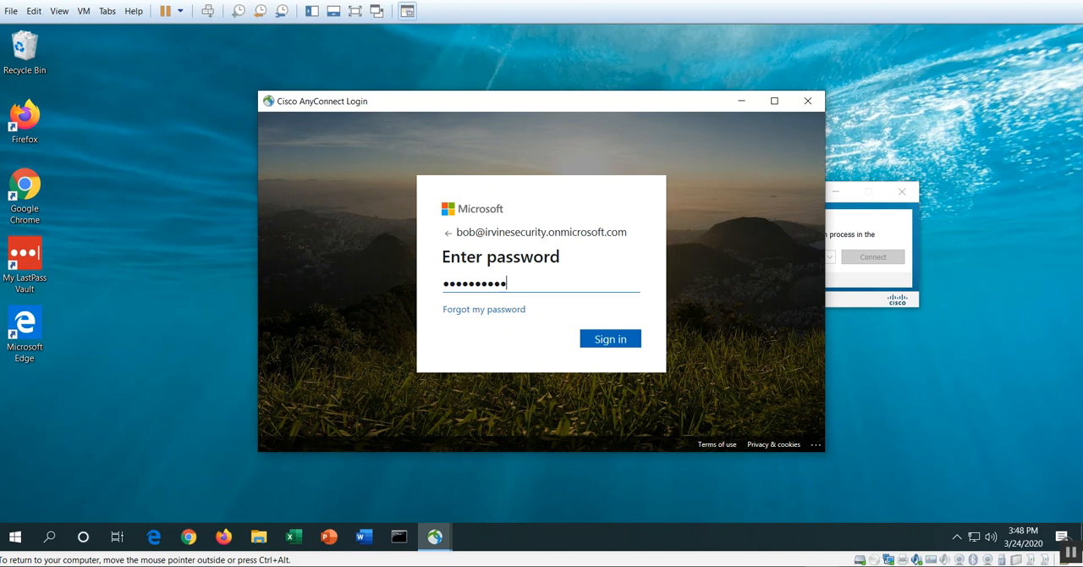
type("•")
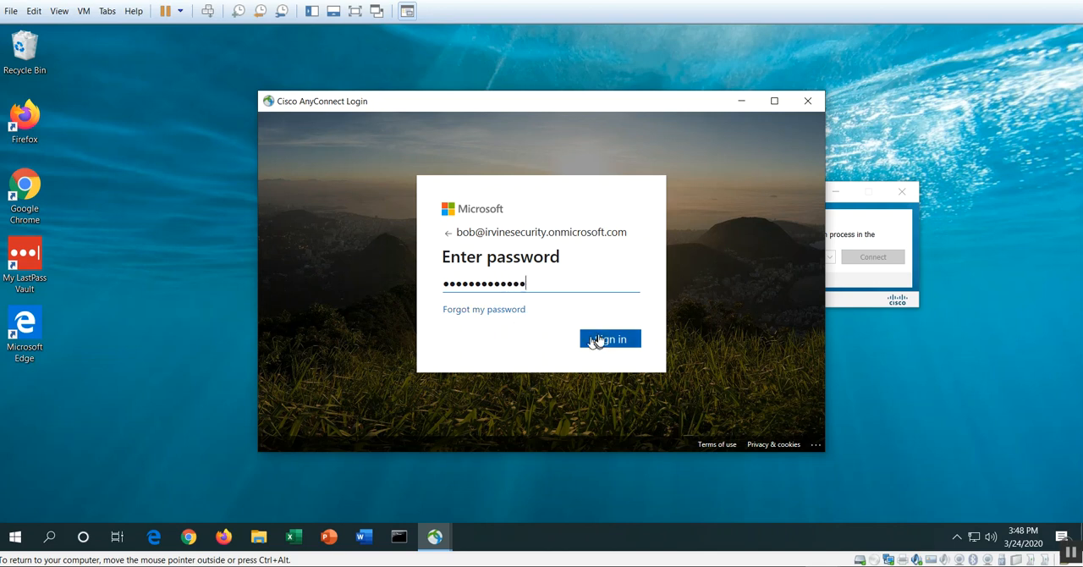
left_click(609, 339)
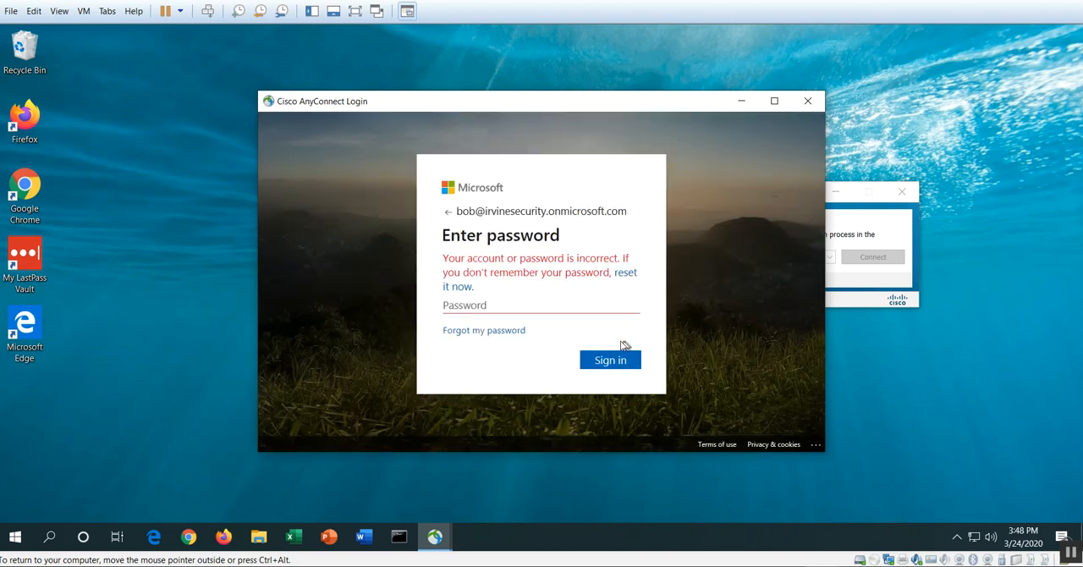
type("•")
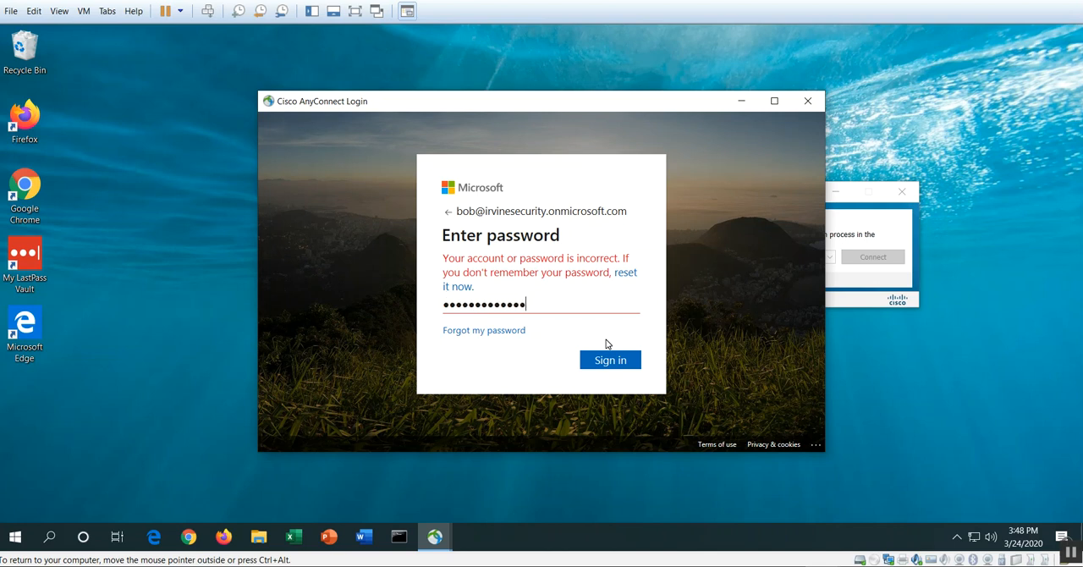
left_click(610, 361)
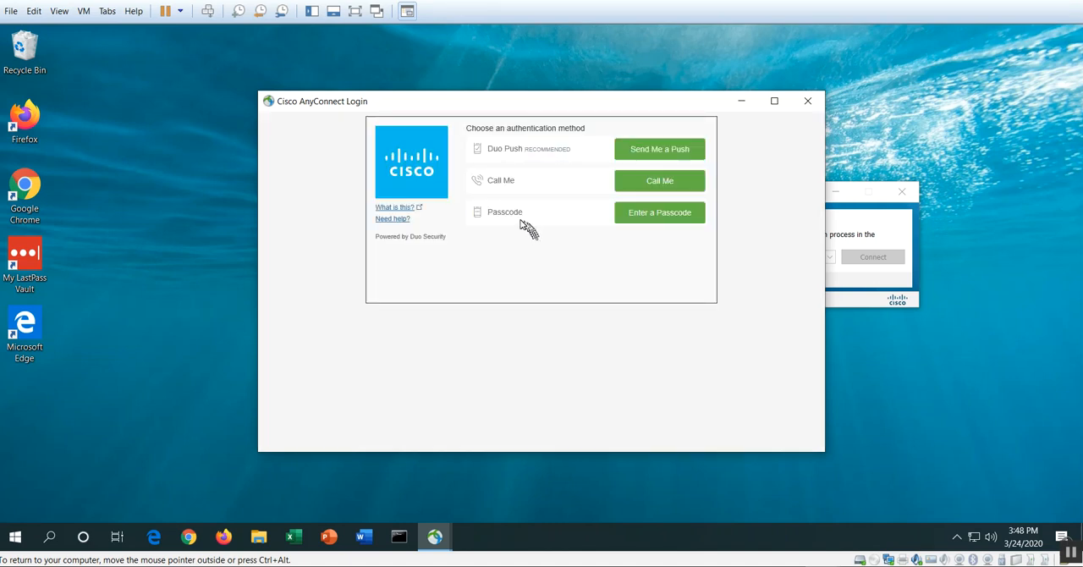
mouse_move(566, 199)
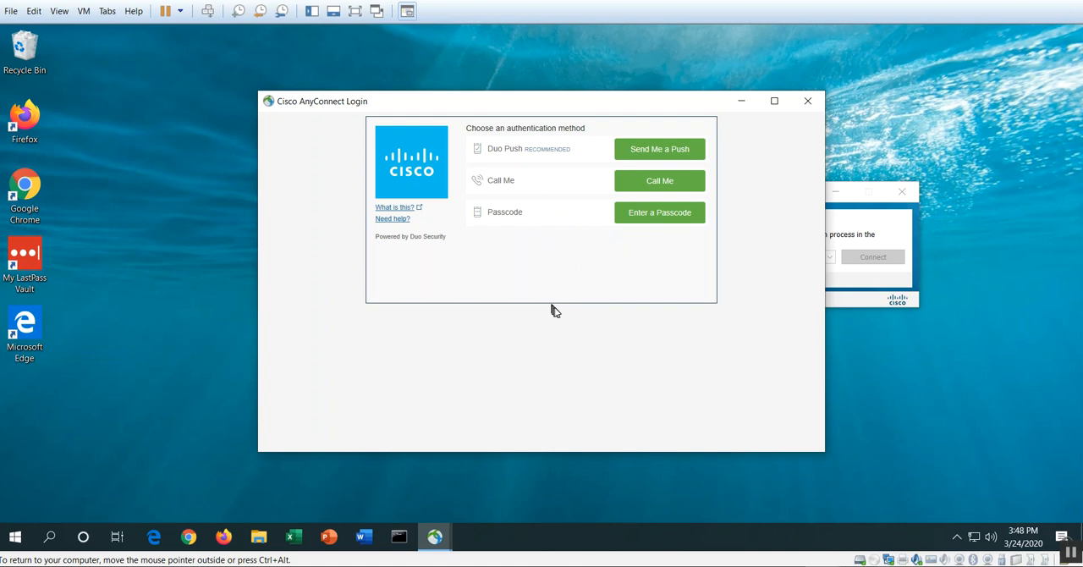
mouse_move(541, 270)
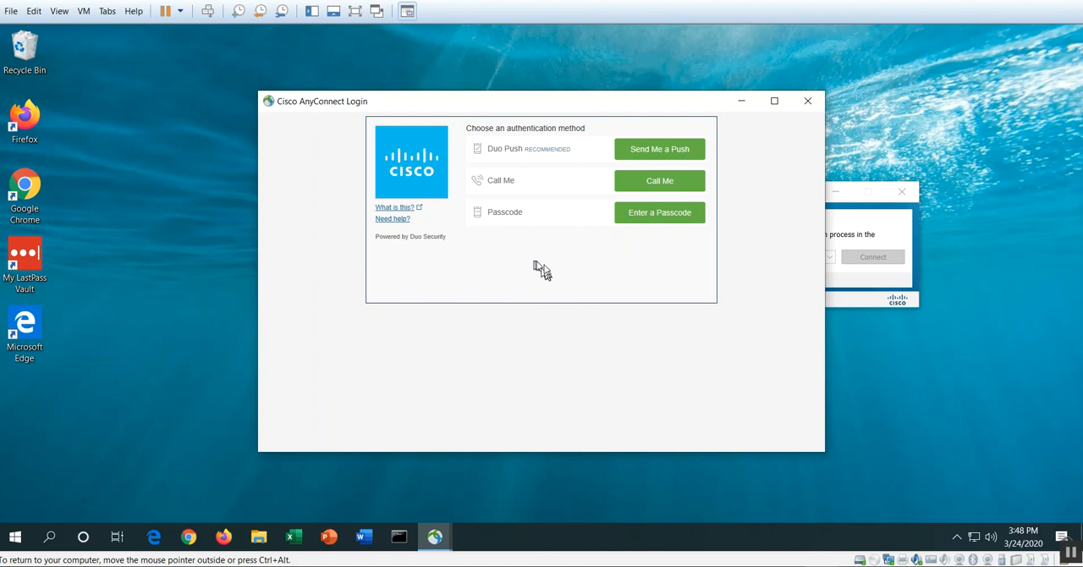
Step: Send a Duo push for approval, then choose Yes to stay signed in
left_click(661, 147)
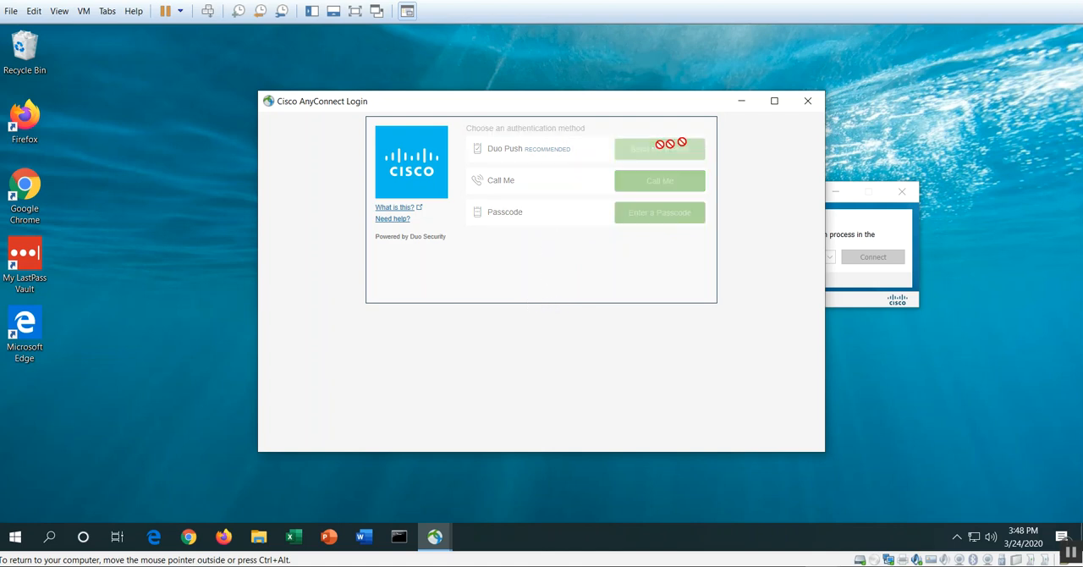
left_click(660, 147)
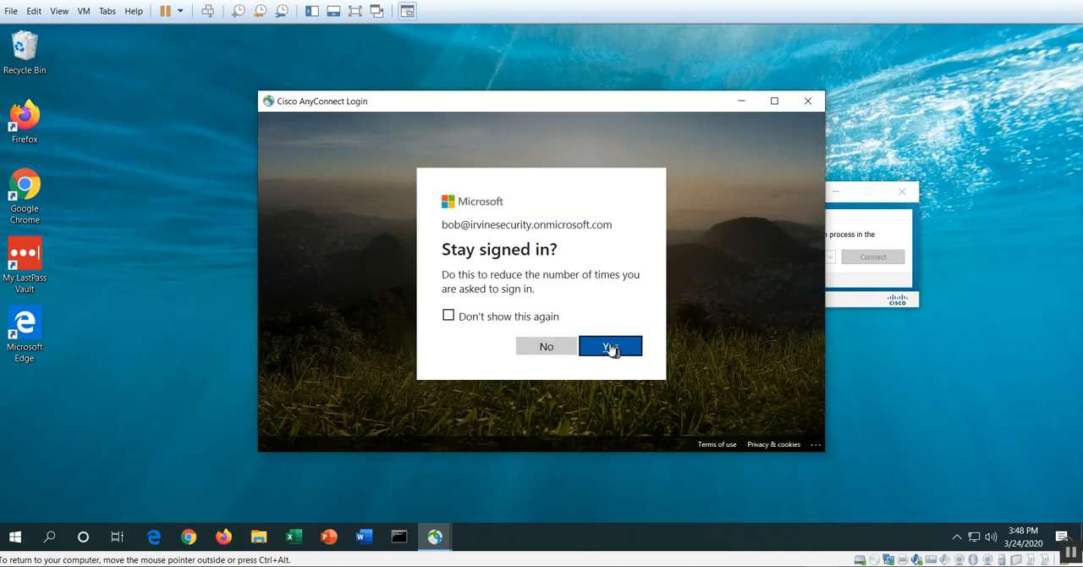
left_click(610, 346)
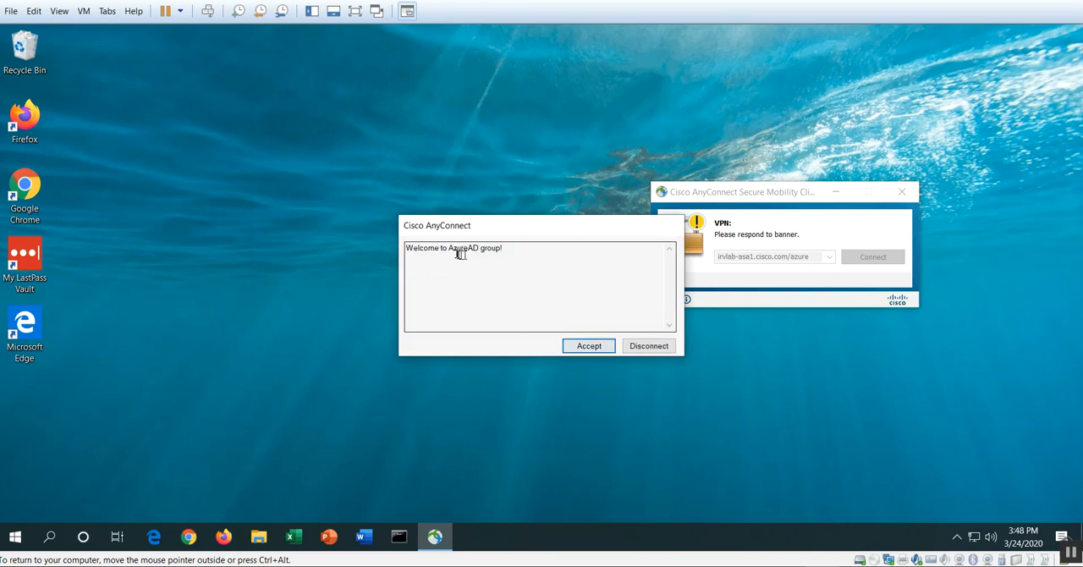
Step: Accept the AzureAD welcome banner so AnyConnect continues connecting and installs Umbrella Roaming Security
left_click(589, 345)
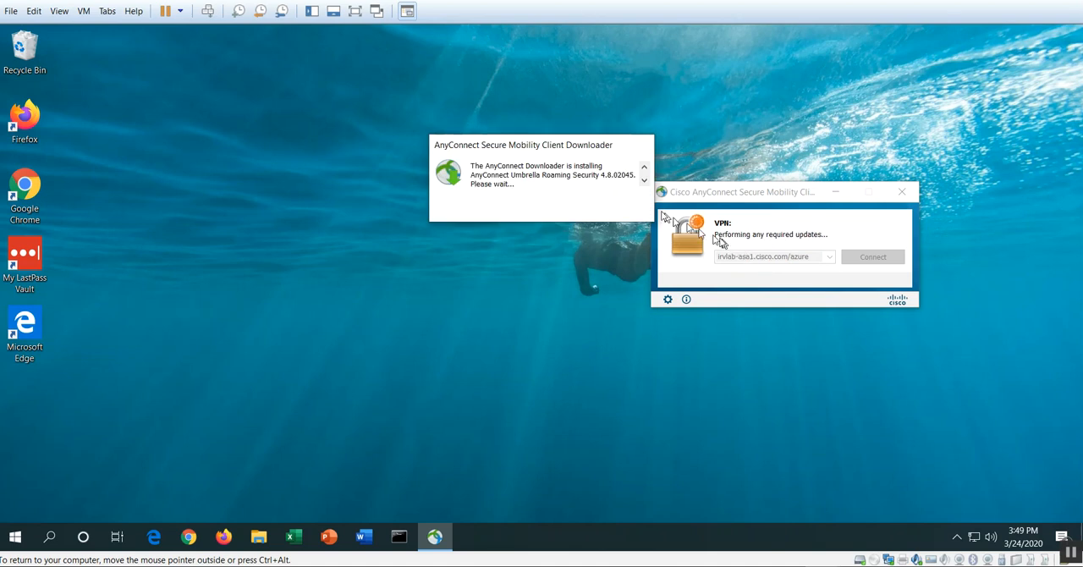
mouse_move(696, 261)
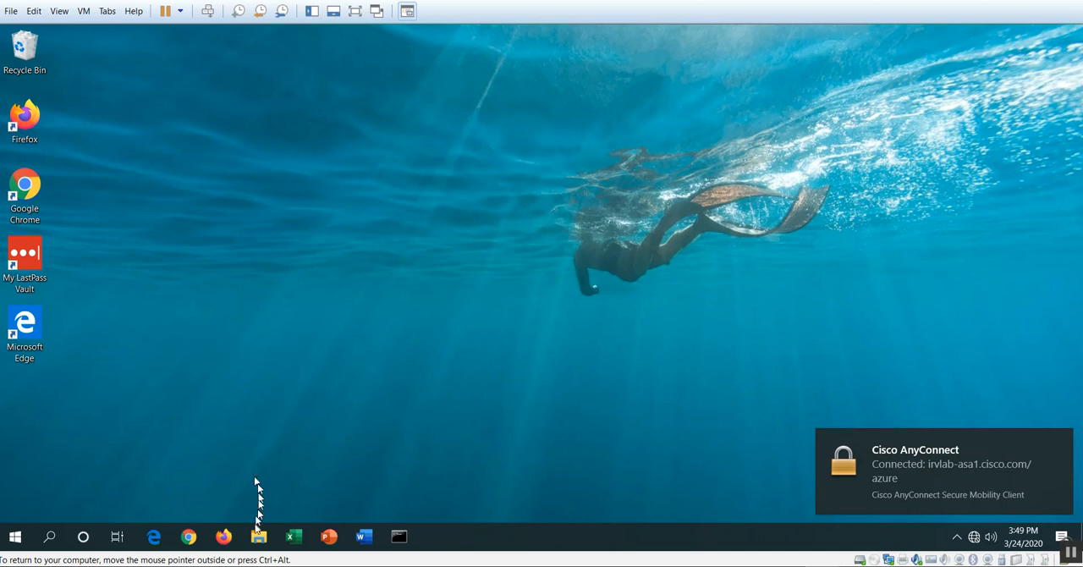
Step: Browse to C:\ProgramData\Cisco\Cisco AnyConnect Secure Mobility Client\Umbrella showing OrgInfo.json, then show AnyConnect status
left_click(257, 537)
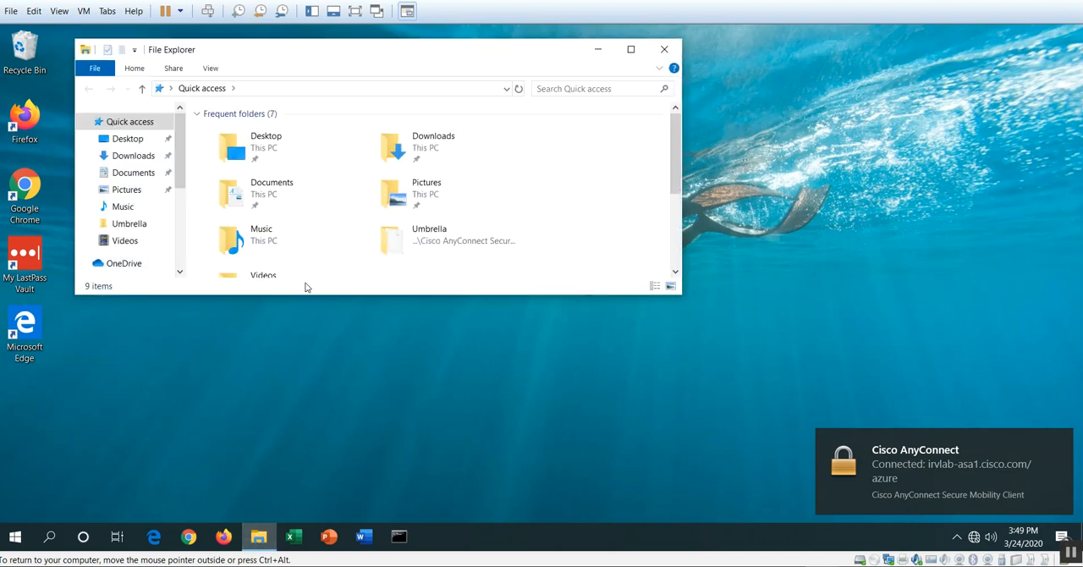
mouse_move(342, 298)
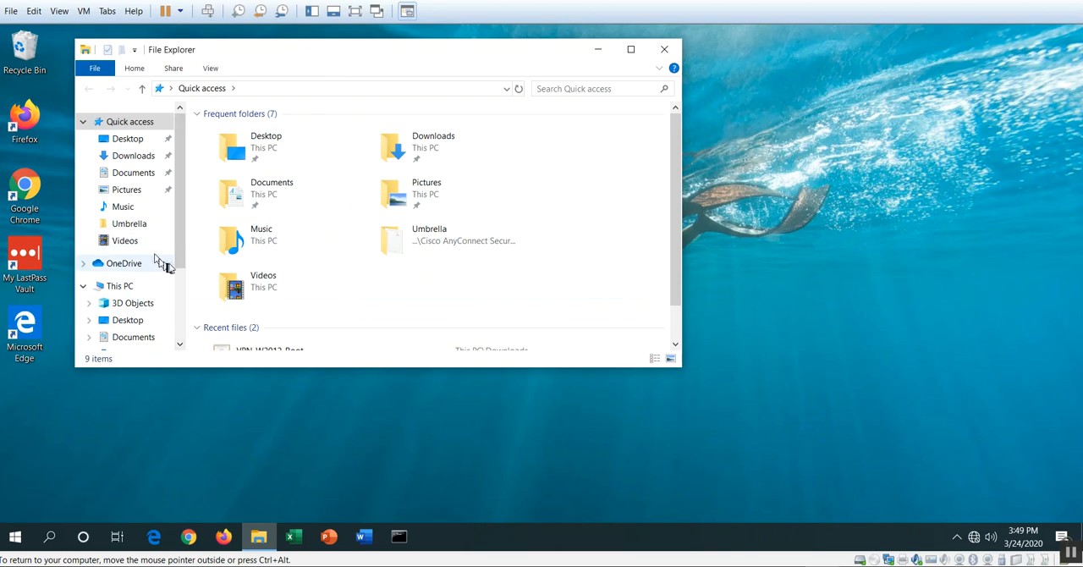
scroll("down", 3)
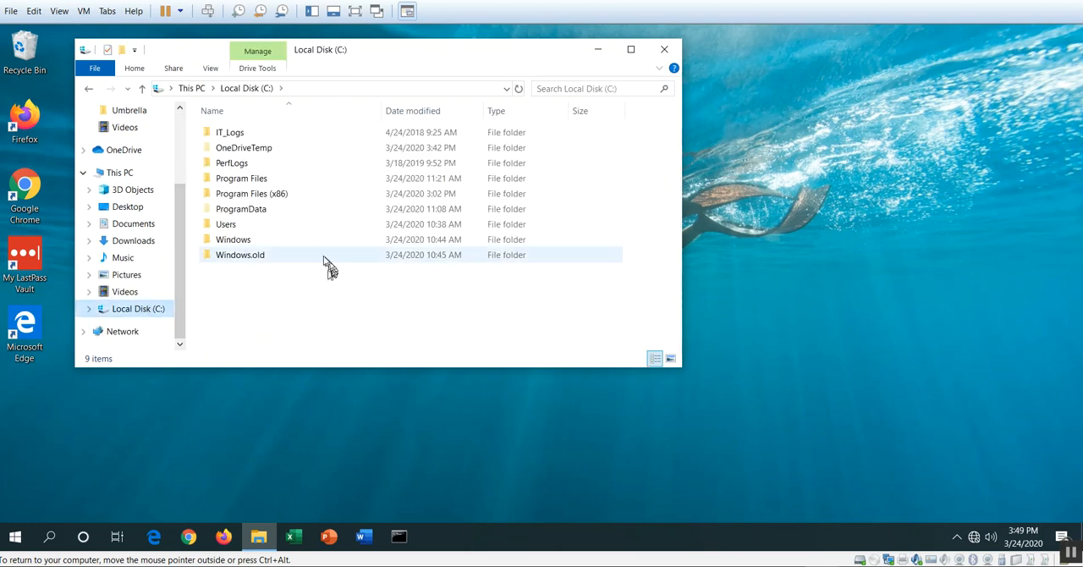
mouse_move(241, 208)
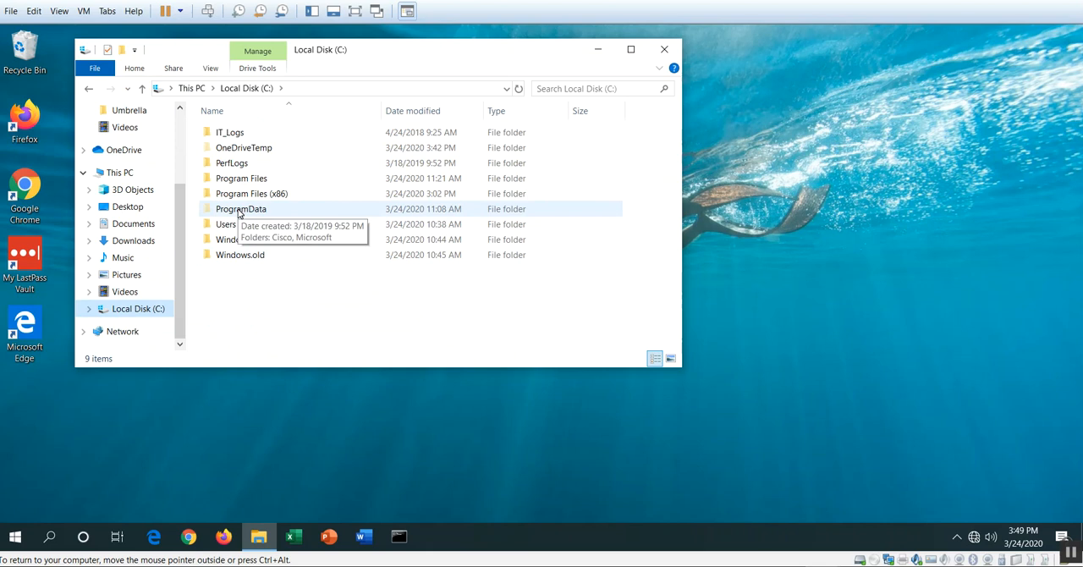
mouse_move(268, 213)
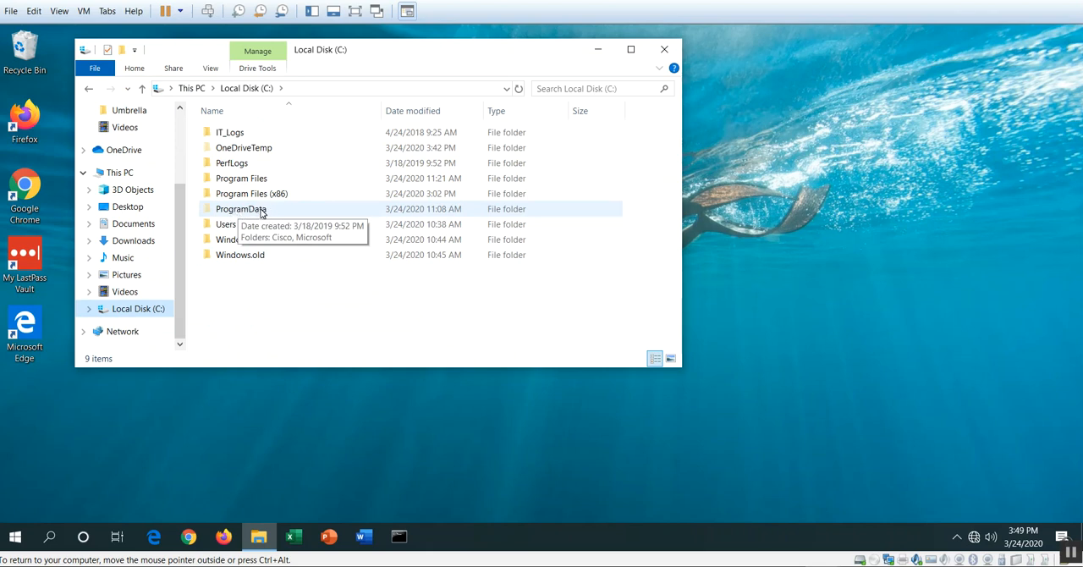
double_click(240, 208)
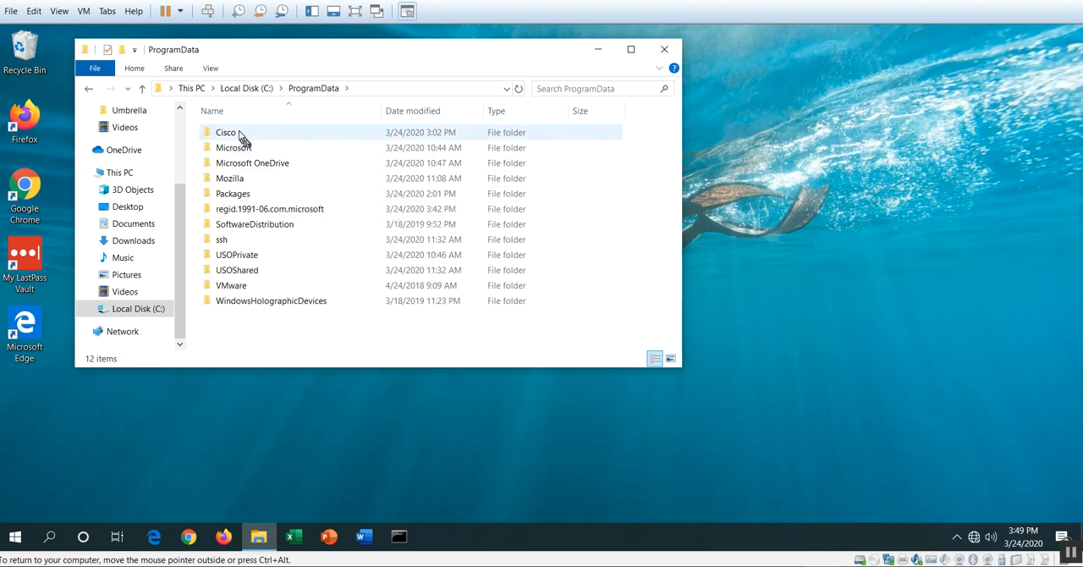
double_click(227, 132)
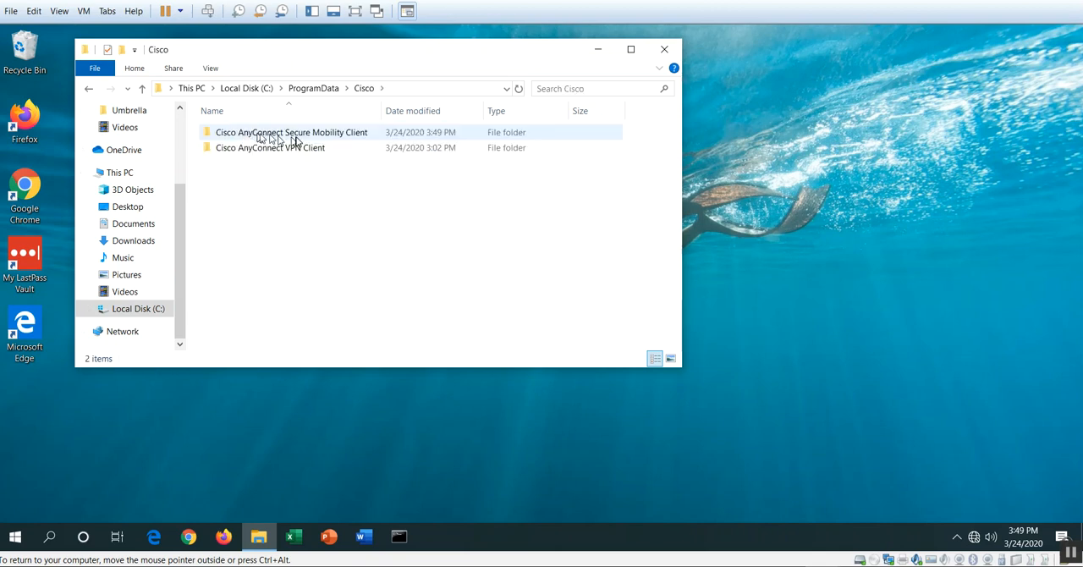
mouse_move(291, 132)
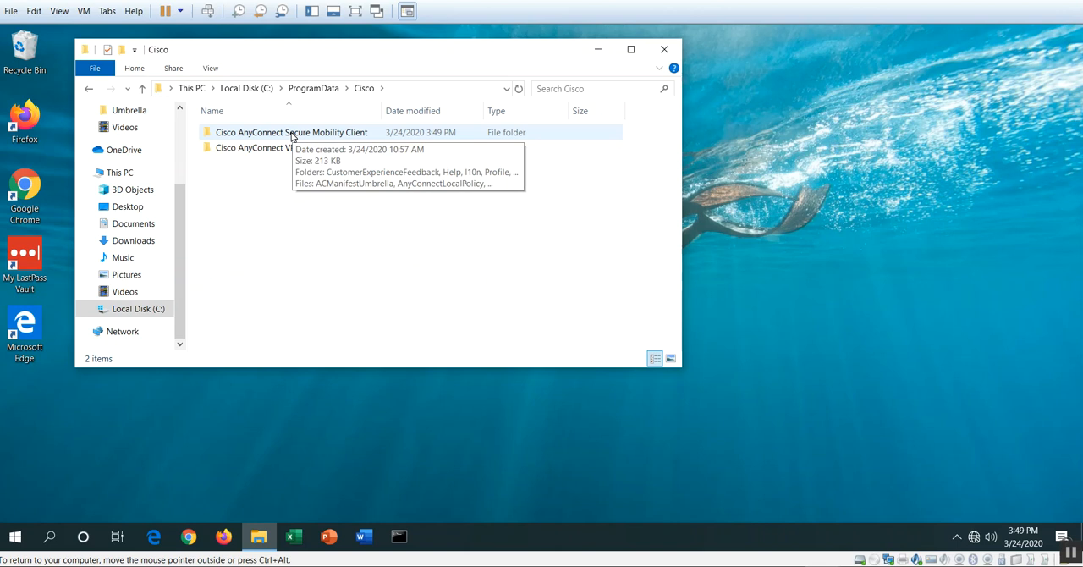
double_click(291, 132)
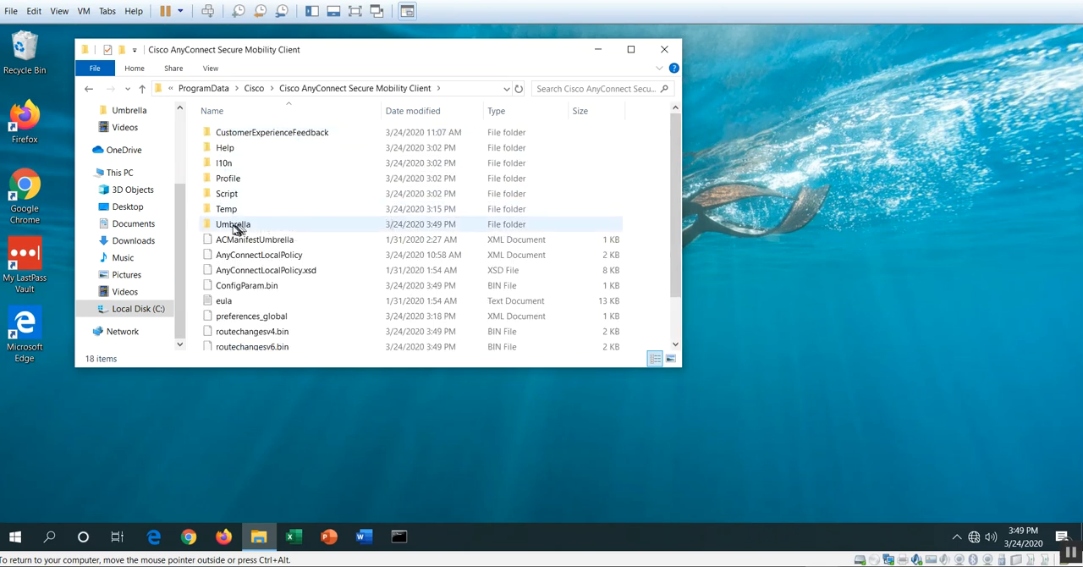
double_click(234, 223)
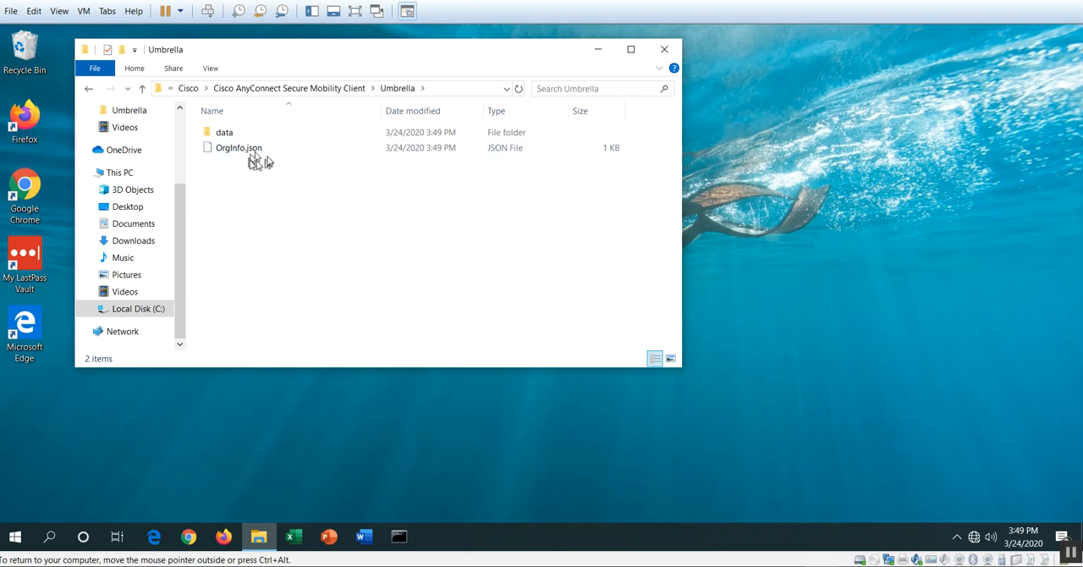
mouse_move(281, 220)
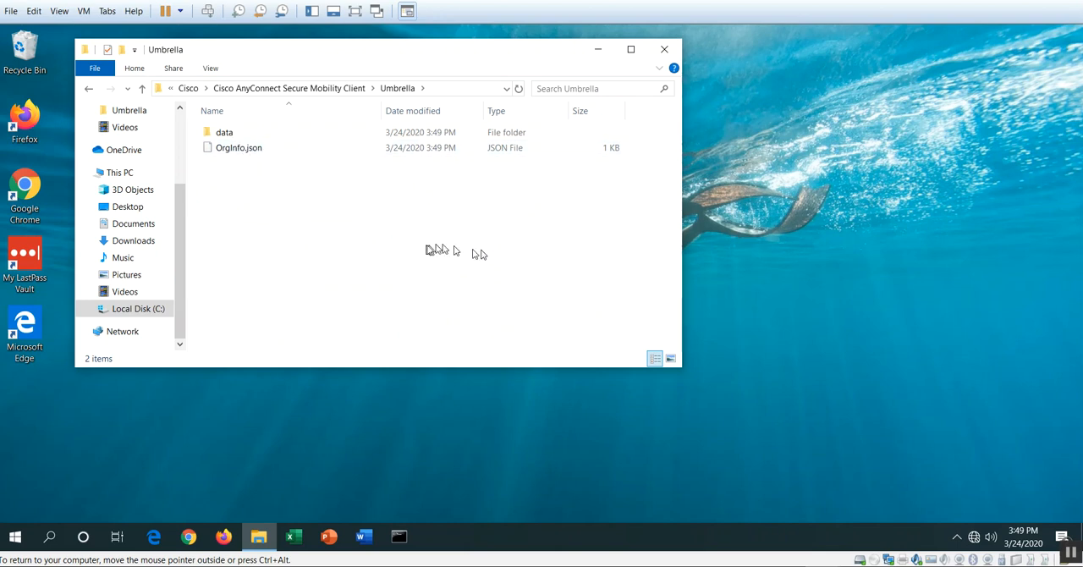
left_click(958, 537)
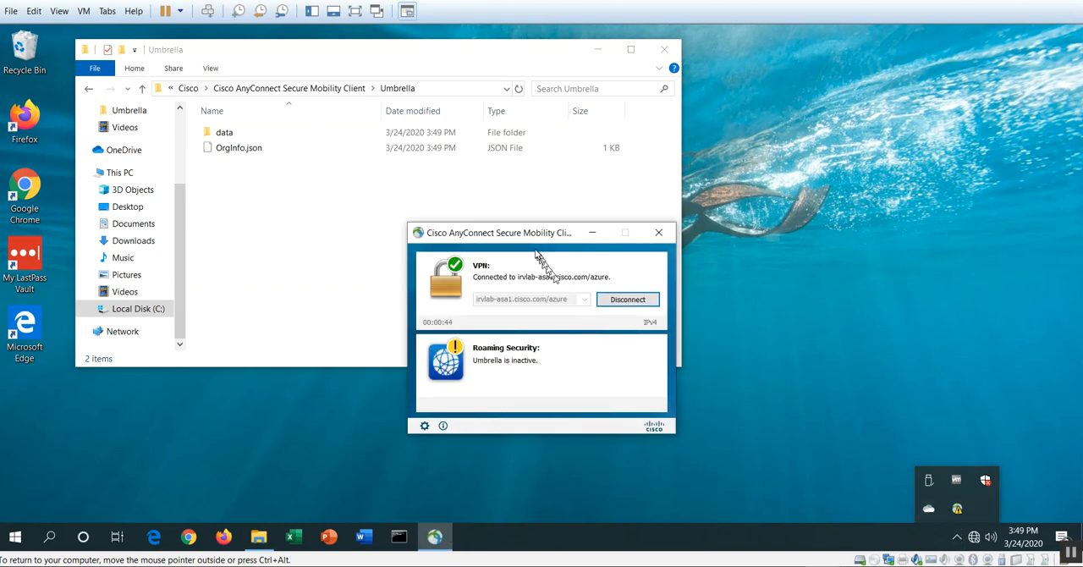
Step: Place the AnyConnect window beside the Umbrella folder and disconnect the VPN session
left_click_drag(498, 232, 698, 209)
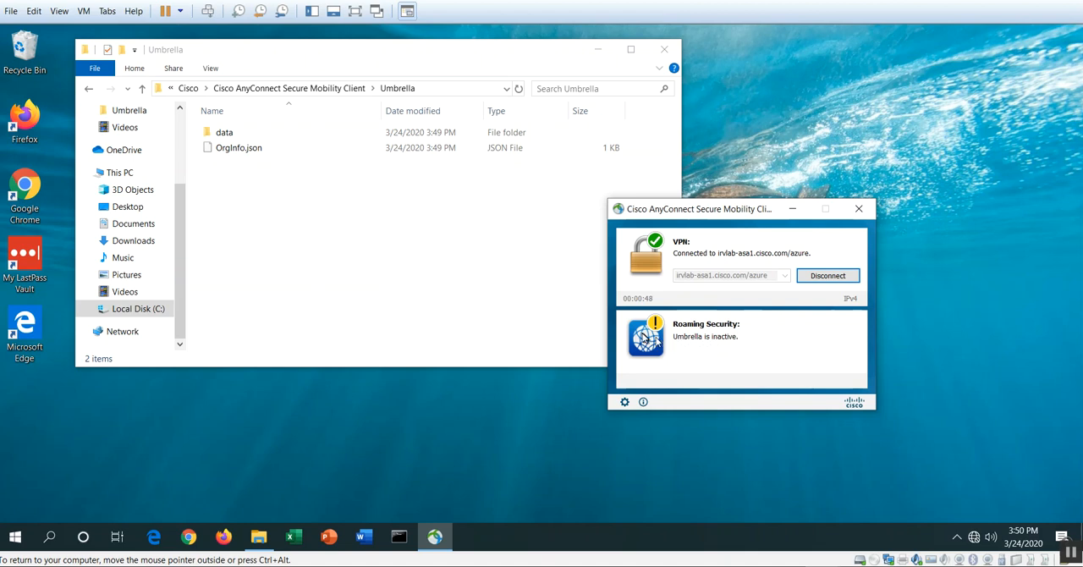
mouse_move(302, 208)
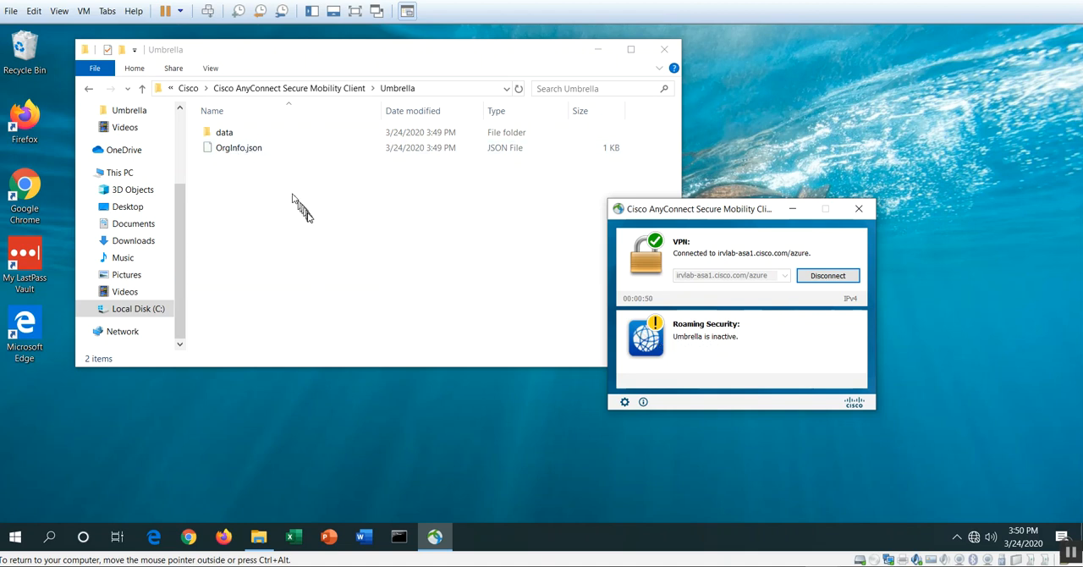
mouse_move(291, 208)
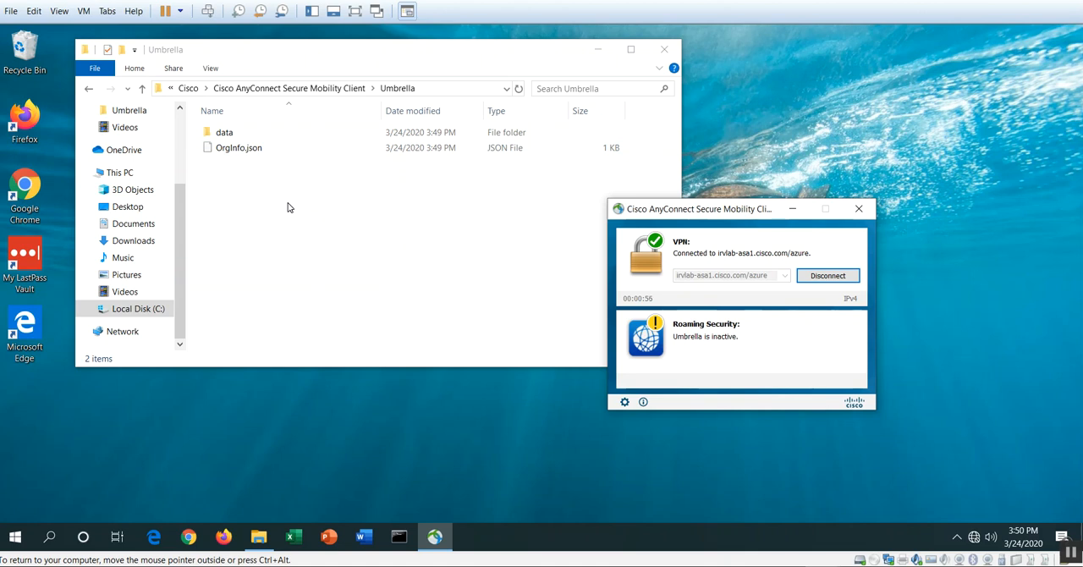
mouse_move(281, 423)
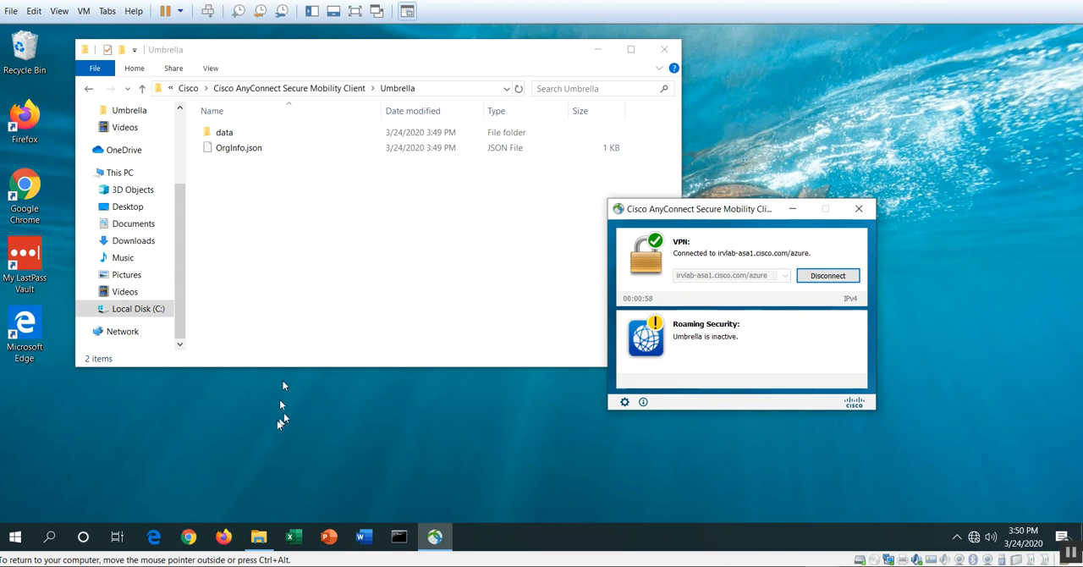
mouse_move(720, 223)
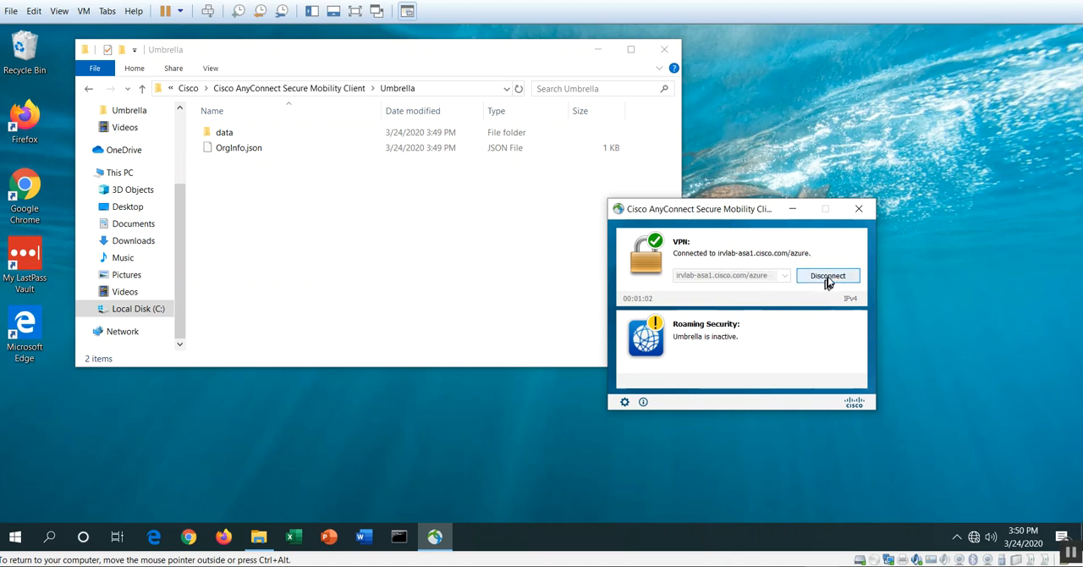
left_click(828, 274)
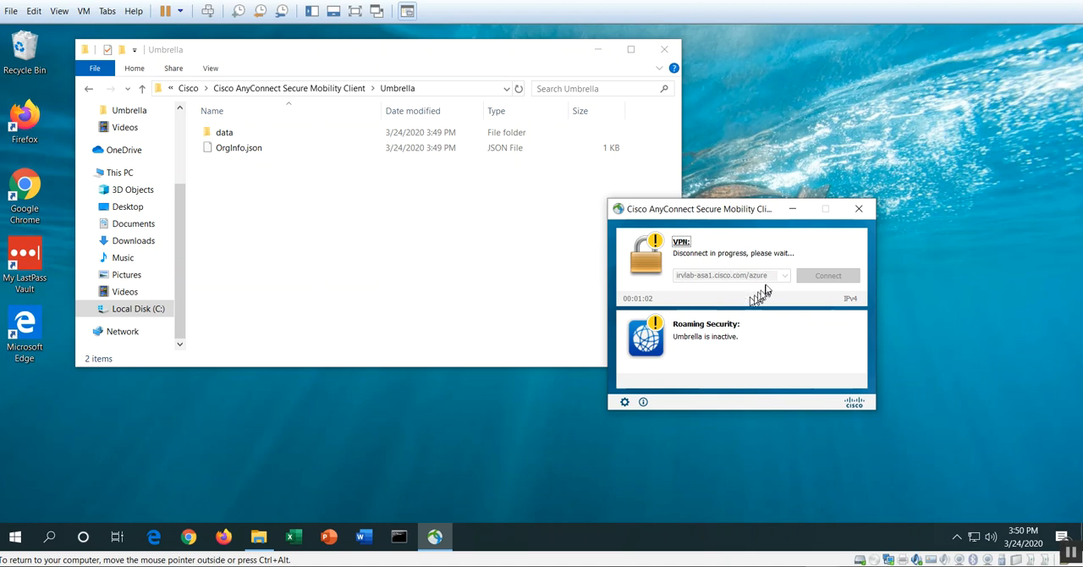
mouse_move(680, 328)
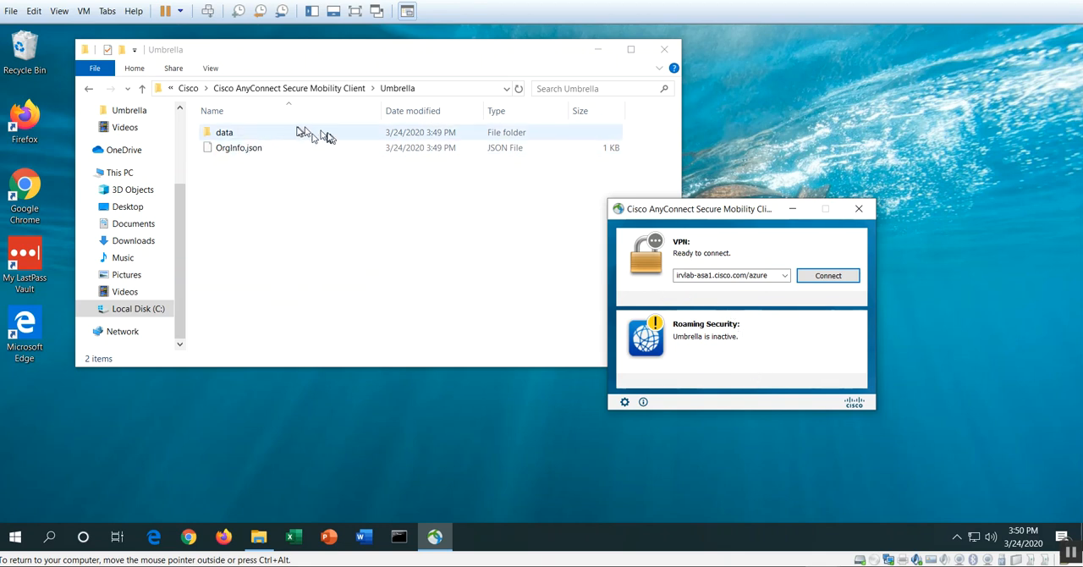
mouse_move(262, 159)
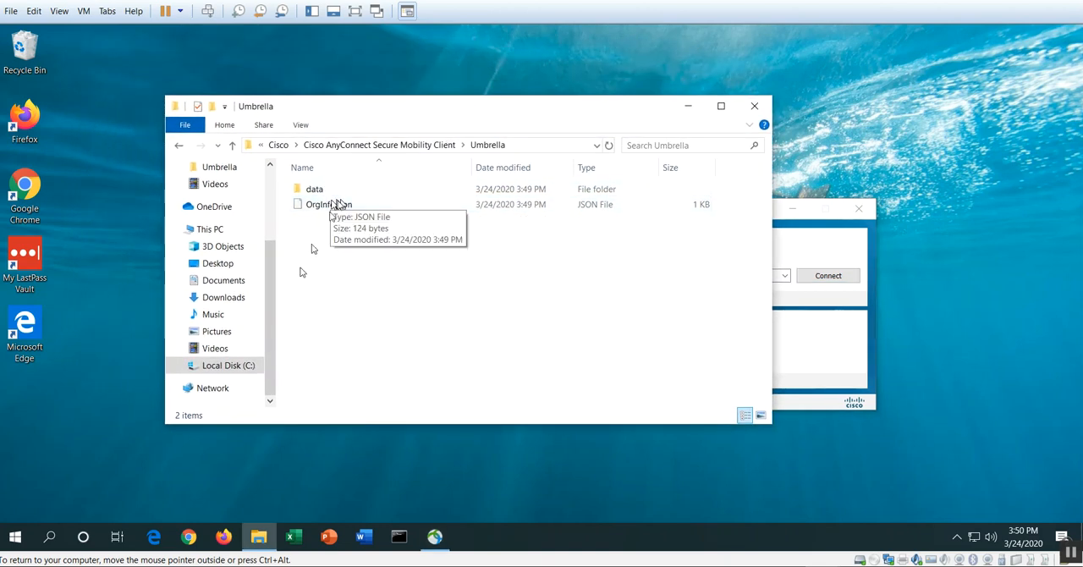
Step: In Windows Services, locate and select the Cisco AnyConnect SWG Agent service to confirm it is running
left_click(14, 537)
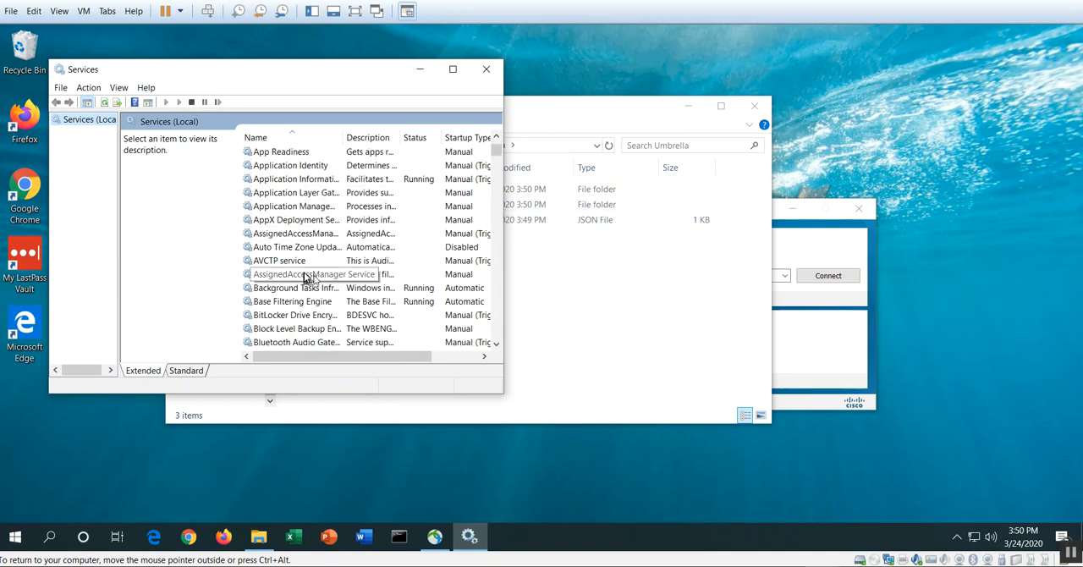
scroll("down", 3)
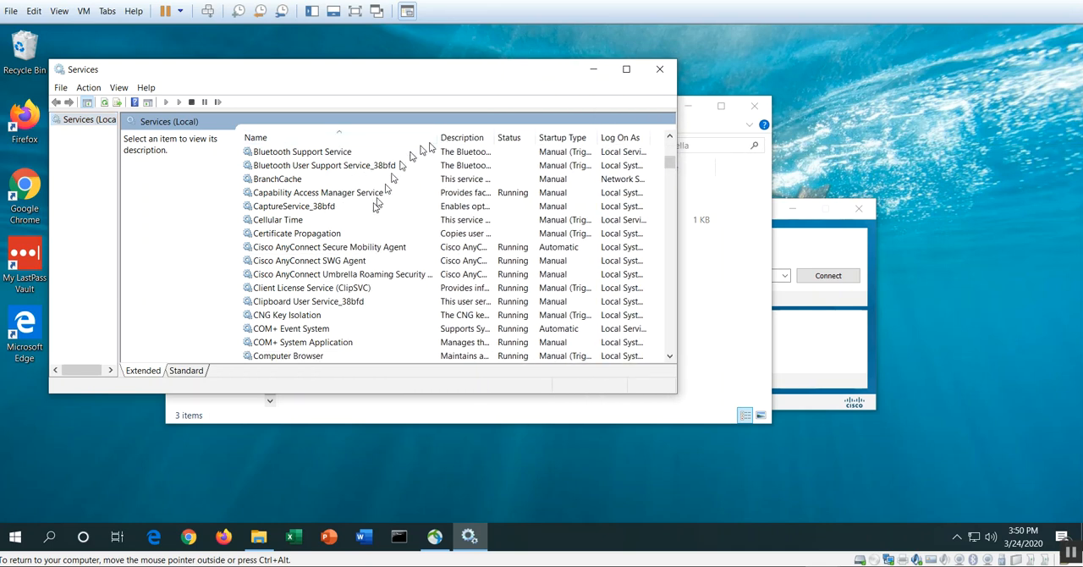
left_click(310, 260)
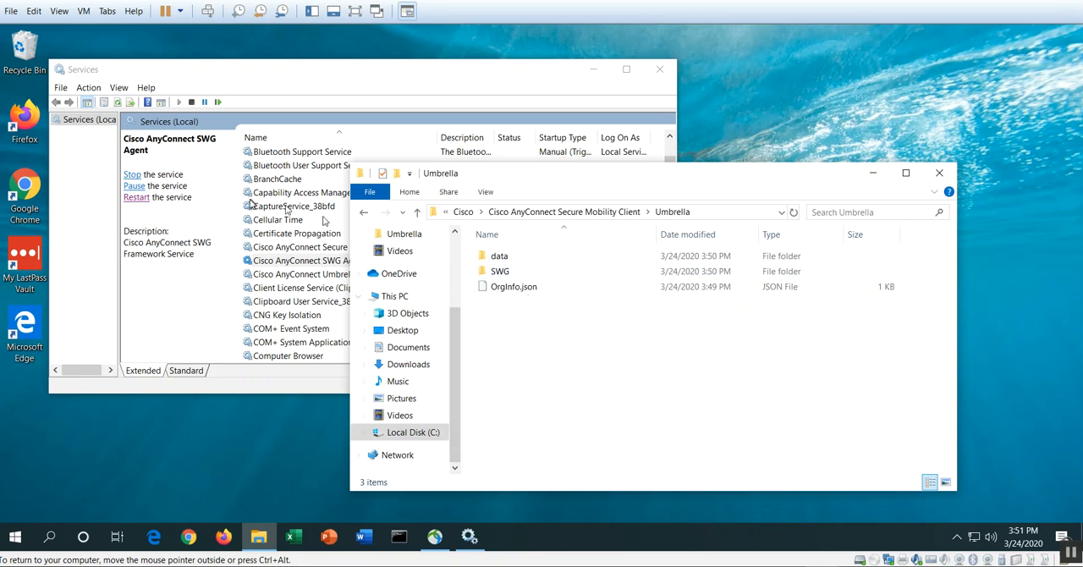
Step: Show AnyConnect's Roaming Security statistics down to Secure Web Gateway web protection: Protected
left_click(501, 271)
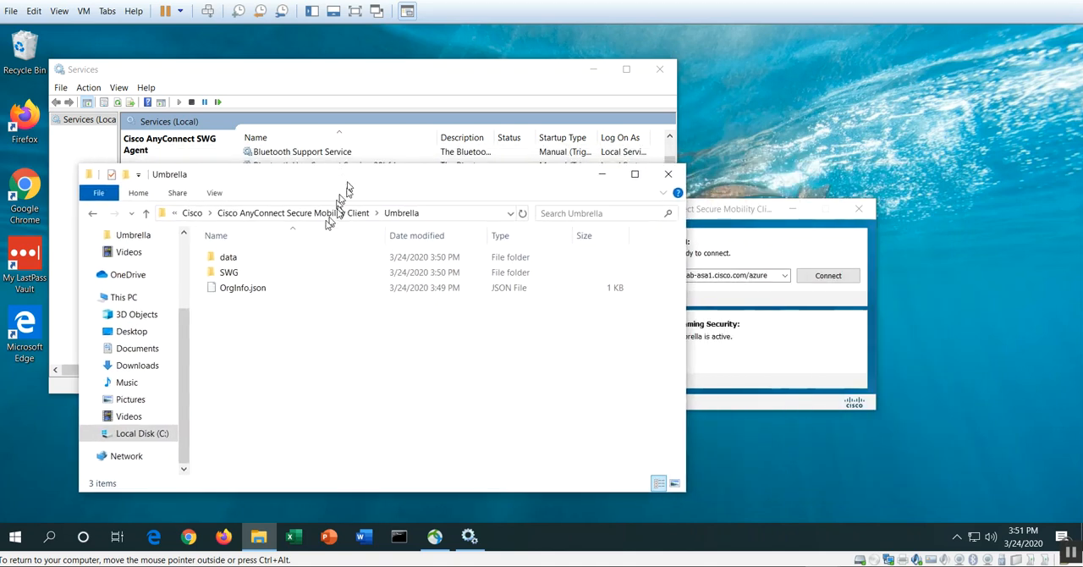
mouse_move(720, 237)
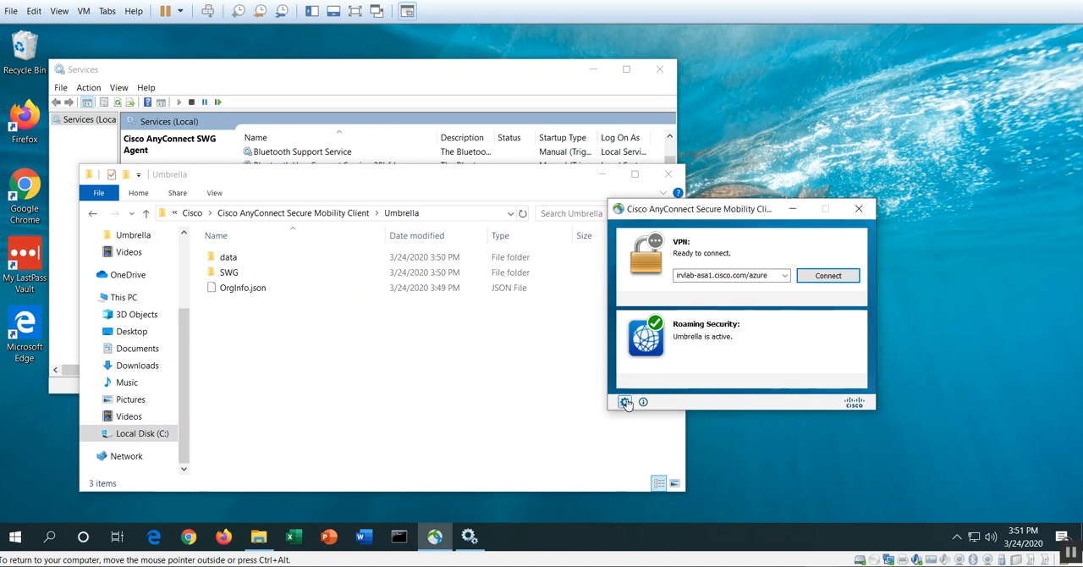
left_click(627, 403)
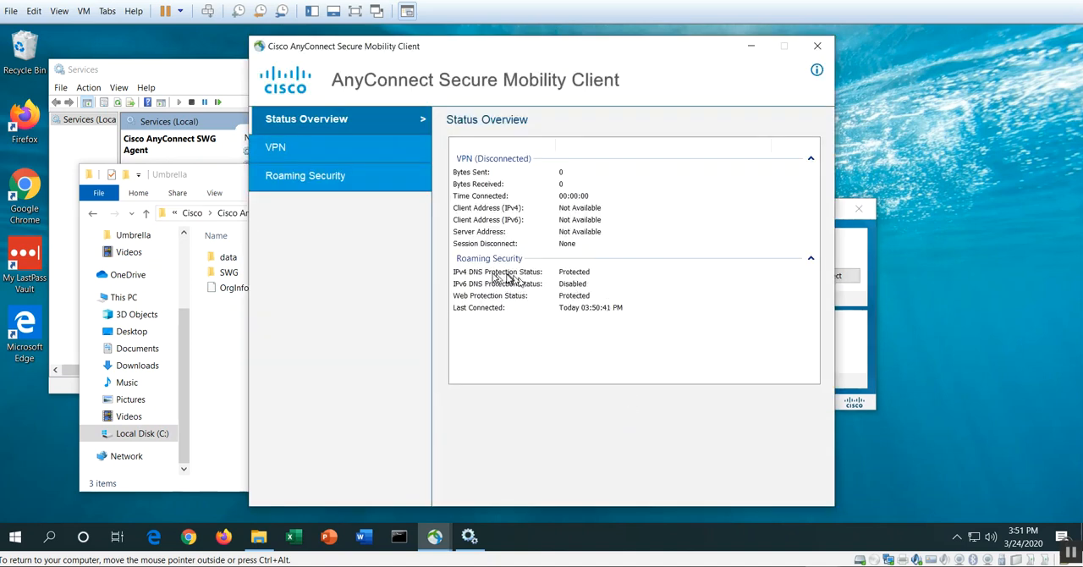
left_click(305, 176)
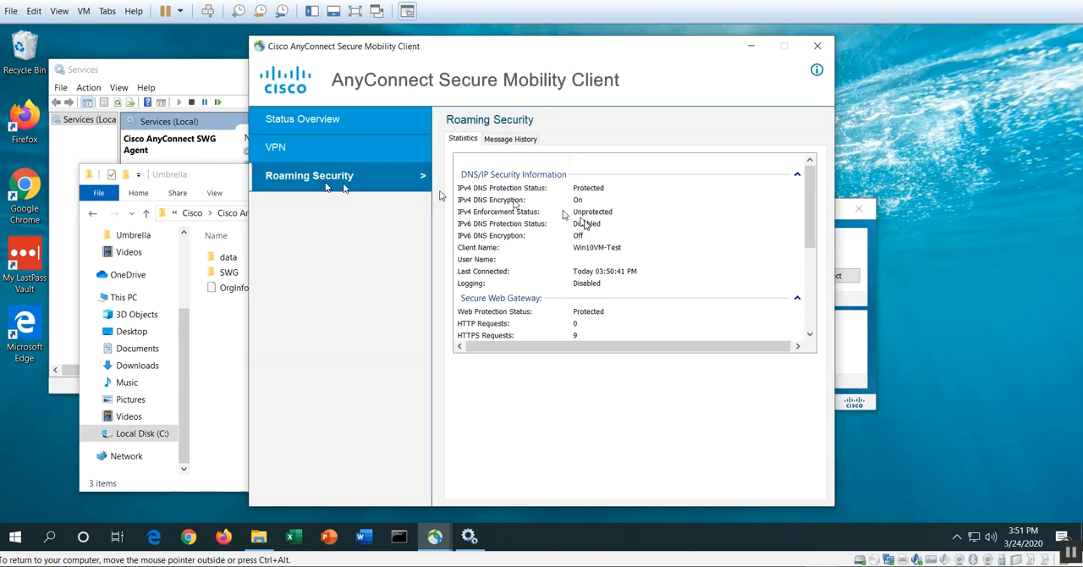
scroll("down", 3)
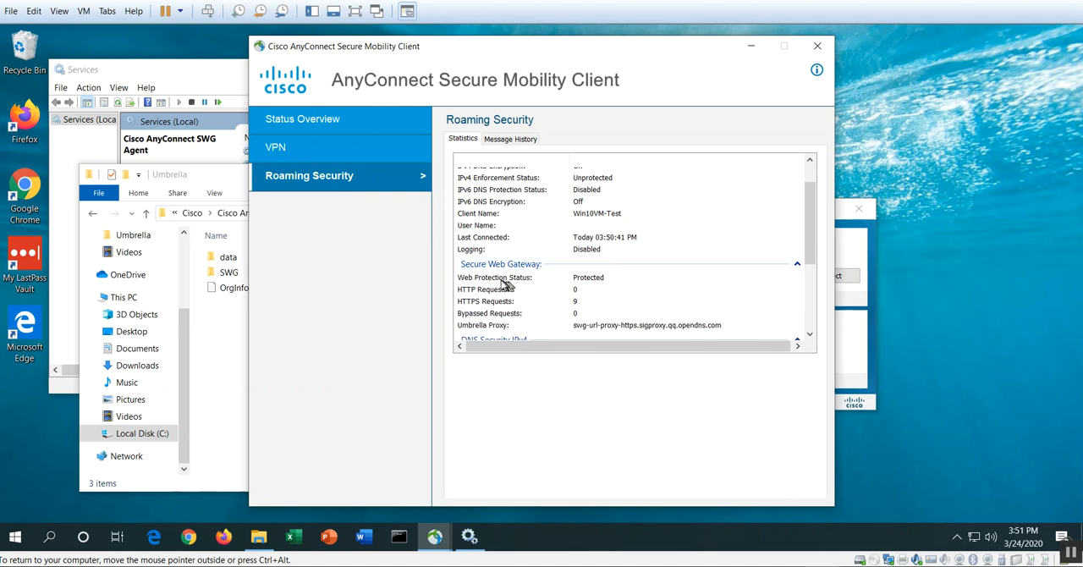
mouse_move(525, 281)
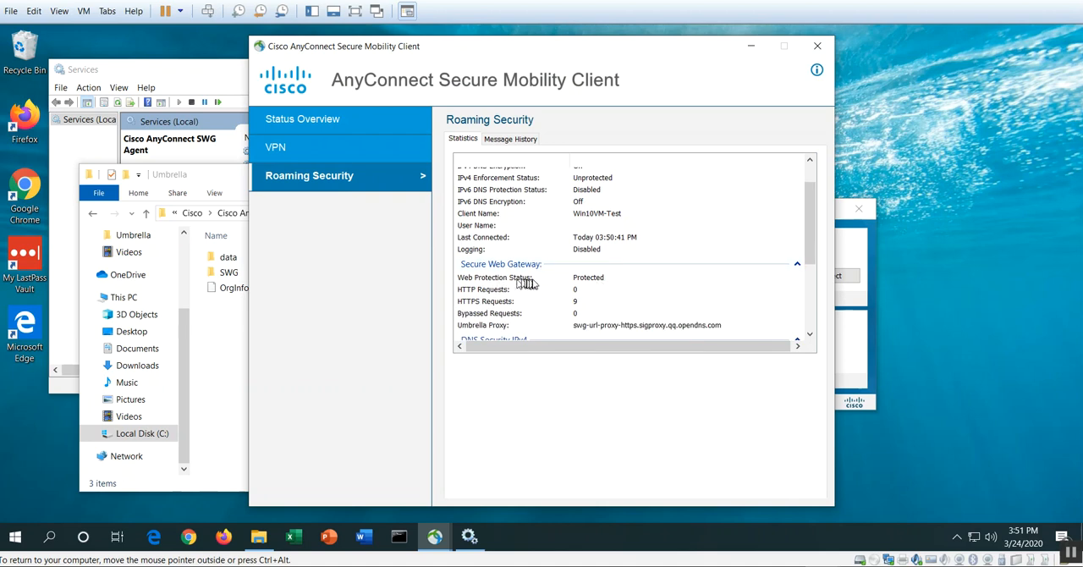
mouse_move(525, 293)
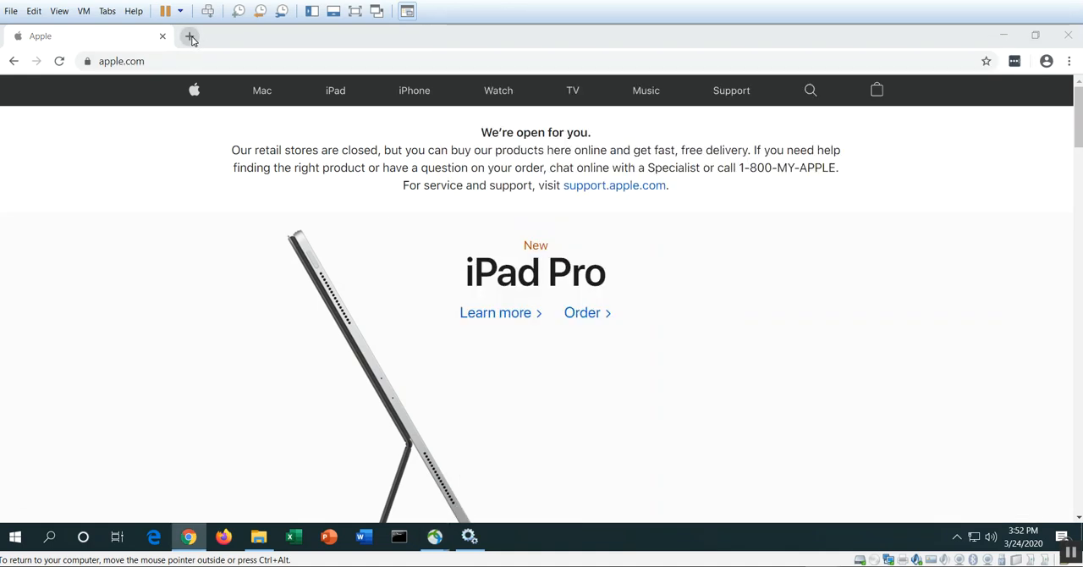
Step: Load httpvshttps.com in a new Chrome tab and run its HTTPS and HTTP load tests to generate traffic
left_click(190, 37)
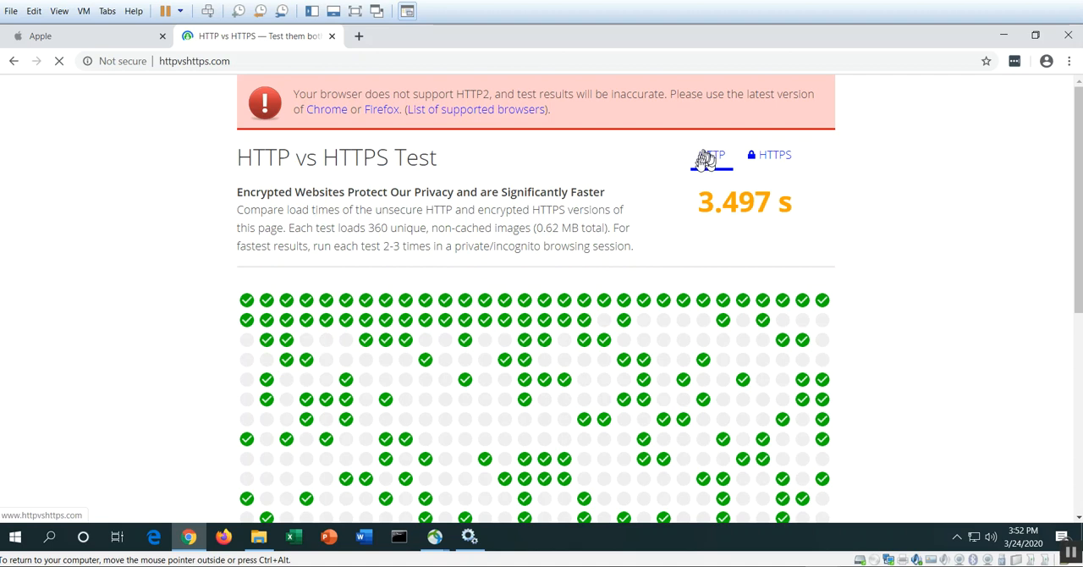
left_click(711, 156)
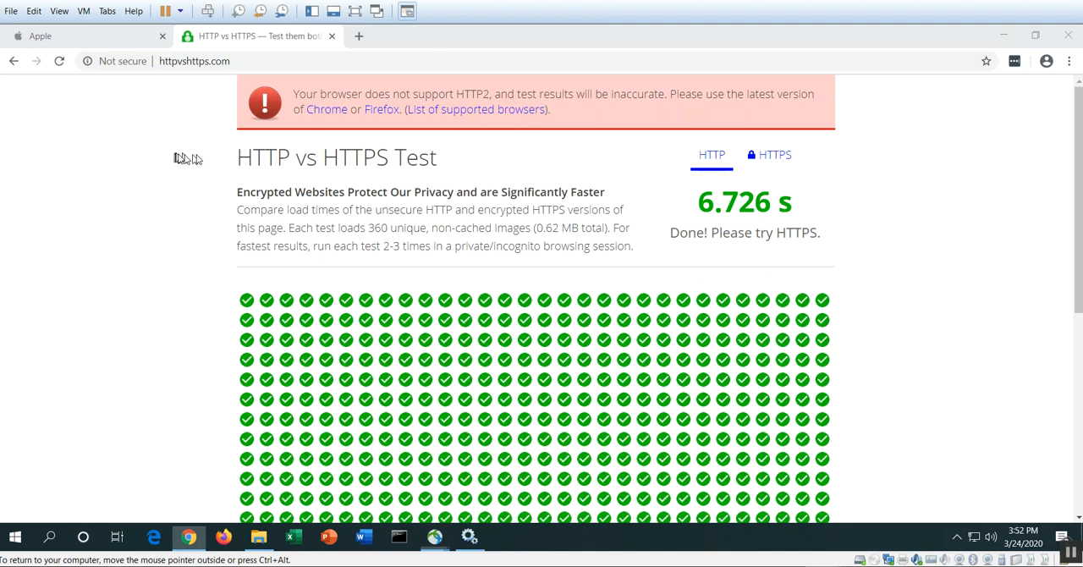
left_click(775, 154)
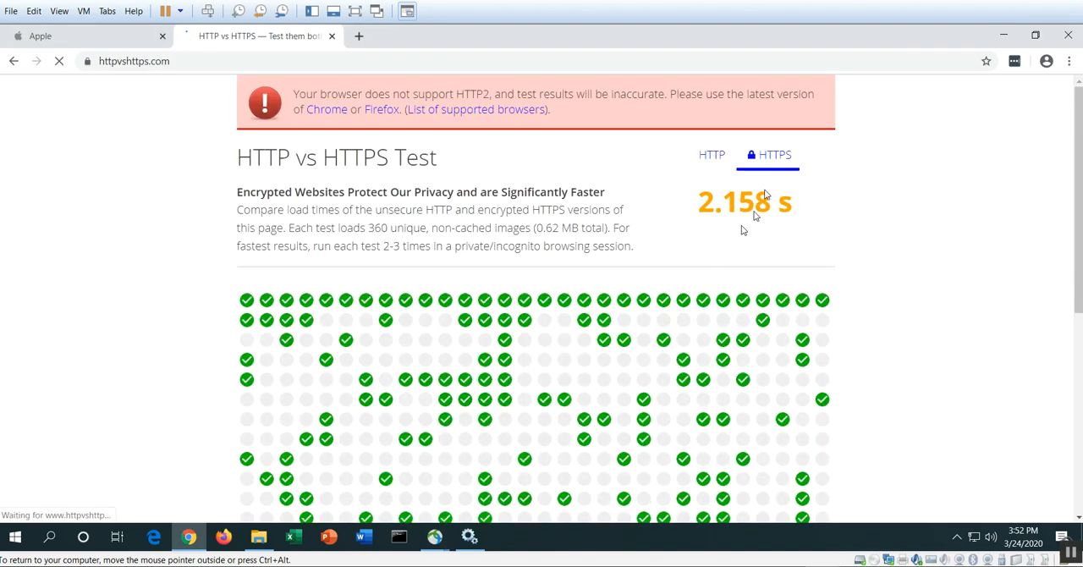
left_click(711, 154)
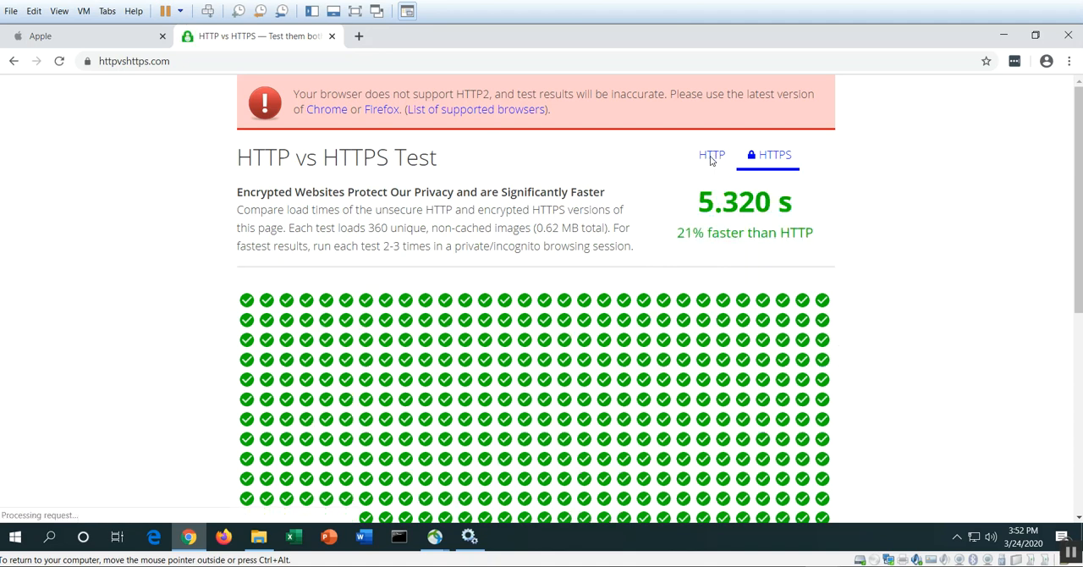
left_click(711, 156)
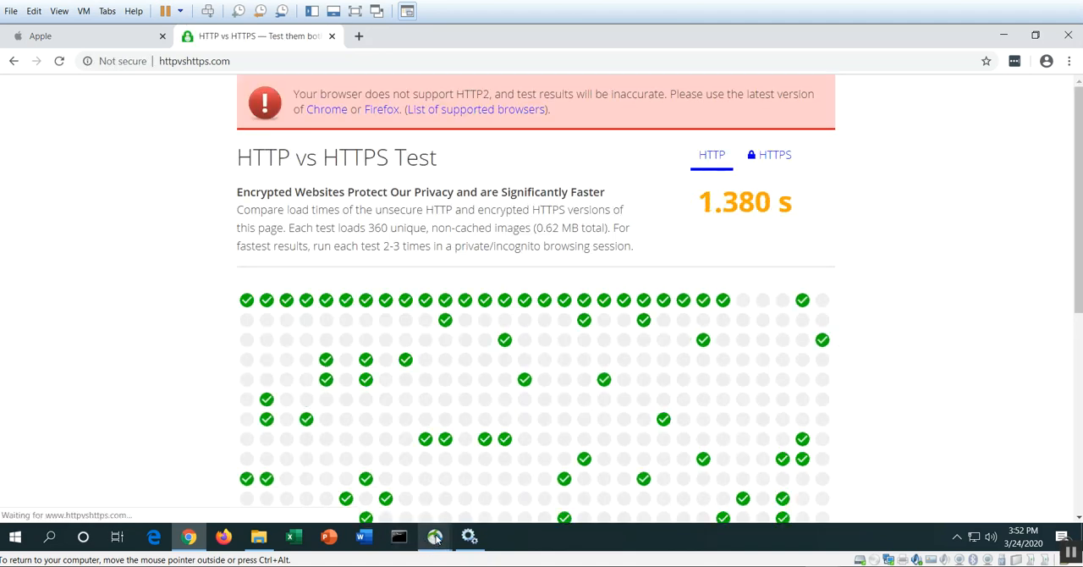
left_click(434, 536)
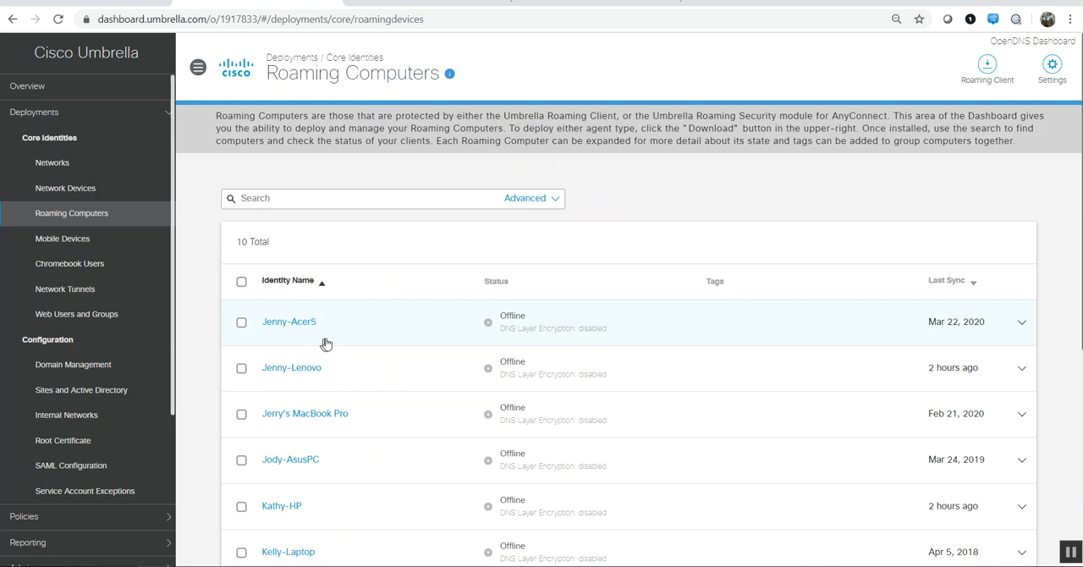
mouse_move(60, 135)
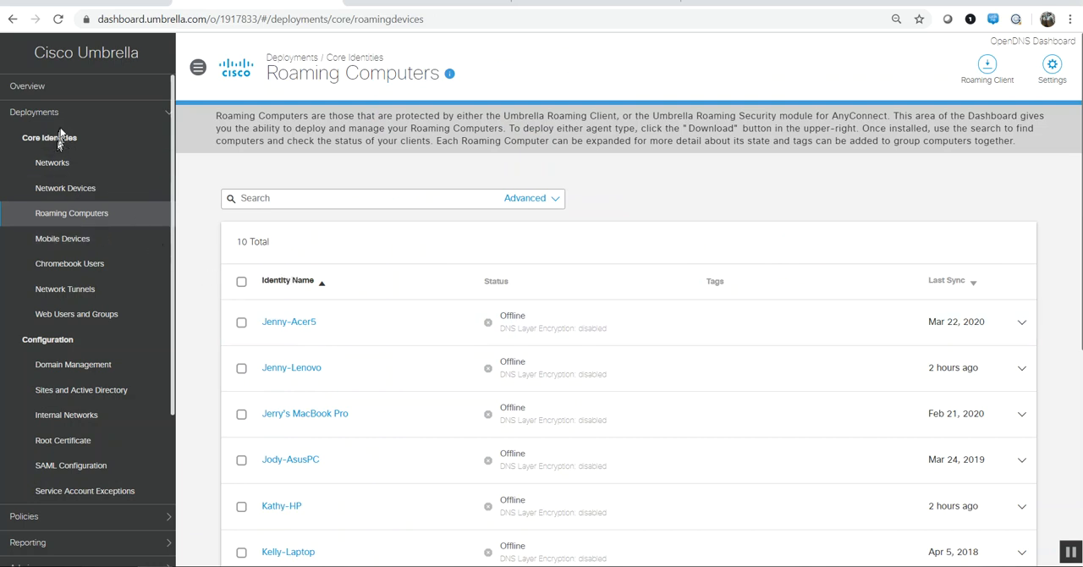
Step: Navigate Policies > Web Policies in the Umbrella sidebar and expand SWG-NoFUN-Policy1
left_click(34, 112)
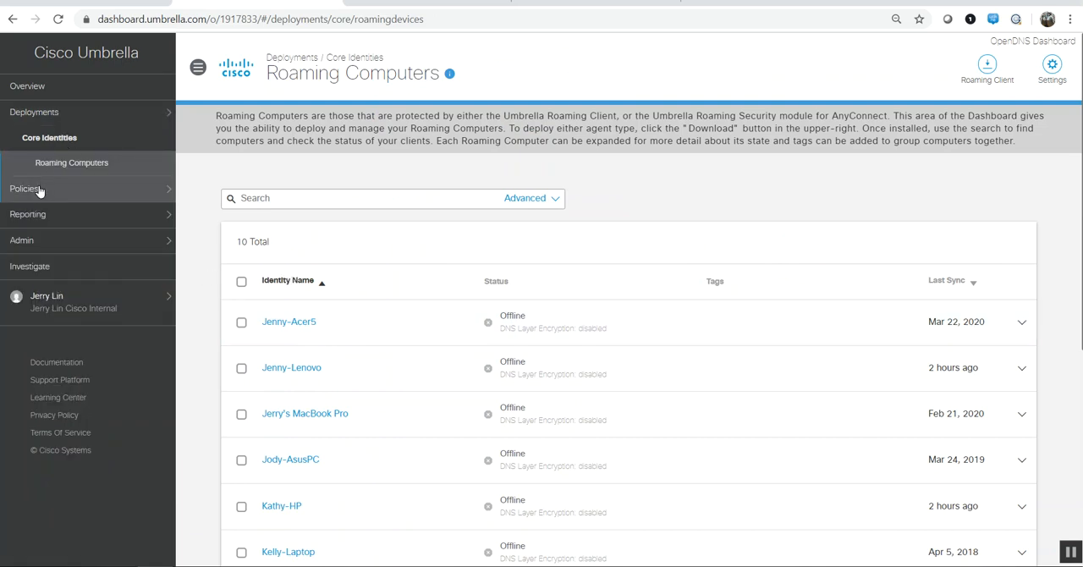
left_click(24, 188)
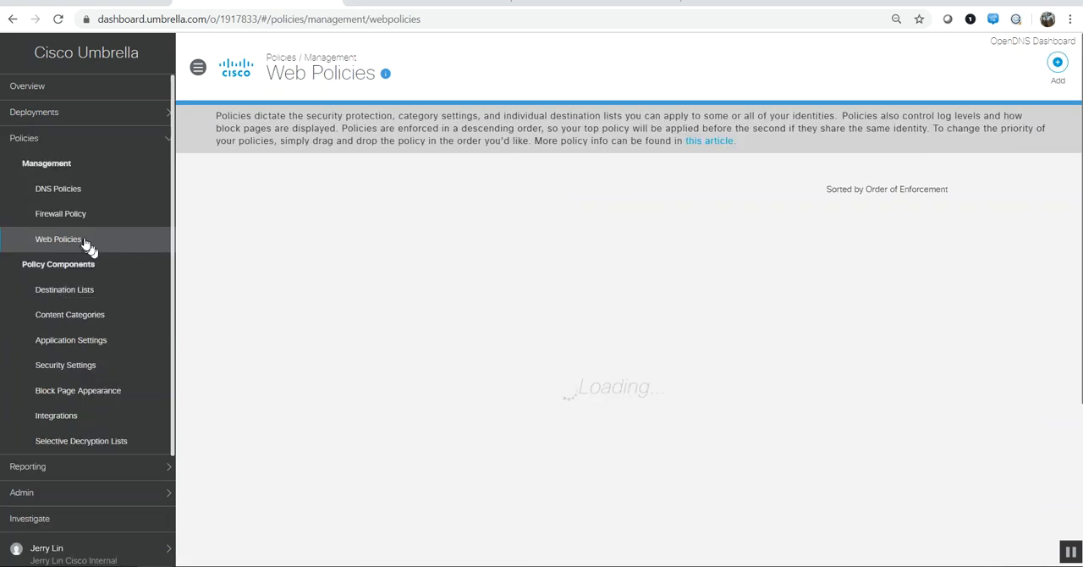
left_click(58, 239)
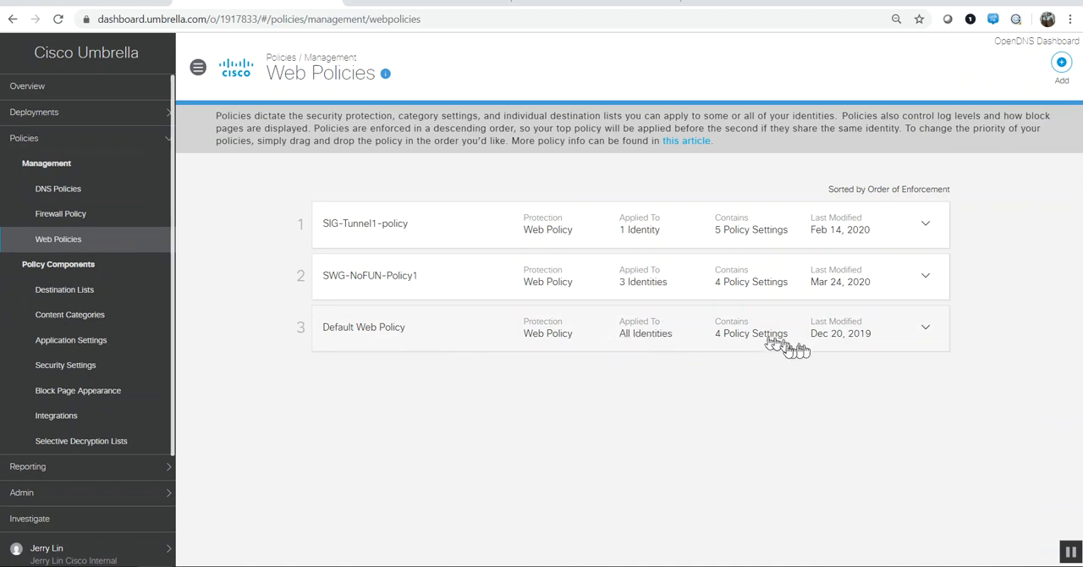
mouse_move(765, 341)
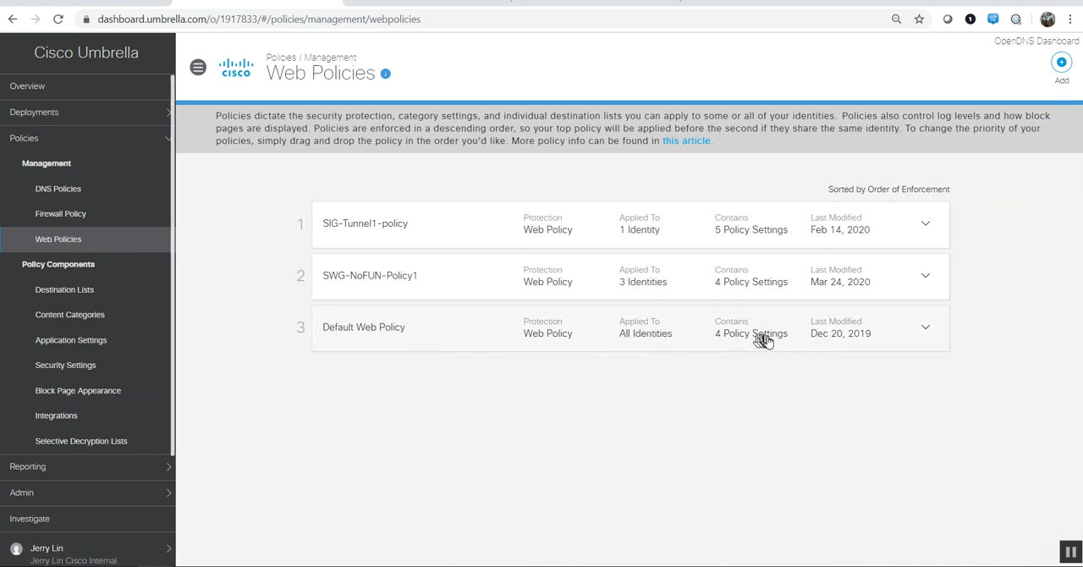
mouse_move(440, 325)
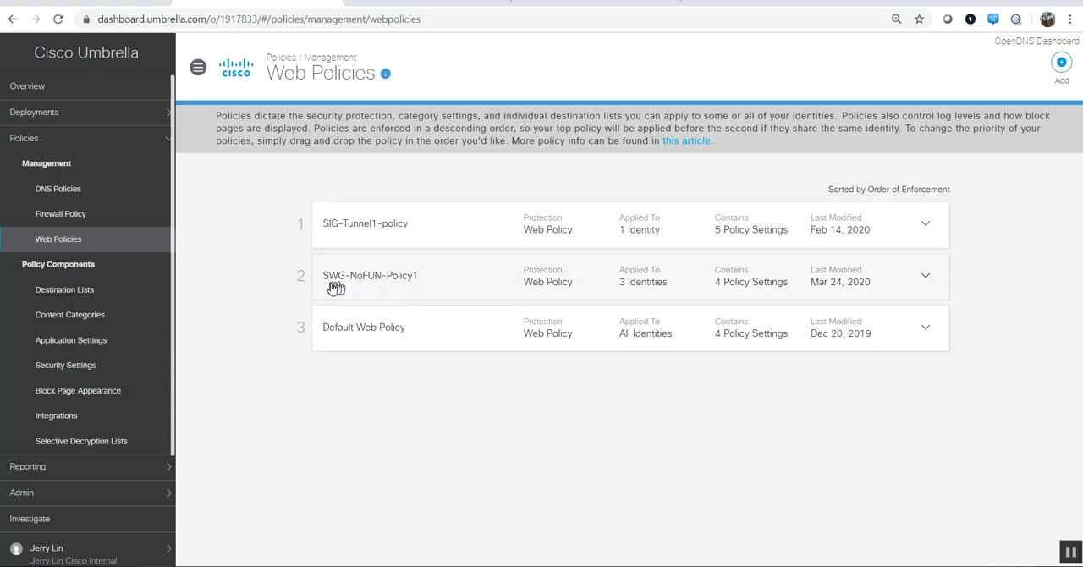
left_click(925, 274)
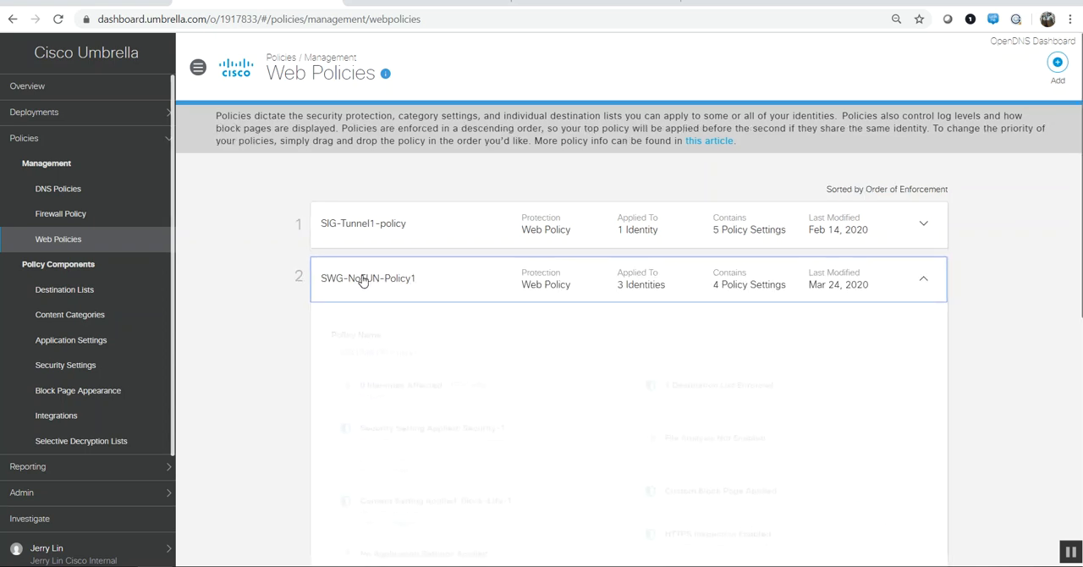
left_click(369, 278)
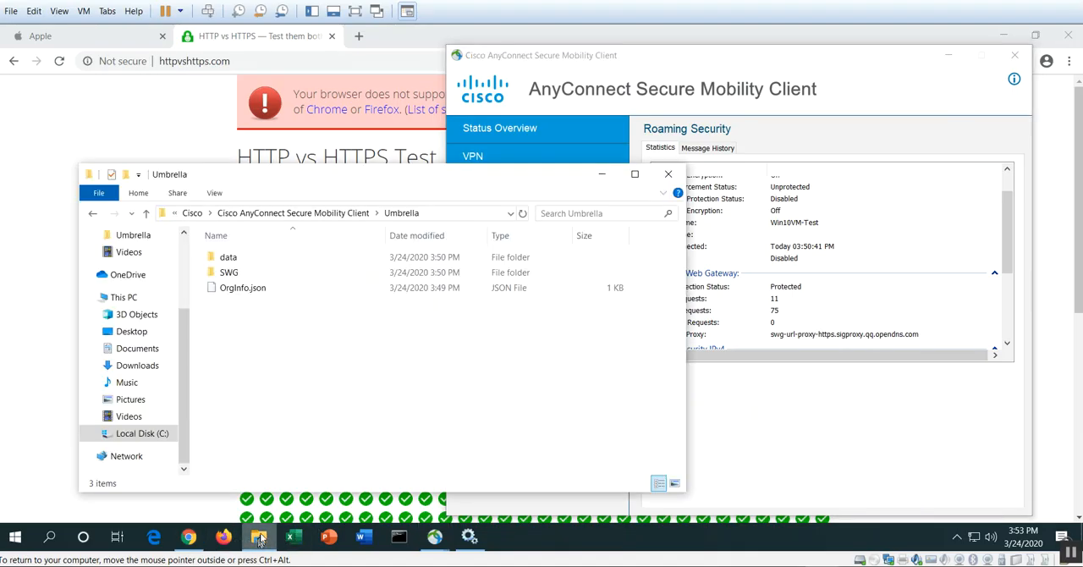
left_click(123, 298)
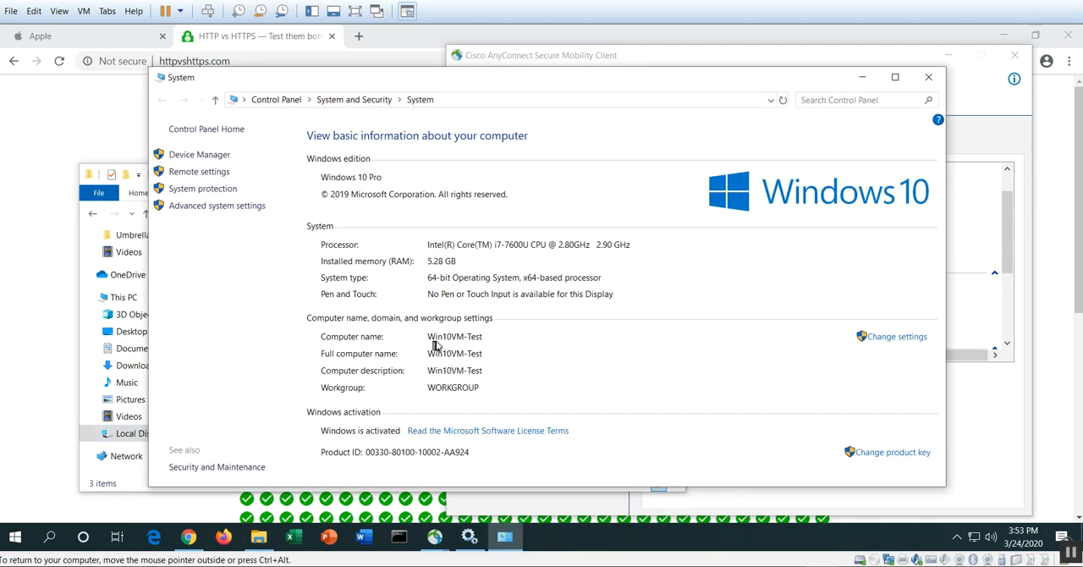
mouse_move(599, 247)
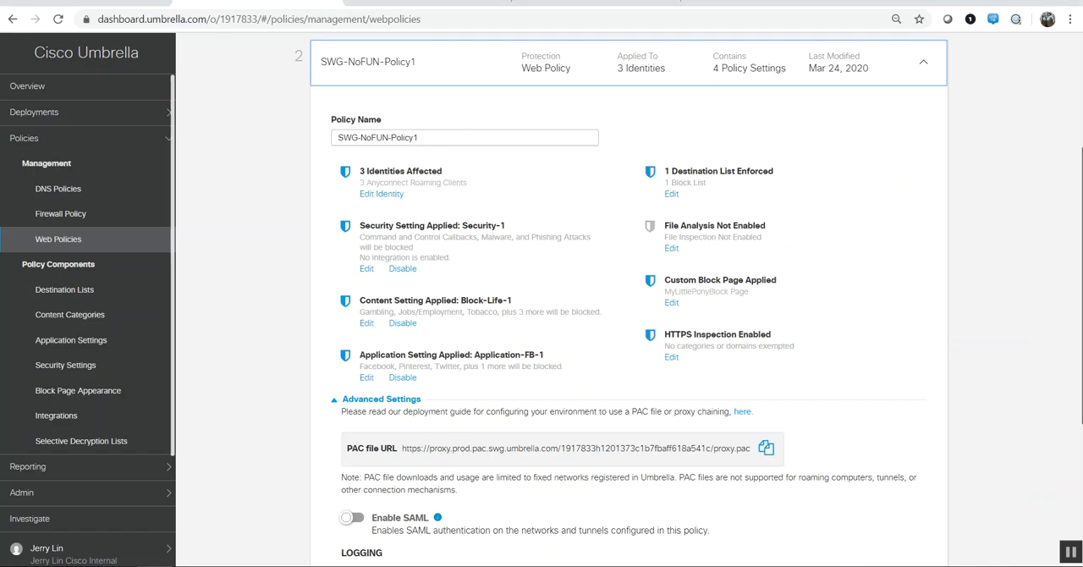
Step: Review SWG-NoFUN-Policy1's three selected roaming computer identities, then cancel back to the summary
left_click(382, 193)
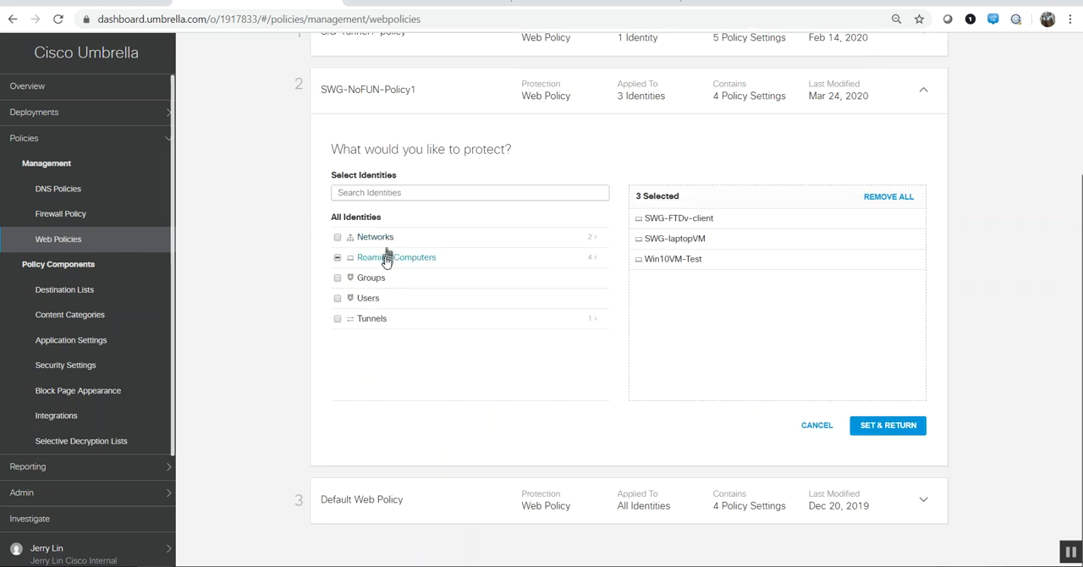
left_click(396, 257)
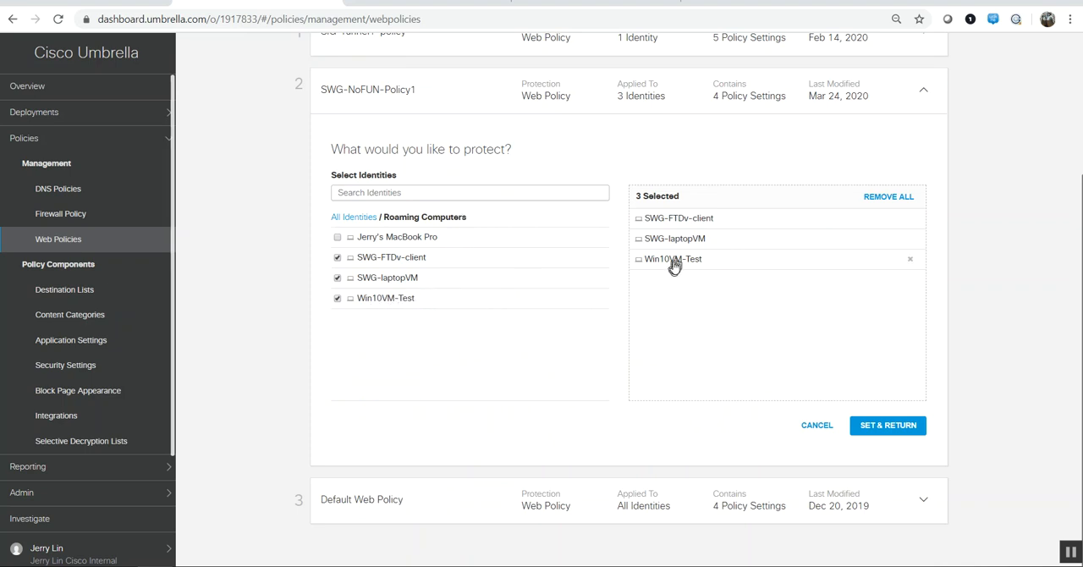
mouse_move(702, 245)
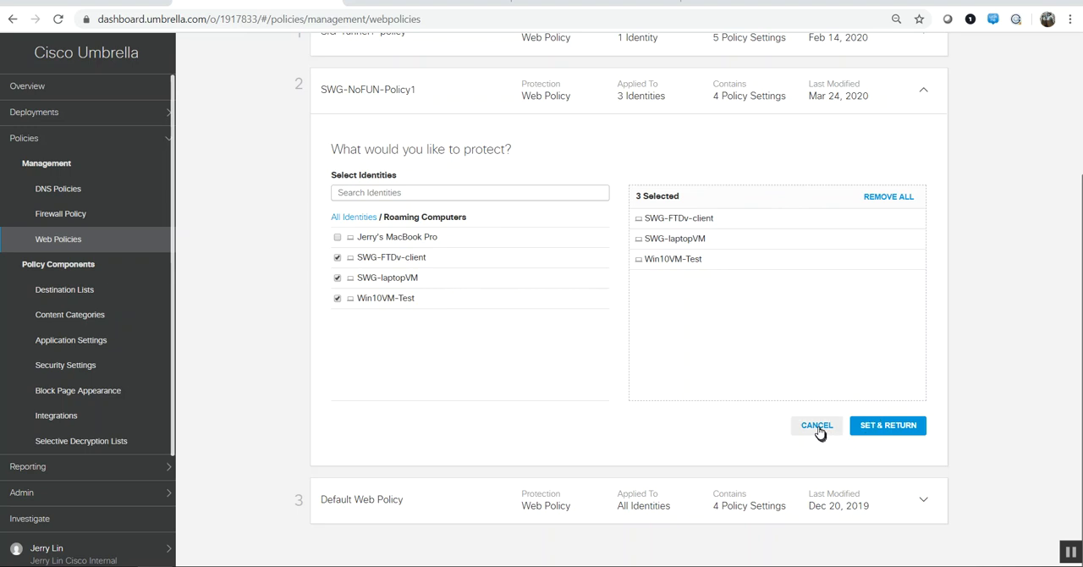
left_click(816, 425)
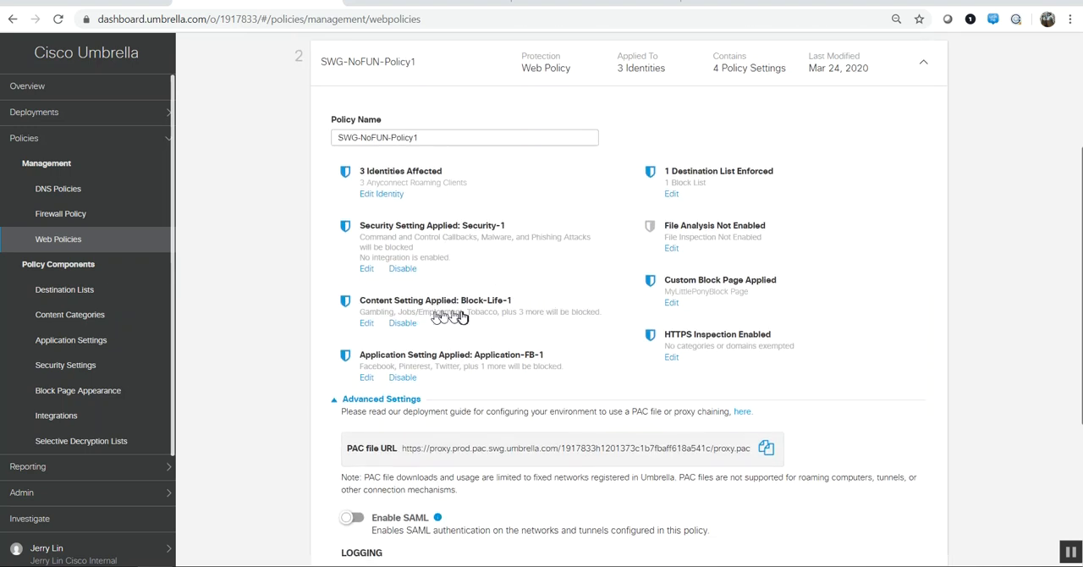
mouse_move(442, 325)
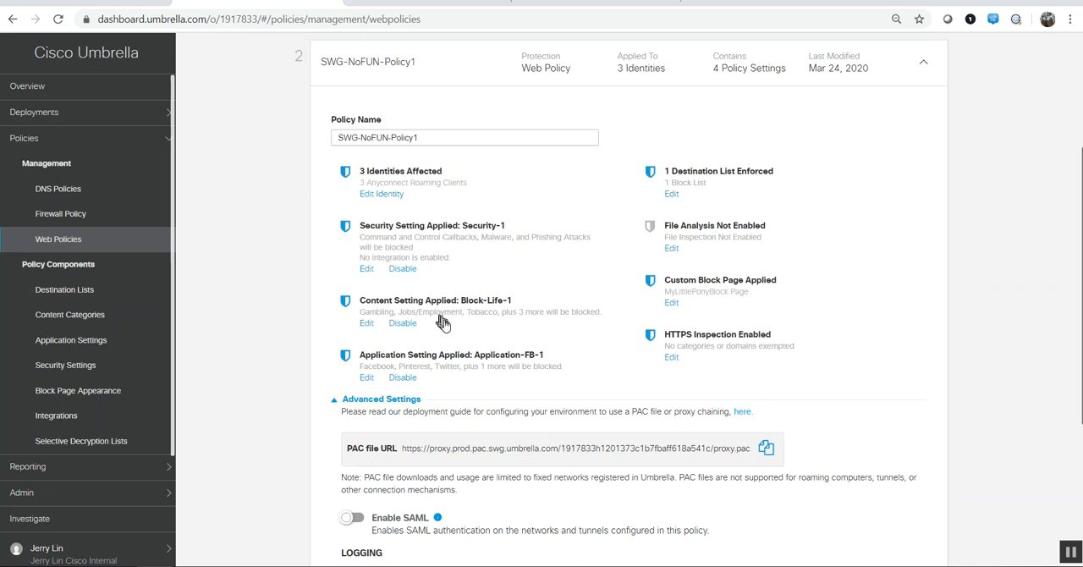
mouse_move(472, 328)
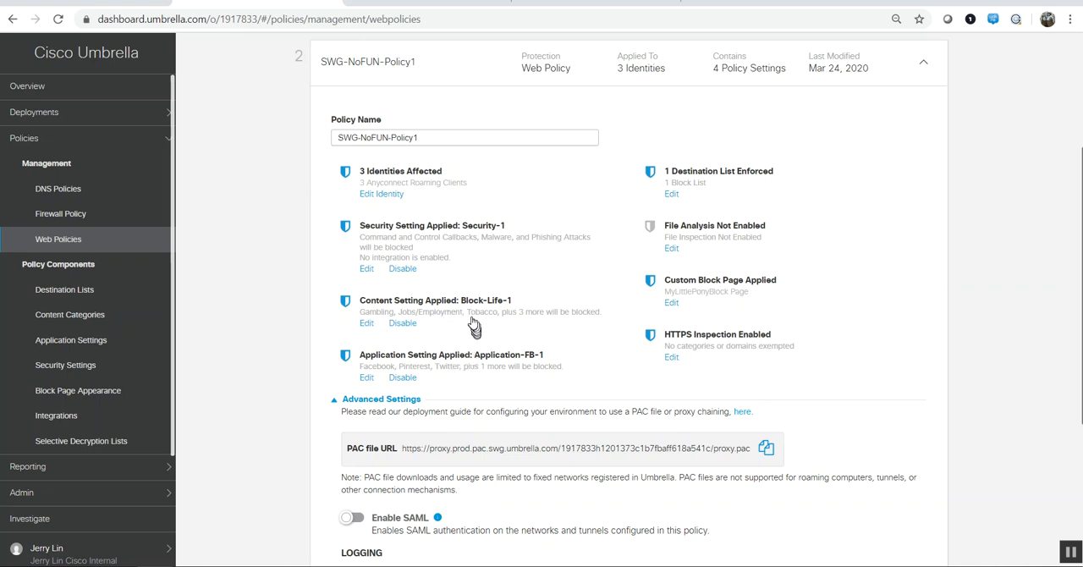
mouse_move(386, 315)
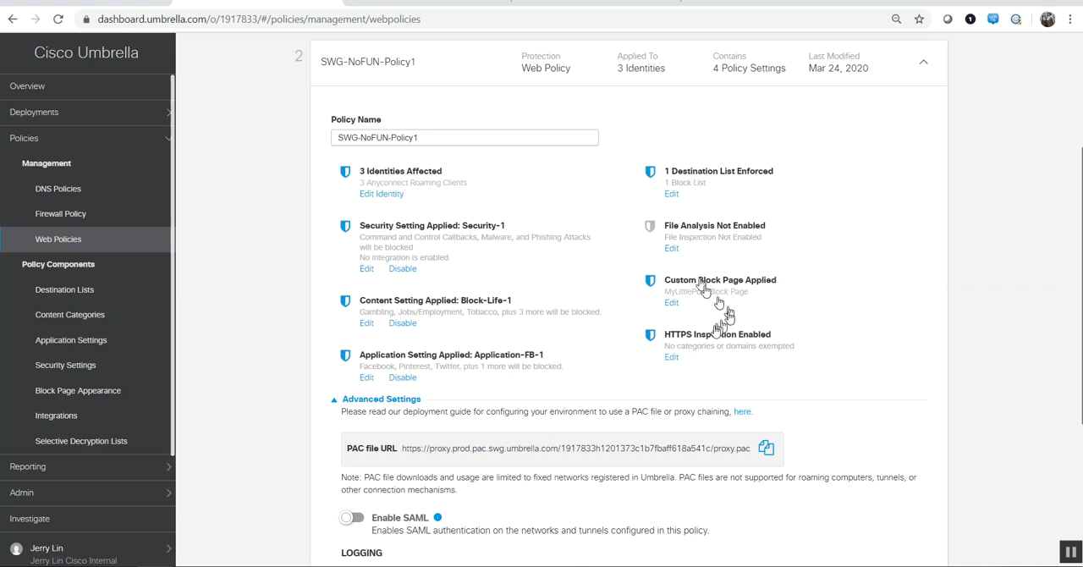
mouse_move(721, 342)
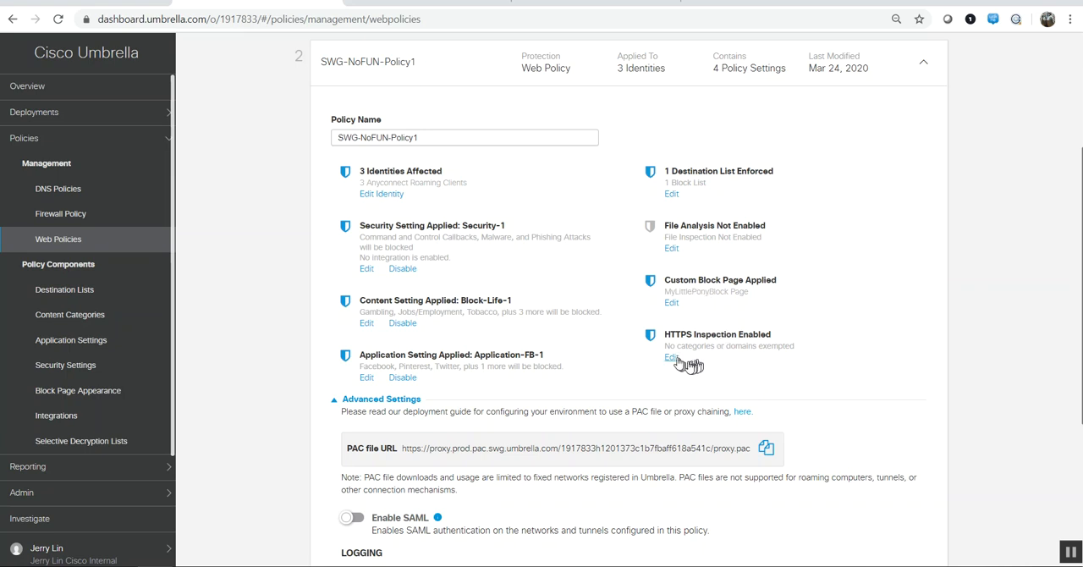
Step: Edit the HTTPS Inspection Enabled setting of SWG-NoFUN-Policy1 to view its inspection options
left_click(672, 357)
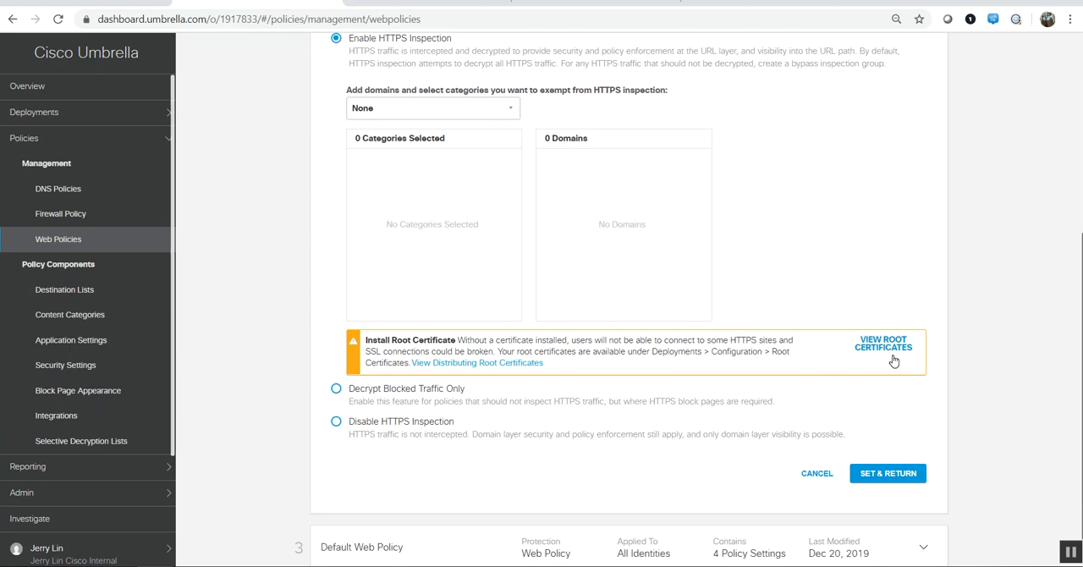
mouse_move(890, 361)
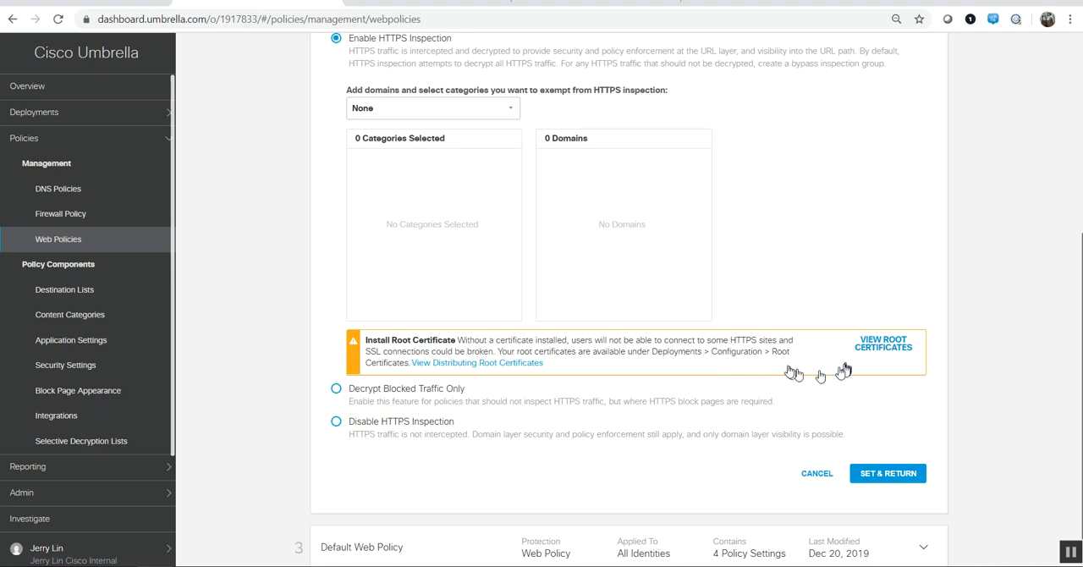
mouse_move(830, 349)
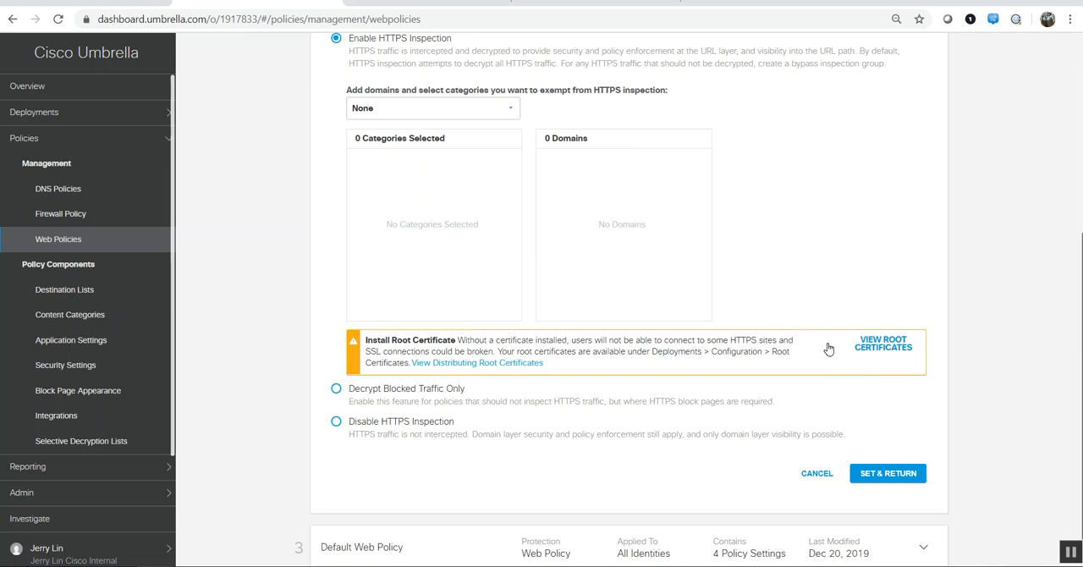
mouse_move(898, 381)
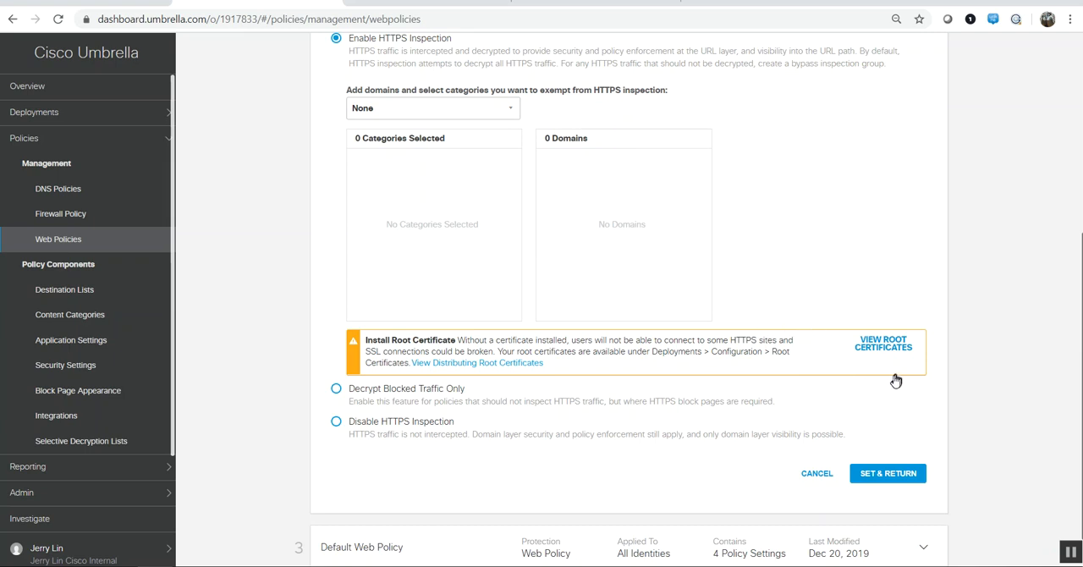
mouse_move(843, 390)
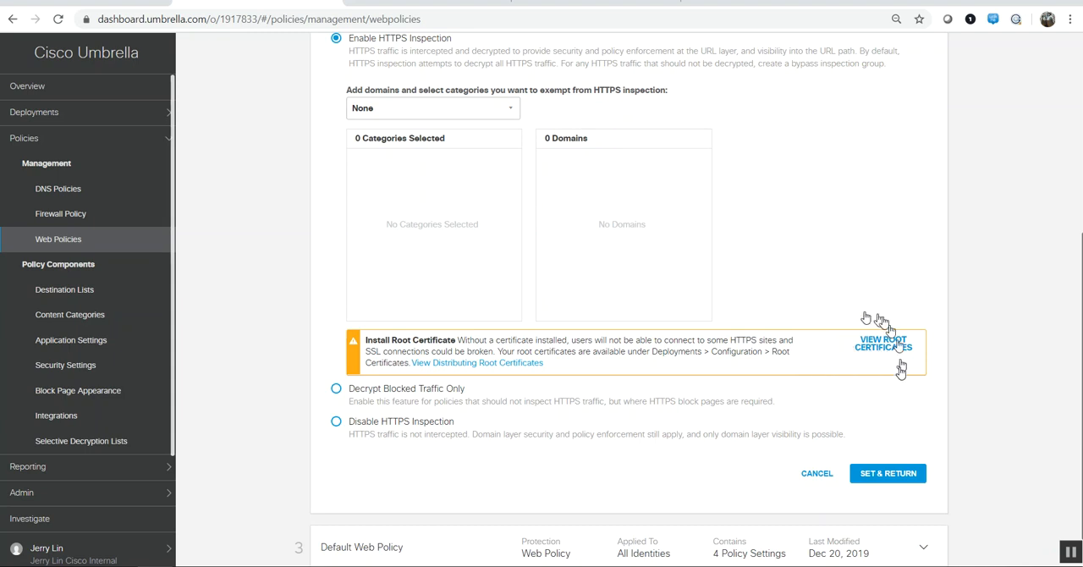
mouse_move(821, 342)
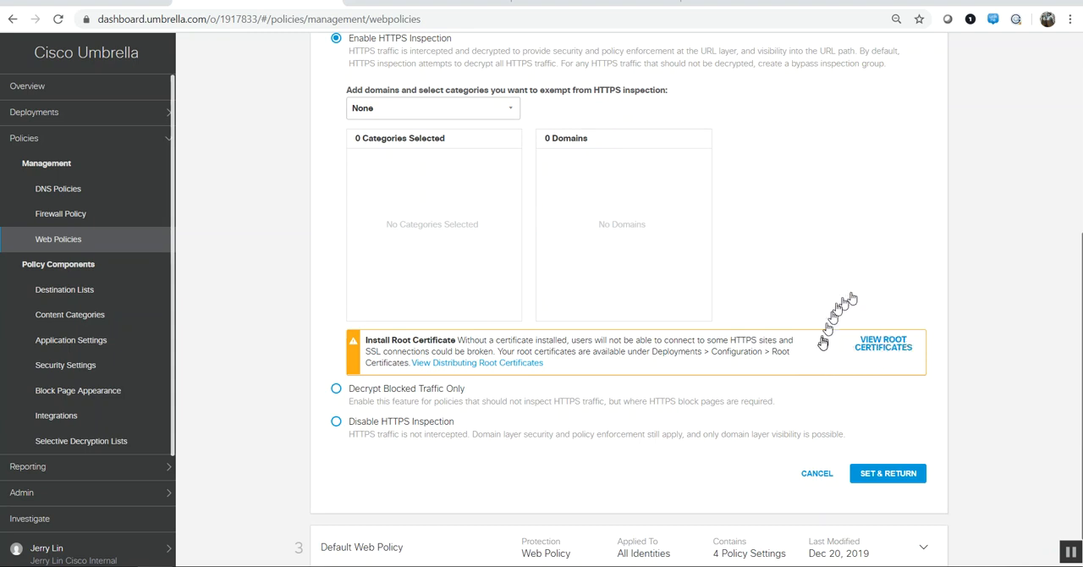
mouse_move(840, 346)
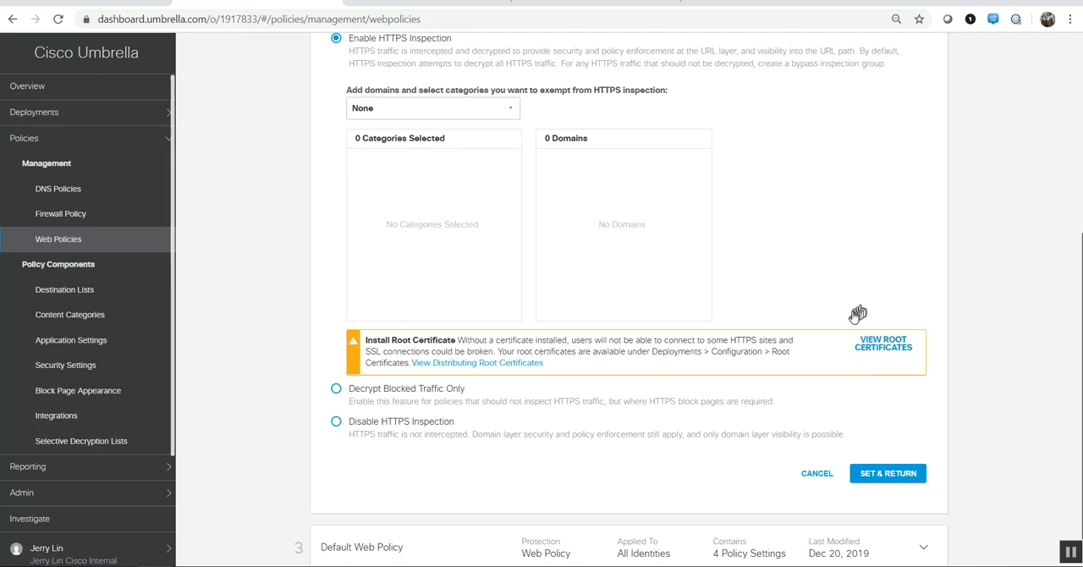
mouse_move(182, 325)
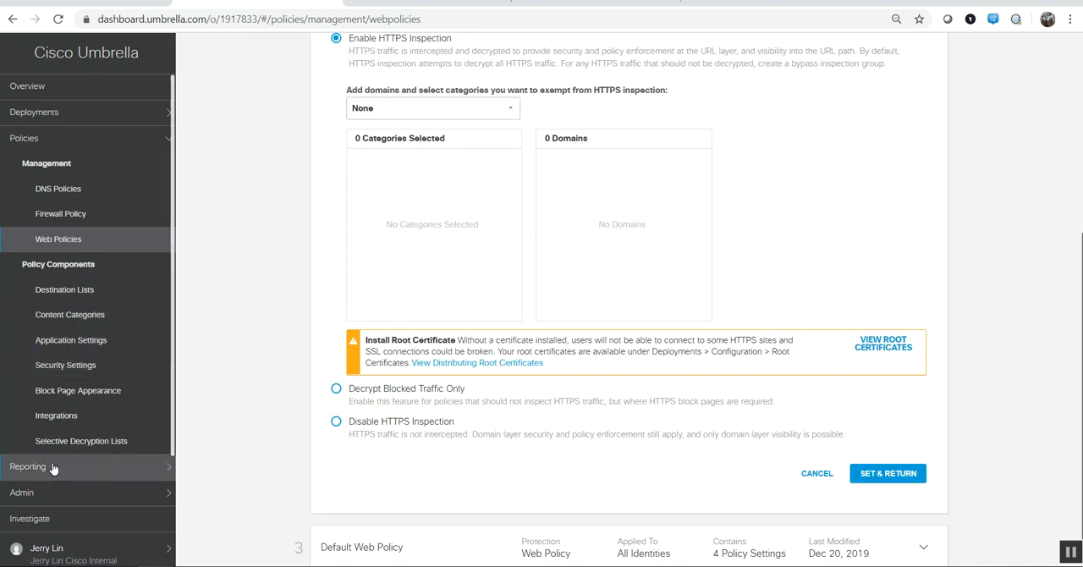
Step: Go to Reporting > Activity Search and filter Identity Type to Roaming Computers only
left_click(27, 468)
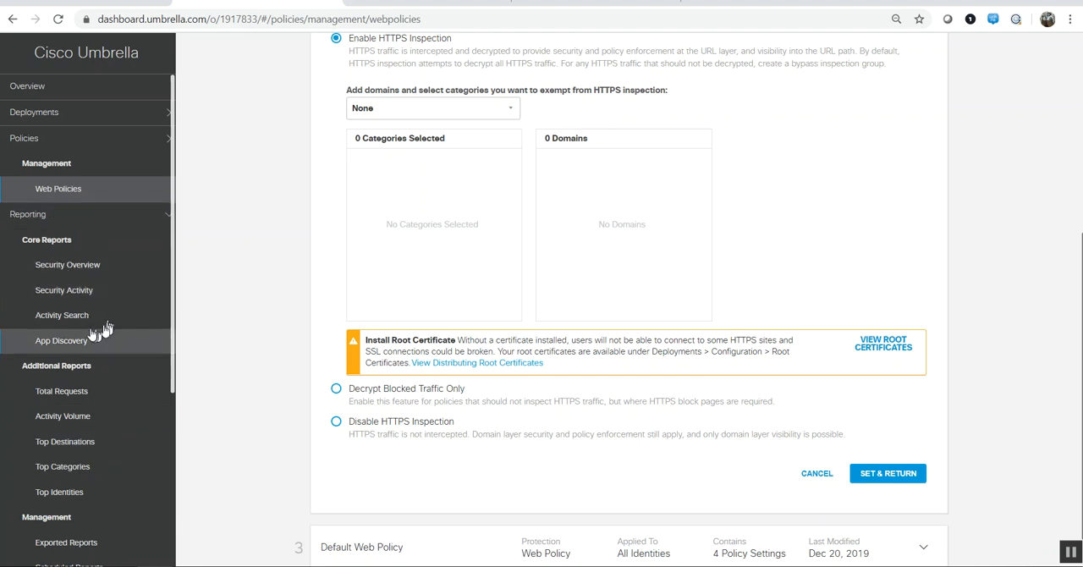
left_click(61, 315)
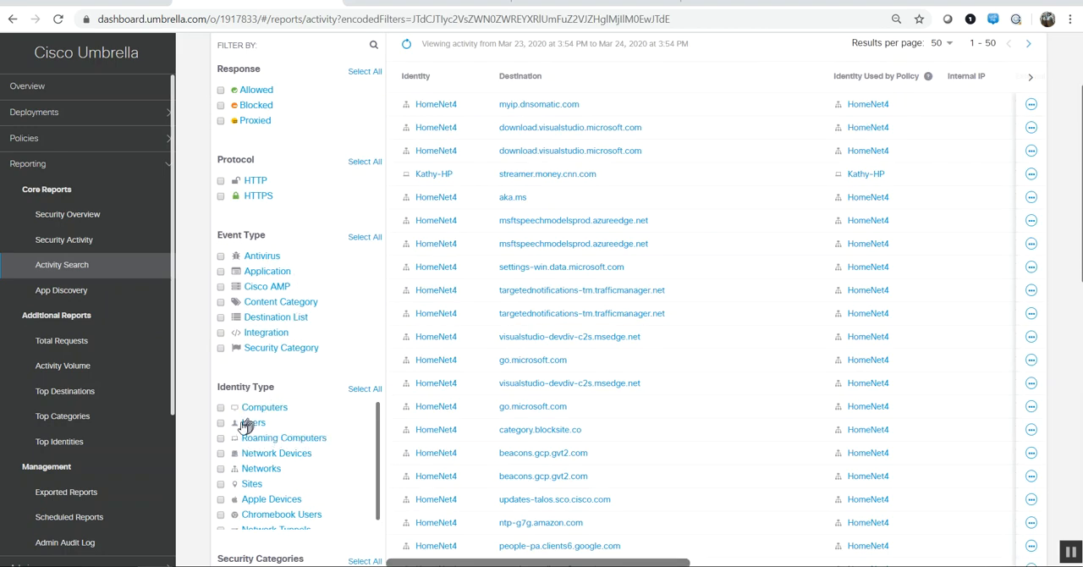
left_click(220, 437)
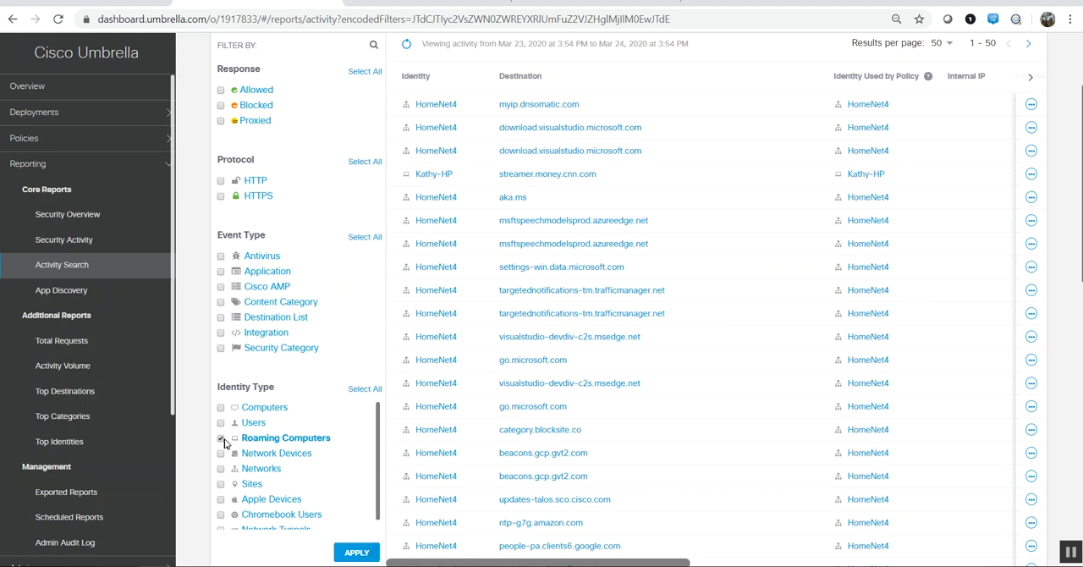
left_click(220, 437)
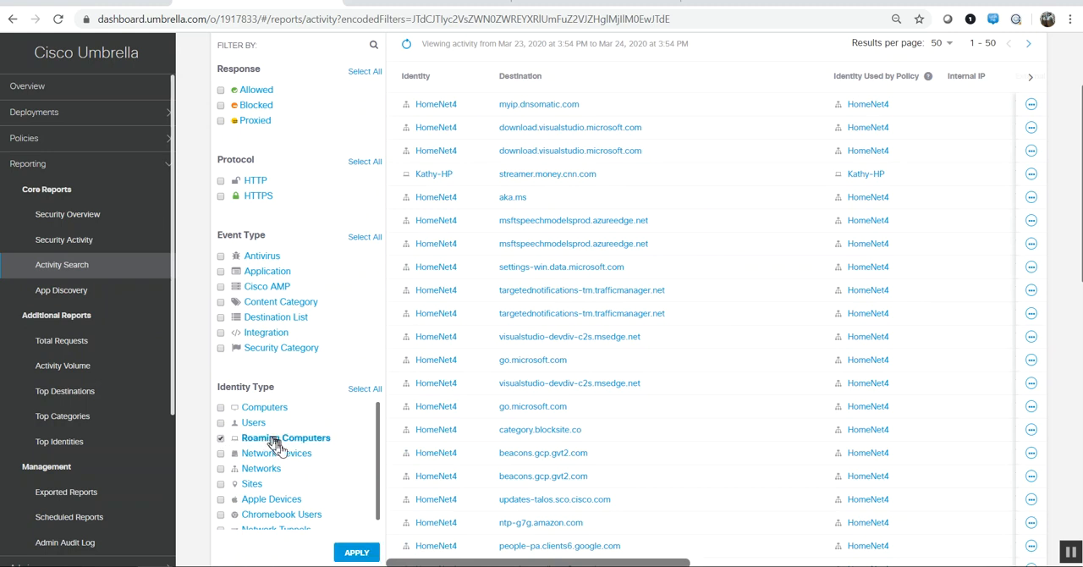
left_click(356, 552)
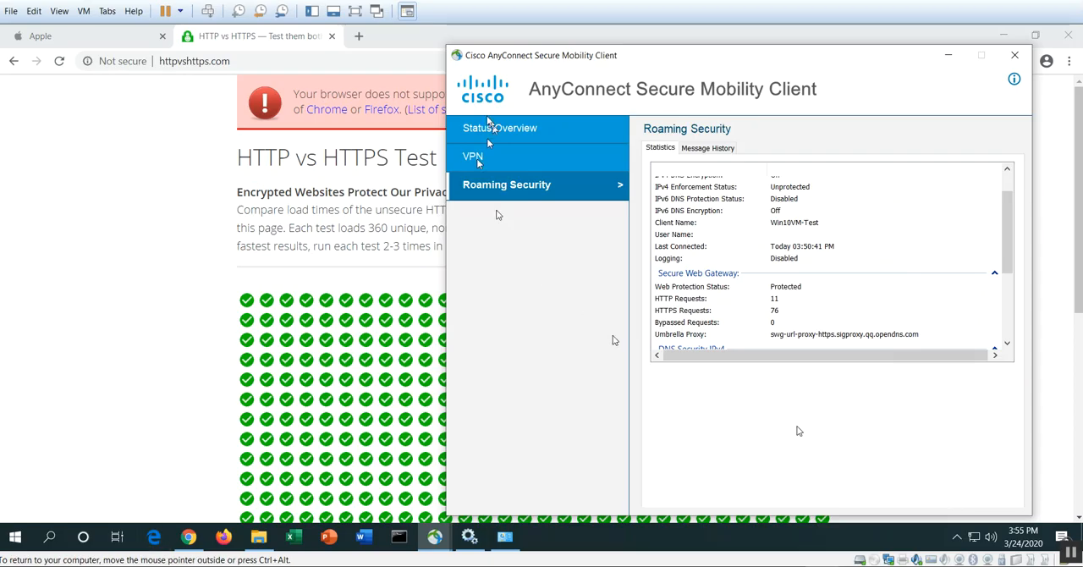
type("www.f")
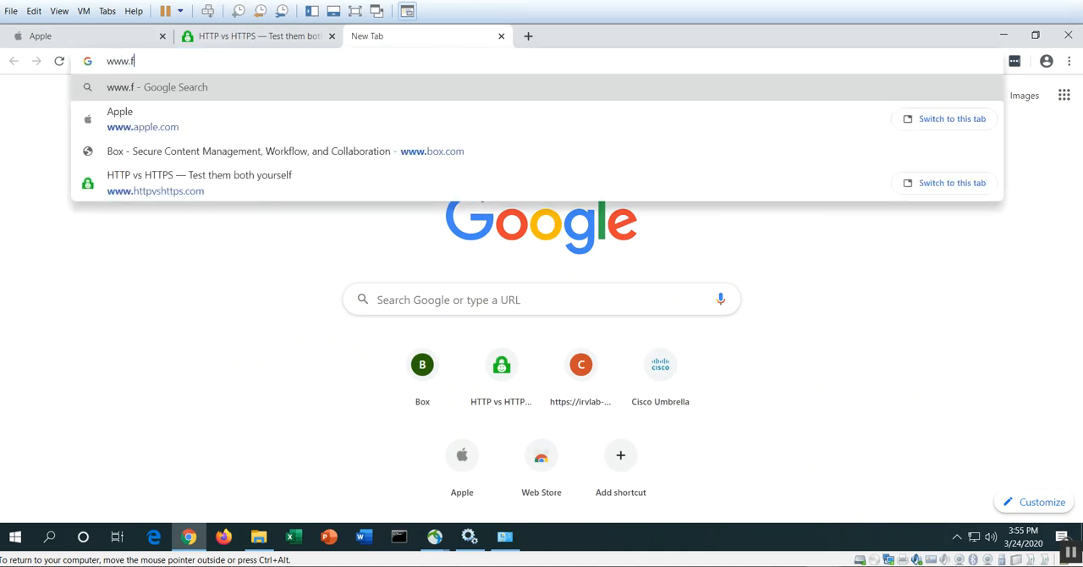
type("acebooke.c")
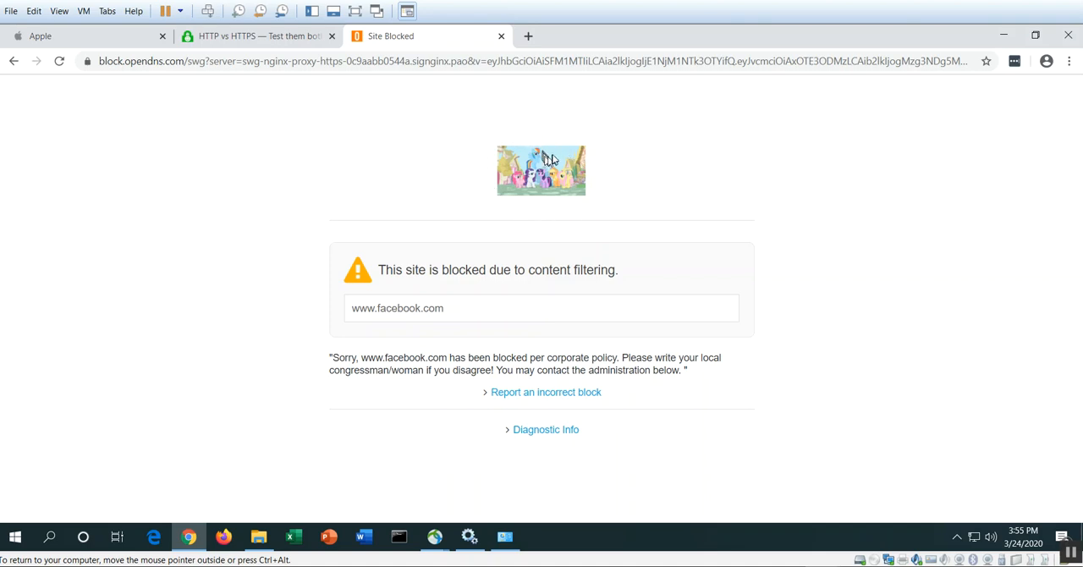
mouse_move(440, 252)
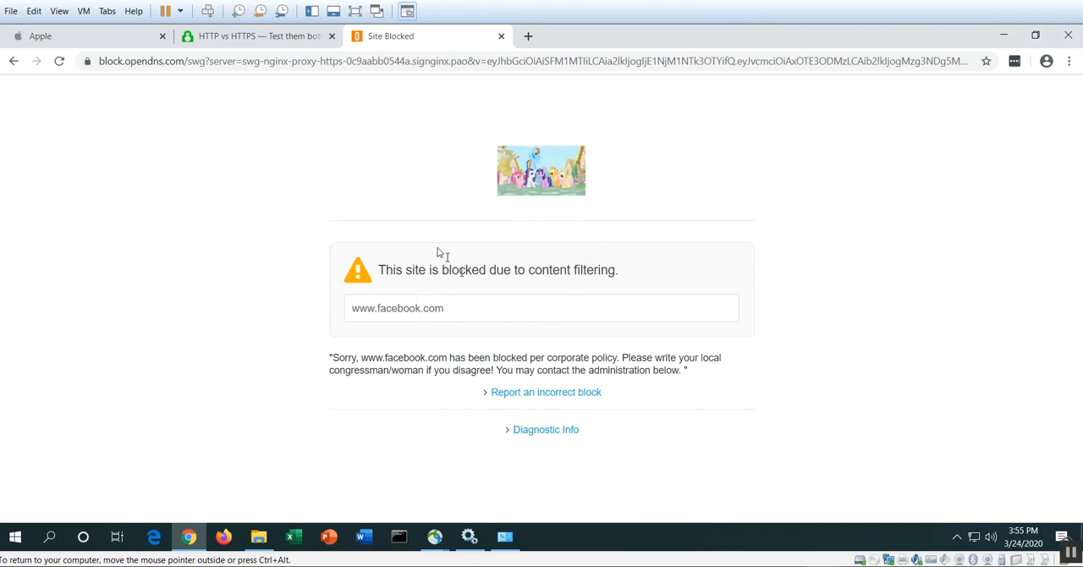
mouse_move(545, 393)
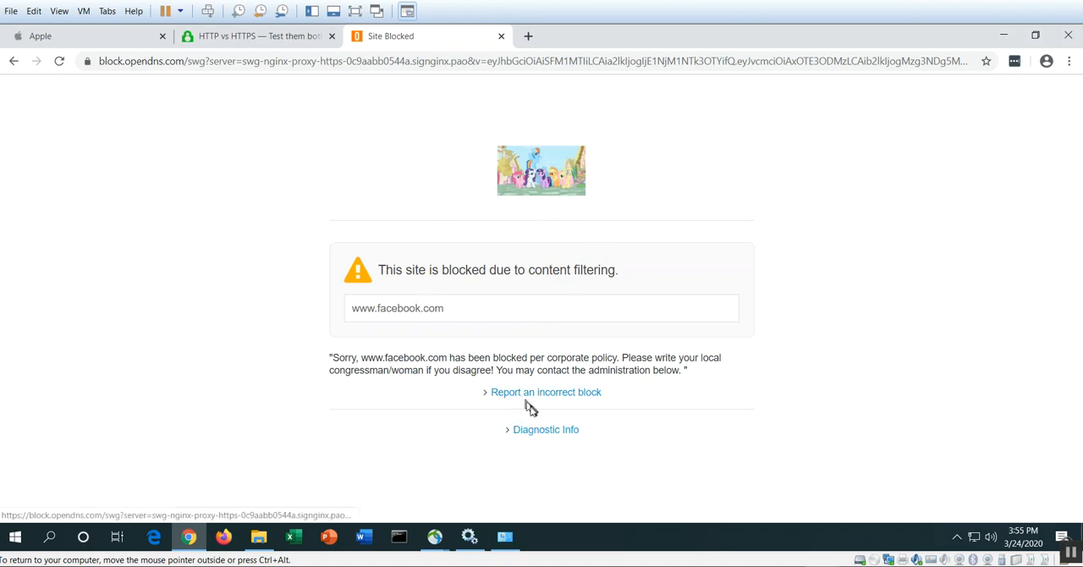
mouse_move(487, 396)
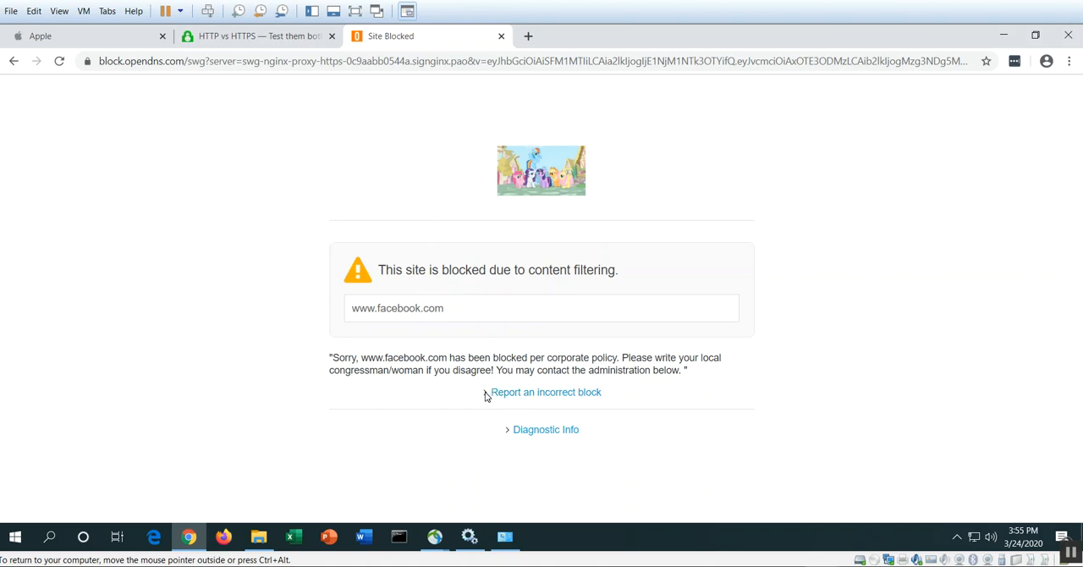
left_click(546, 393)
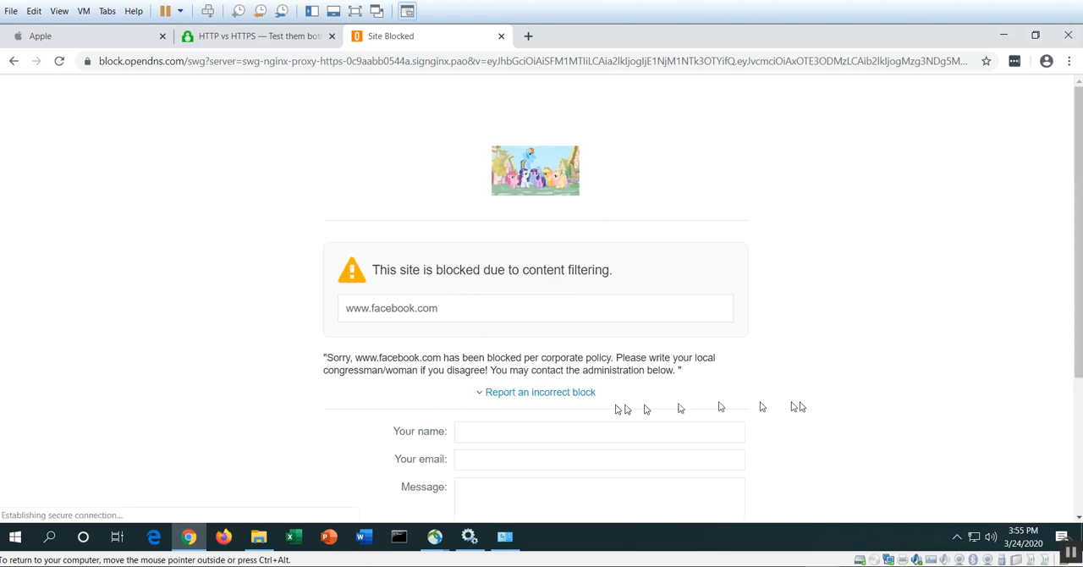
scroll("down", 3)
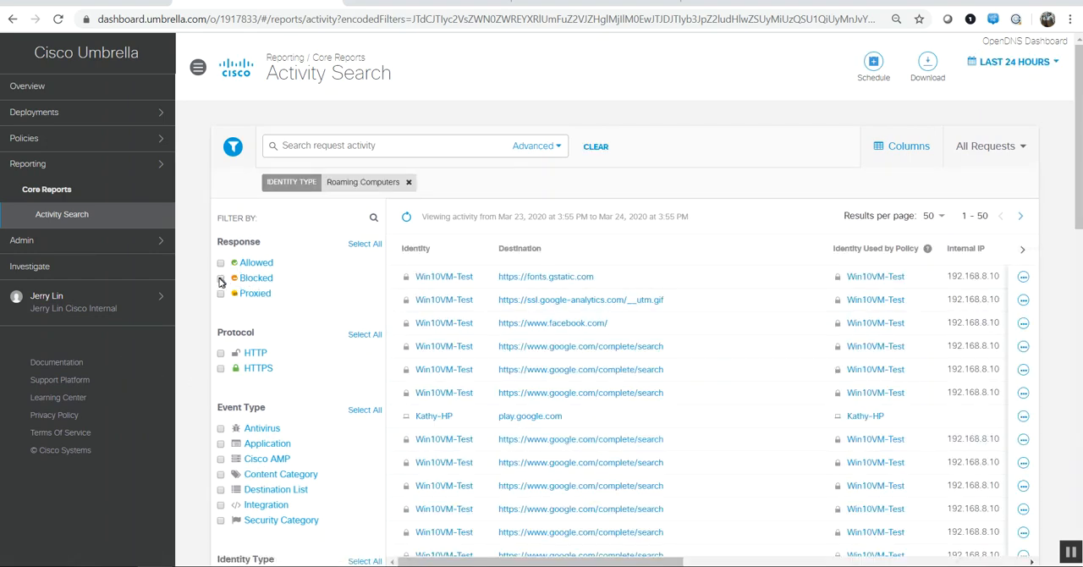
left_click(220, 278)
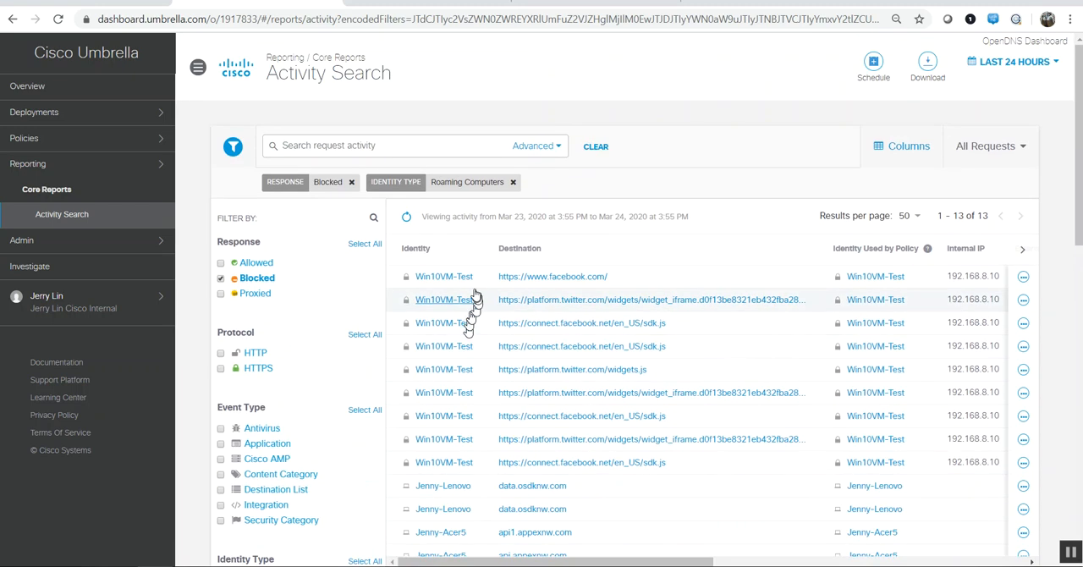
mouse_move(565, 325)
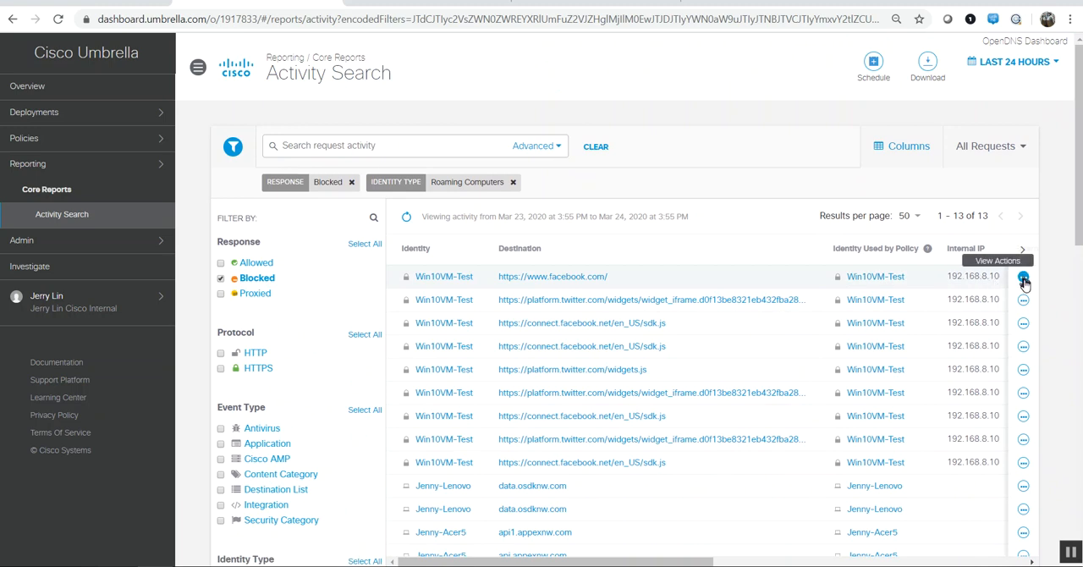
left_click(1022, 276)
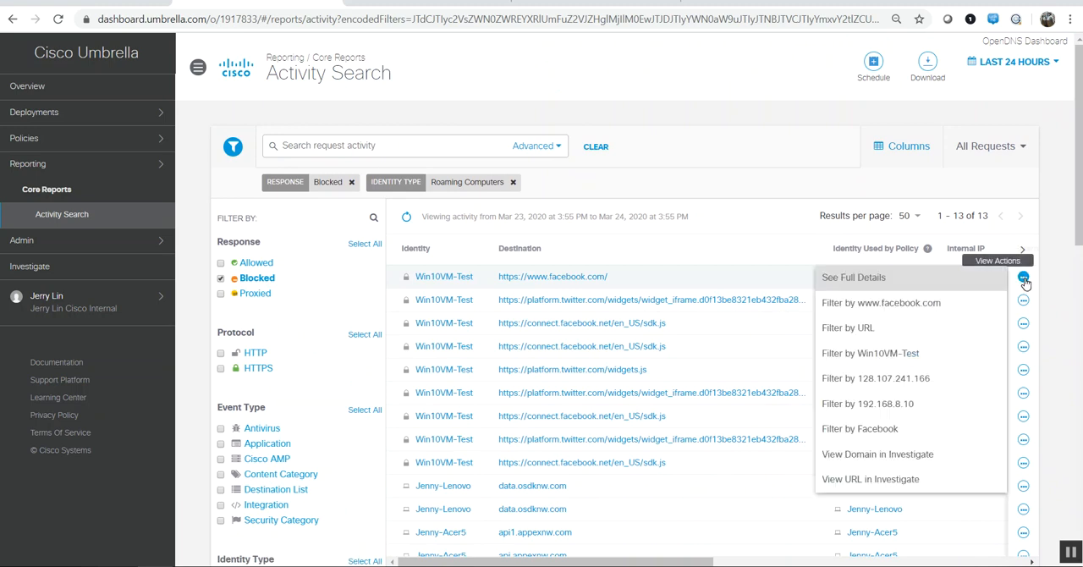